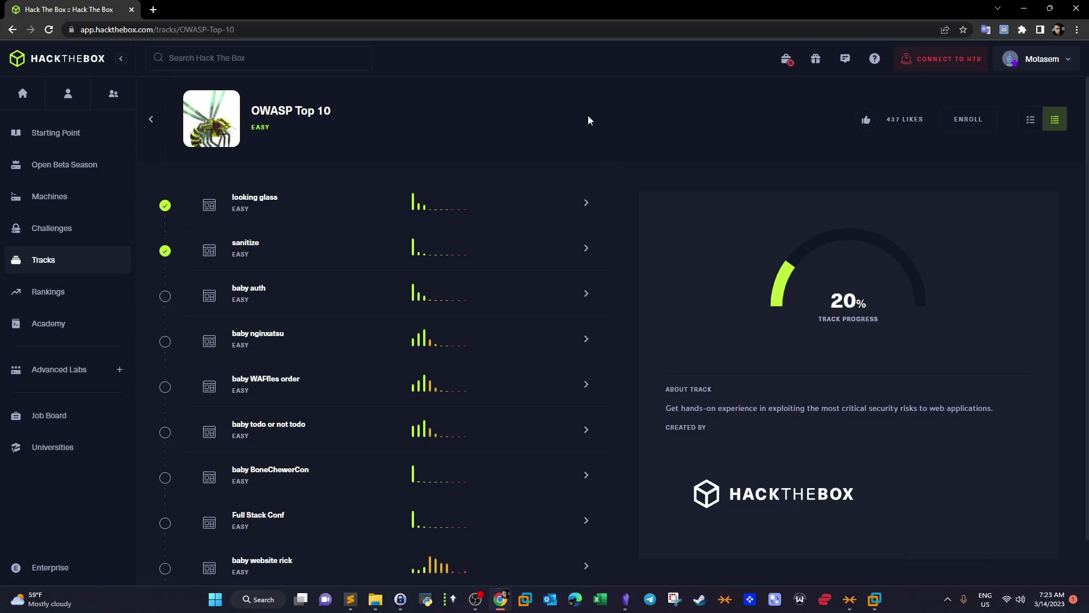
Bring up the 'looking glass' challenge page from the track list.
double_click(323, 110)
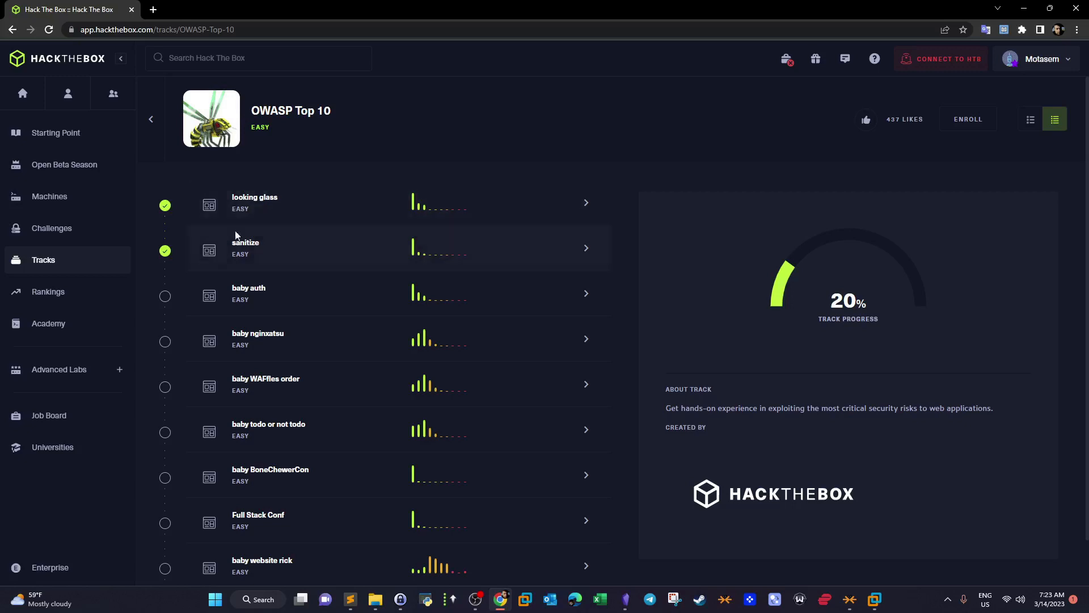
scroll(down, 3)
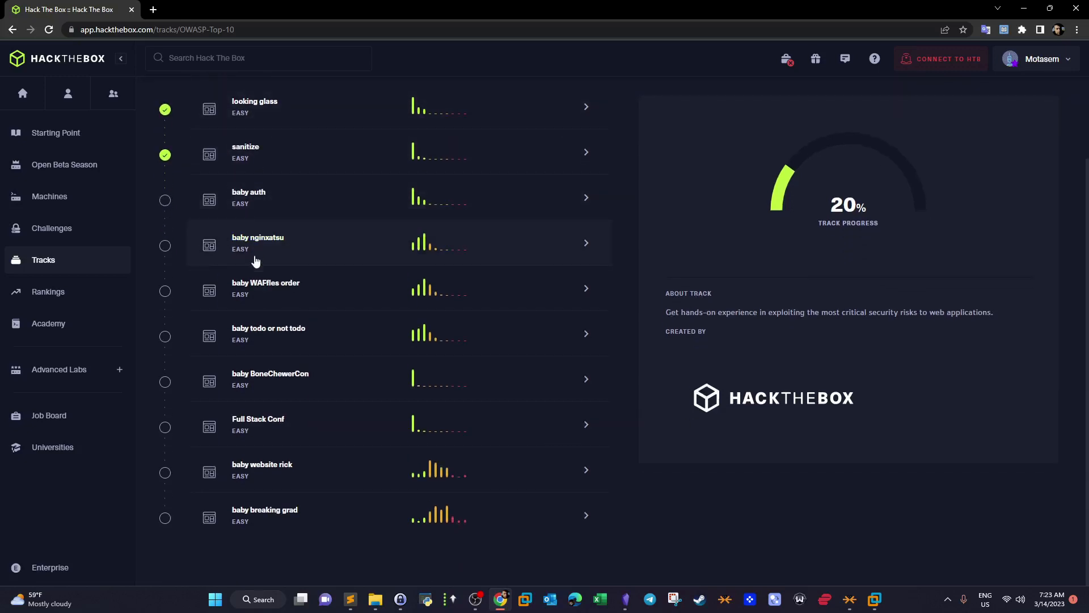
mouse_move(318, 328)
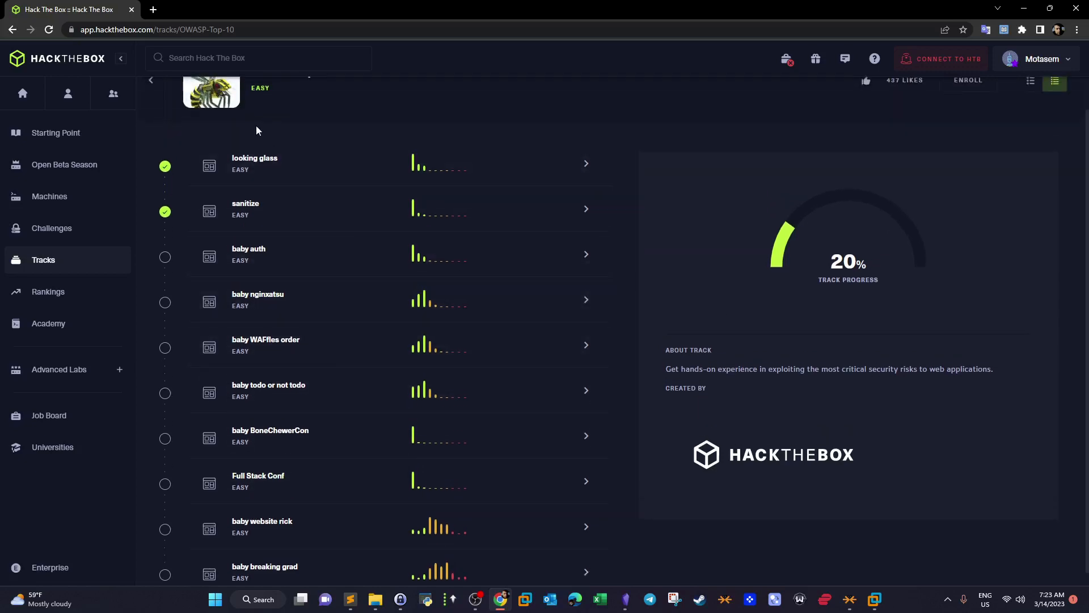
mouse_move(276, 289)
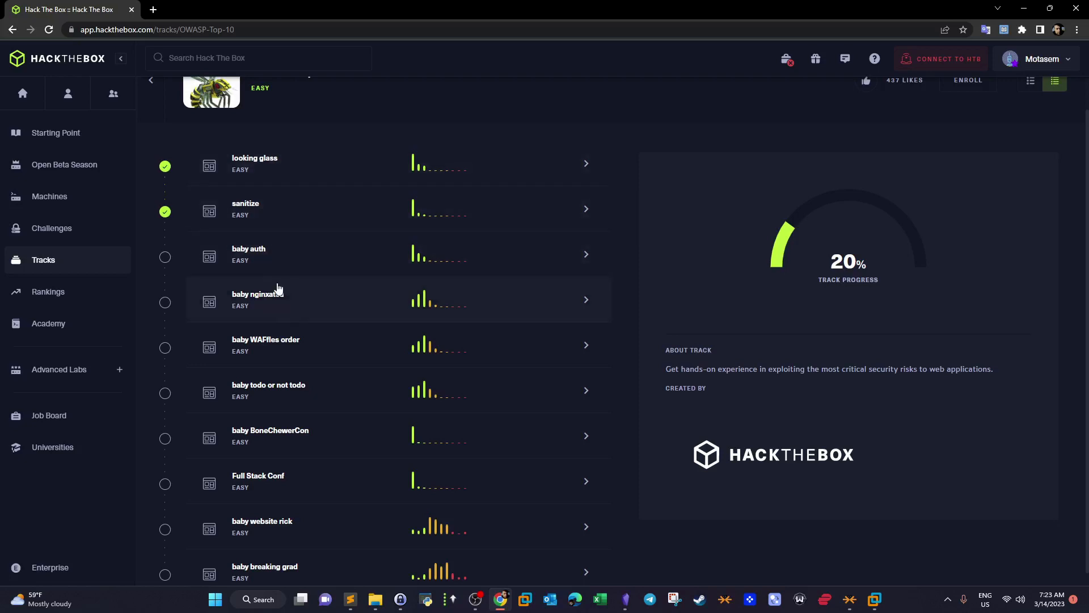
mouse_move(258, 172)
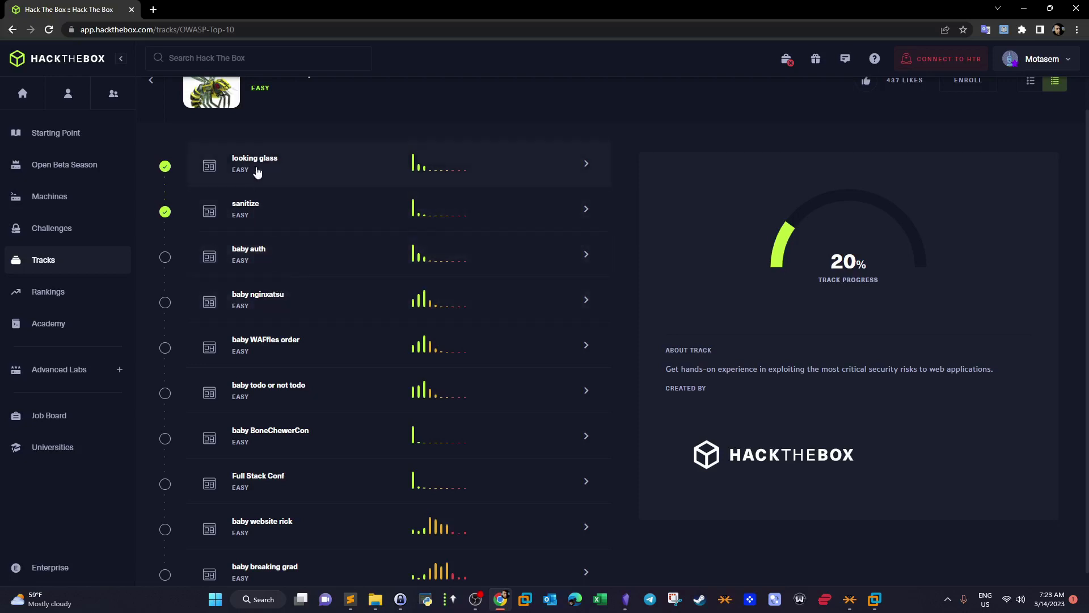
click(256, 164)
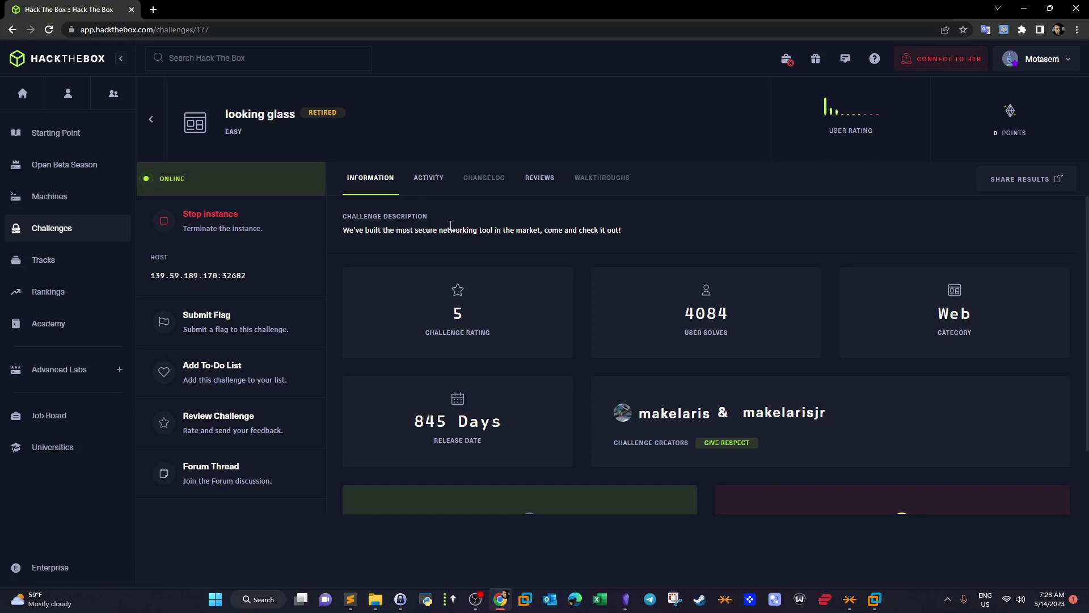
Highlight the challenge description while reading it.
drag(343, 231, 396, 231)
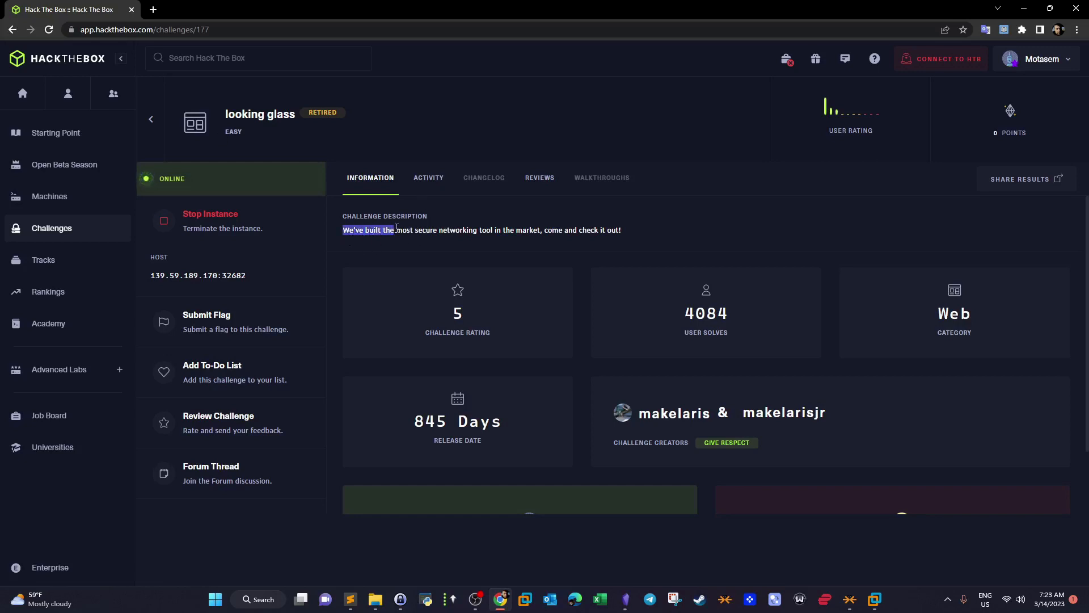
drag(393, 231, 547, 230)
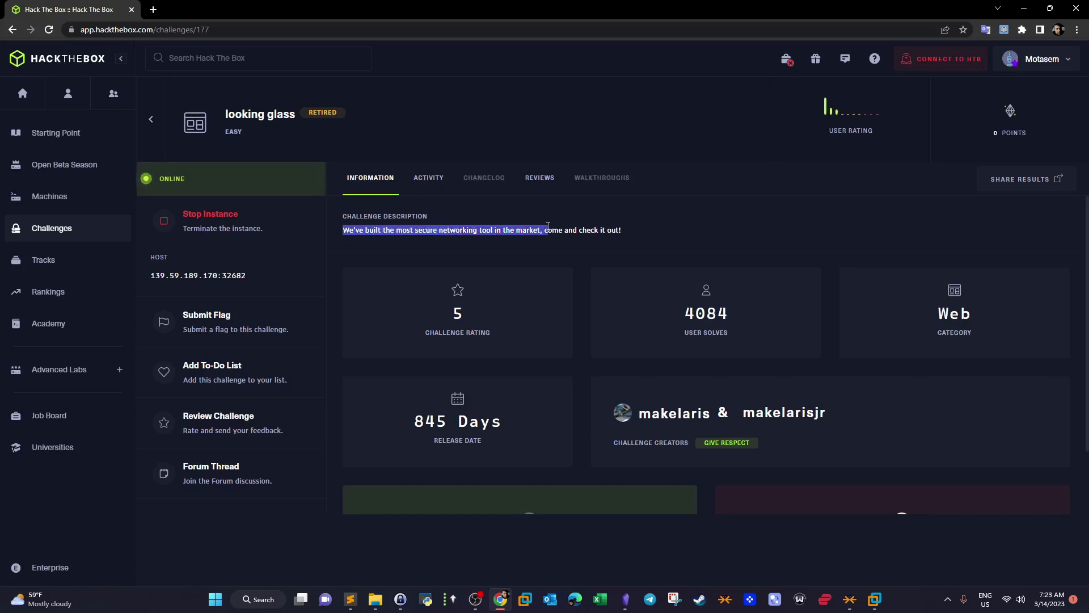
drag(547, 229, 622, 229)
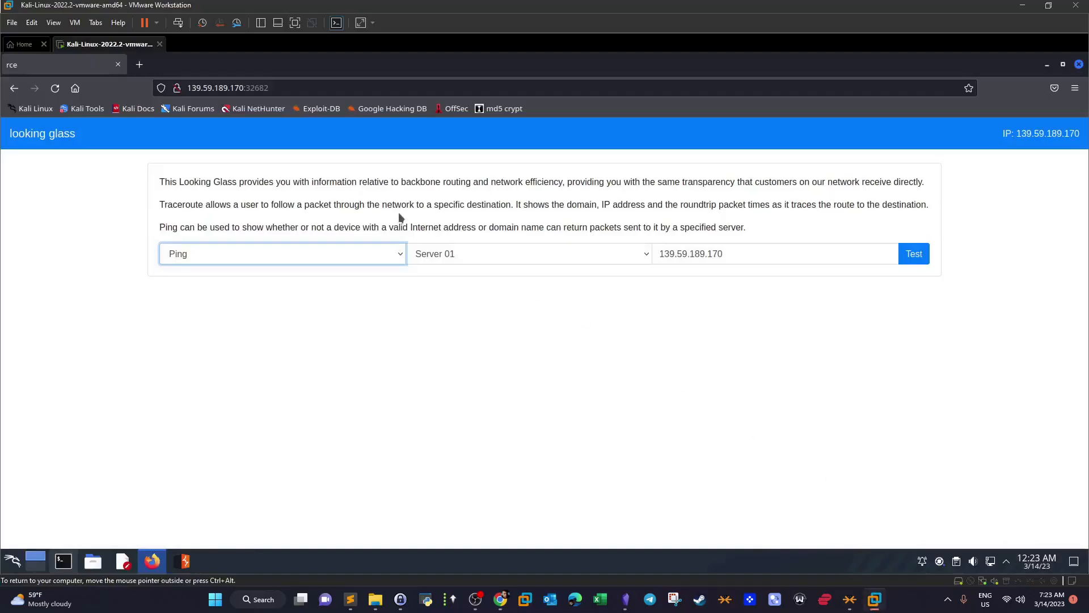
mouse_move(1019, 206)
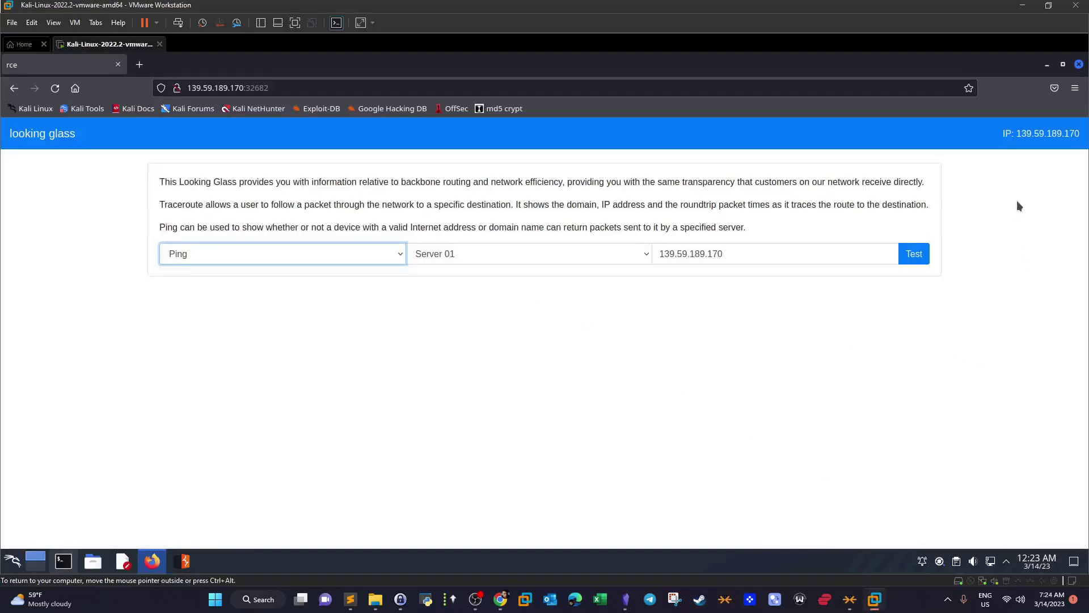
mouse_move(193, 196)
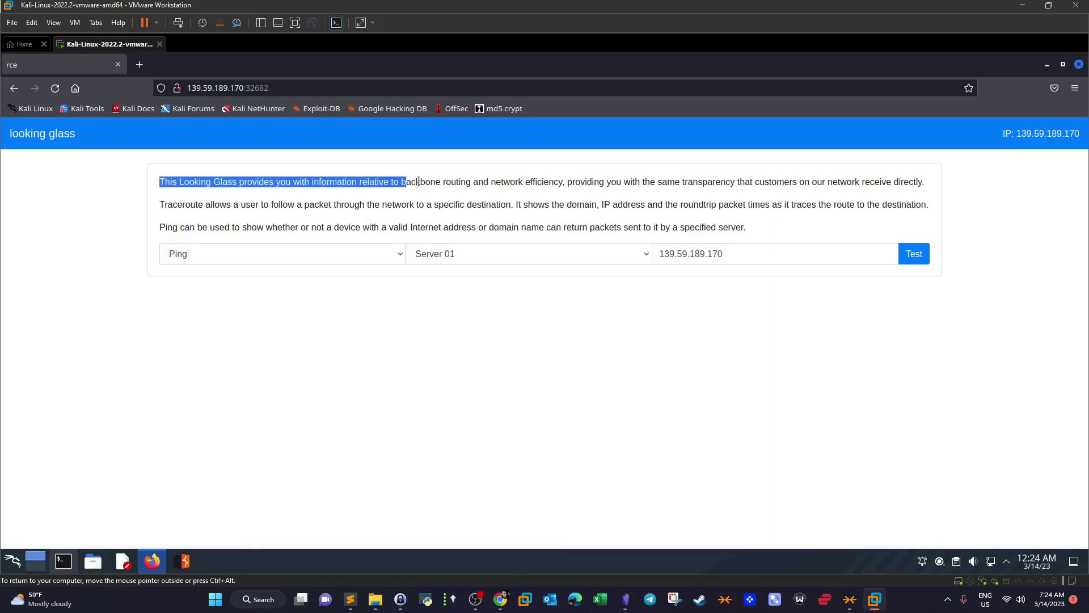
Highlight the Looking Glass intro paragraph about backbone routing while reading.
drag(407, 182, 471, 181)
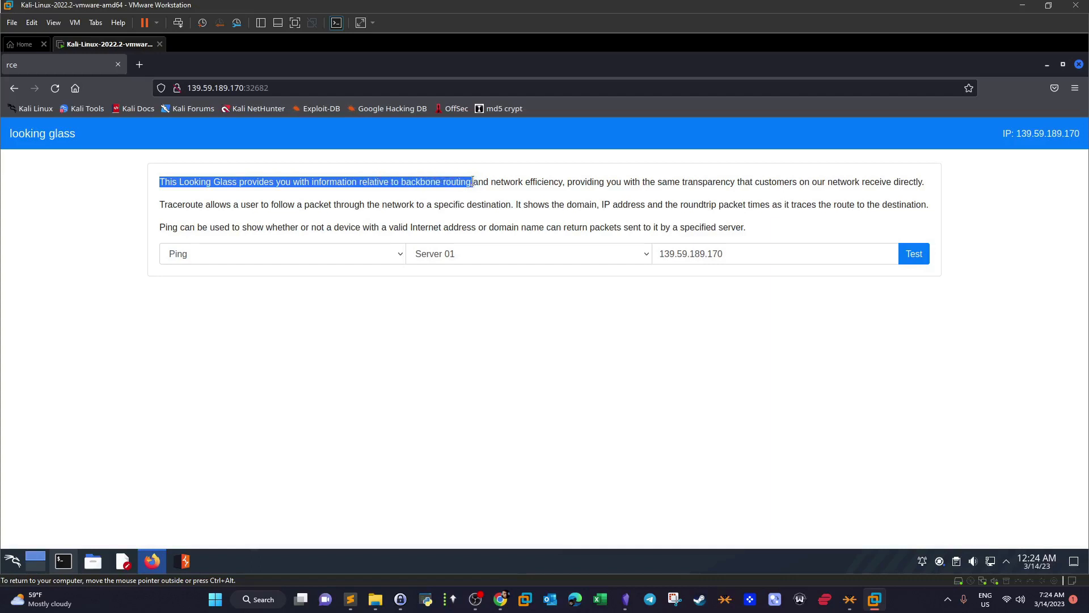
drag(472, 181, 924, 181)
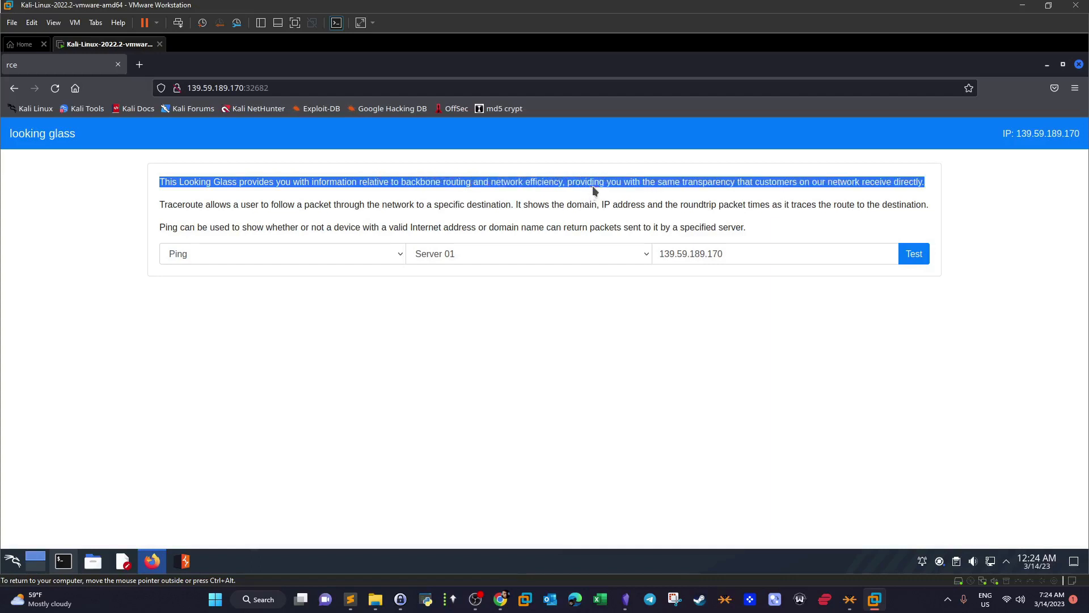
drag(924, 181, 750, 182)
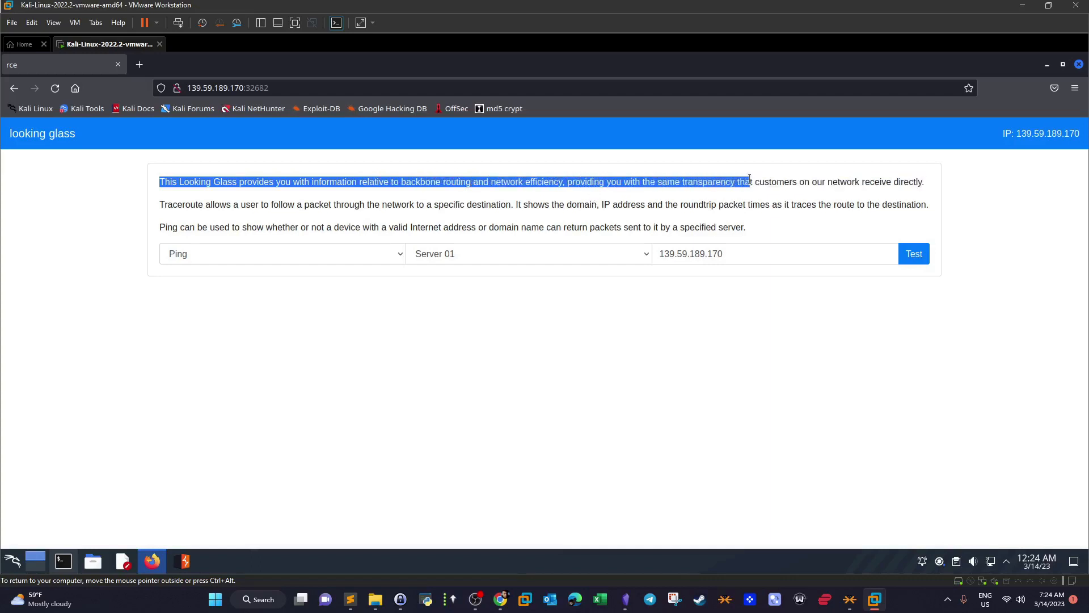
drag(748, 182, 893, 182)
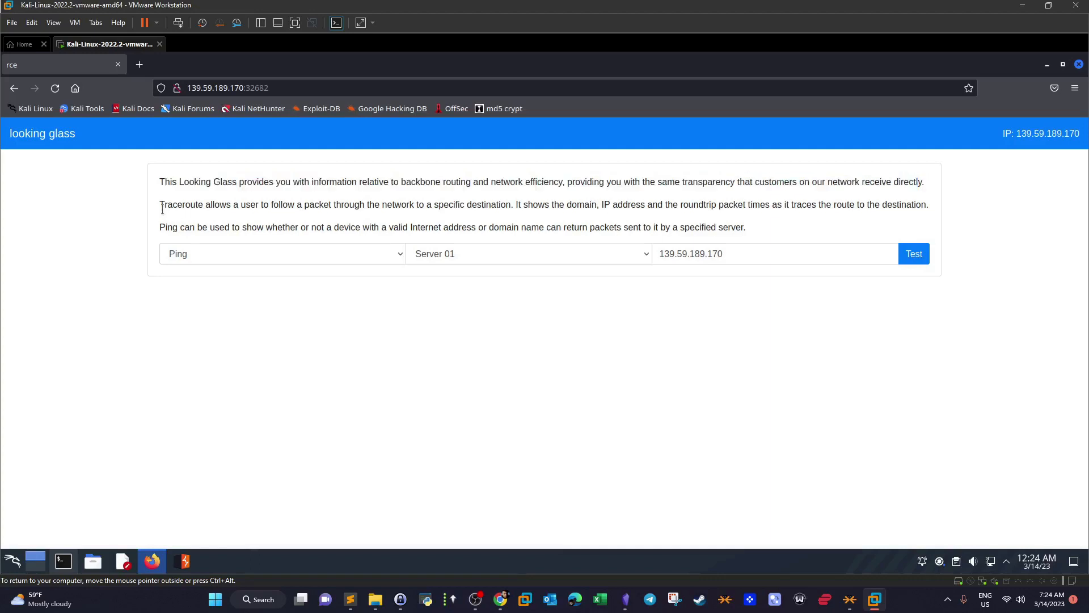
Switch the test type from Ping to Traceroute.
click(282, 253)
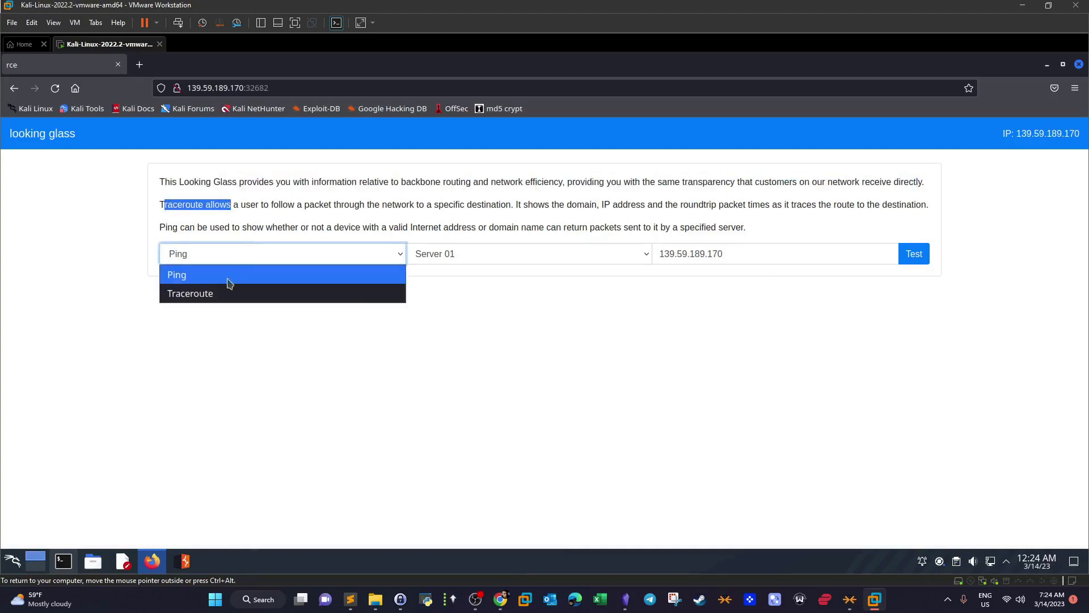
click(191, 293)
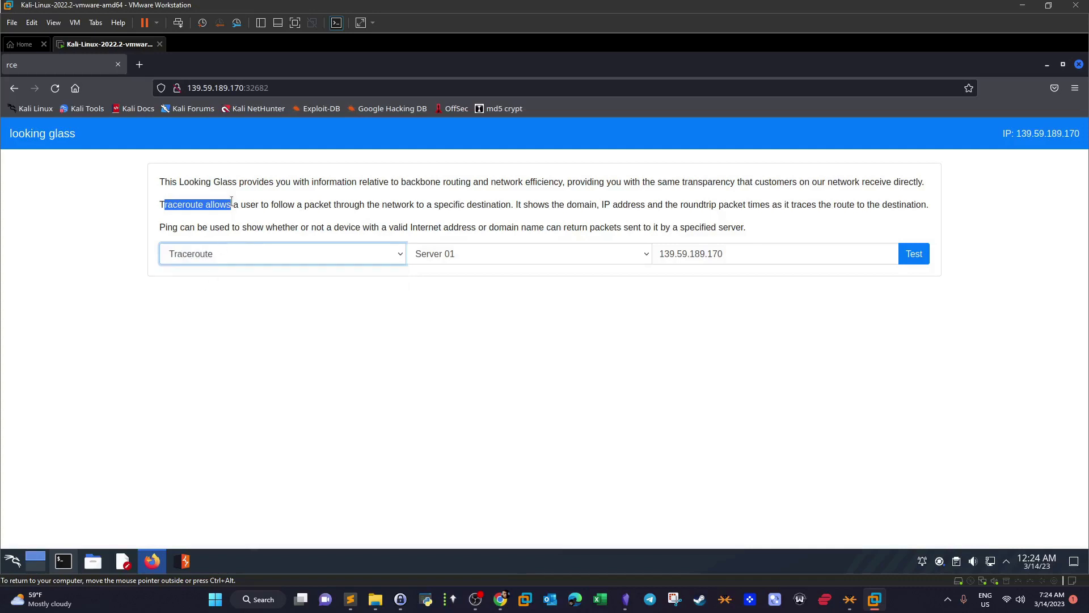
Highlight the traceroute and ping descriptions while reading them.
double_click(182, 204)
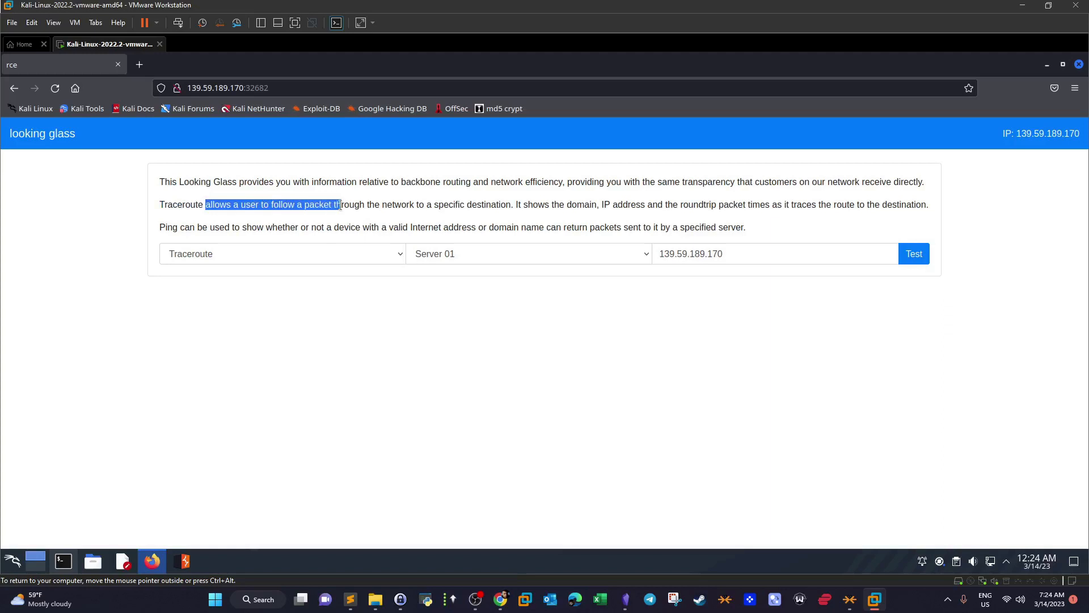
drag(341, 204, 507, 204)
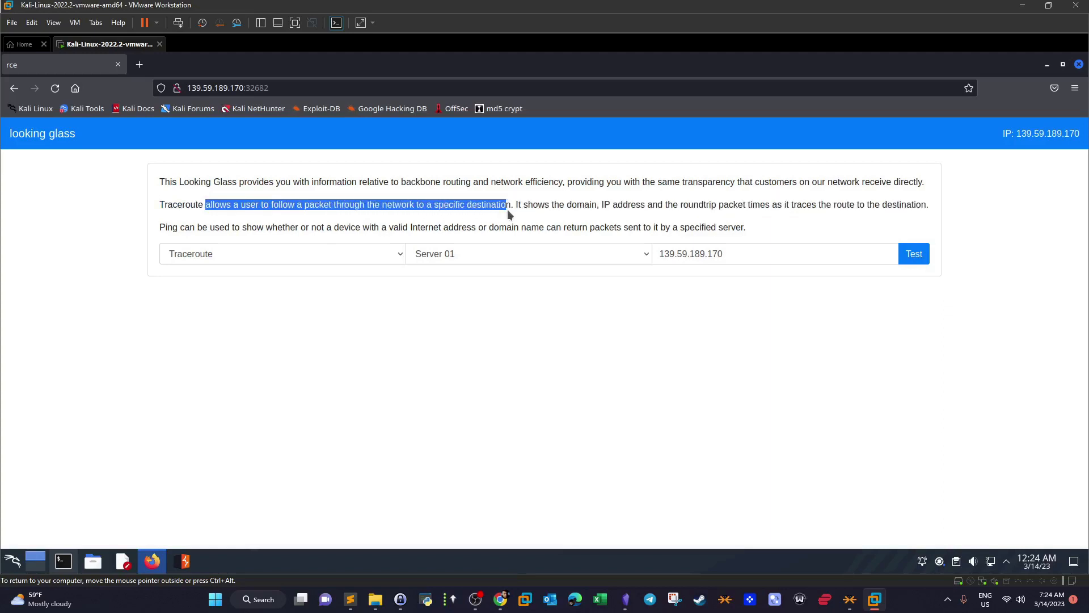
drag(507, 204, 629, 205)
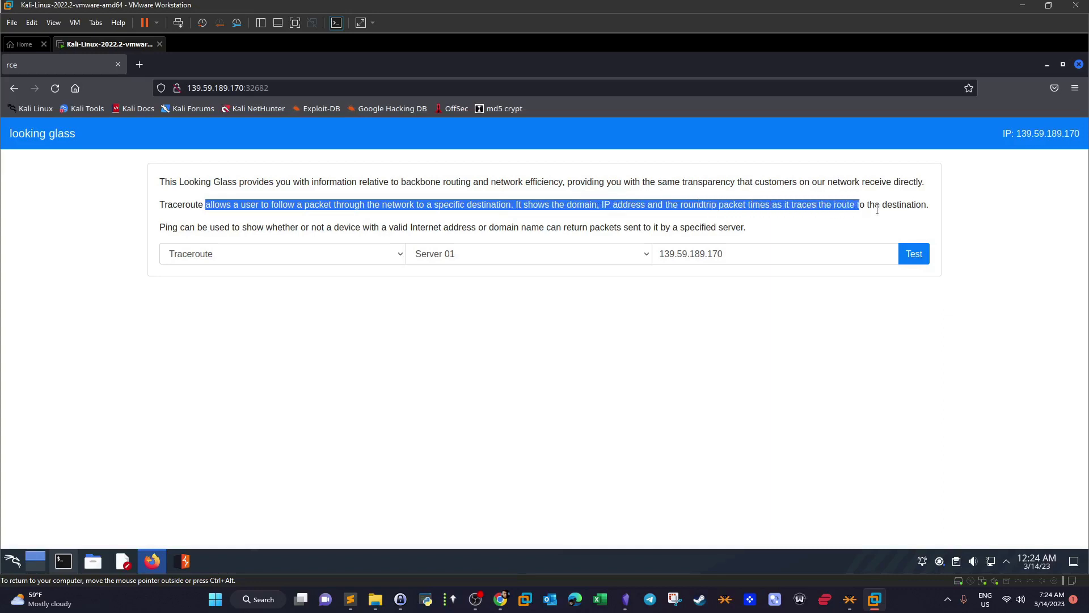
drag(859, 204, 929, 204)
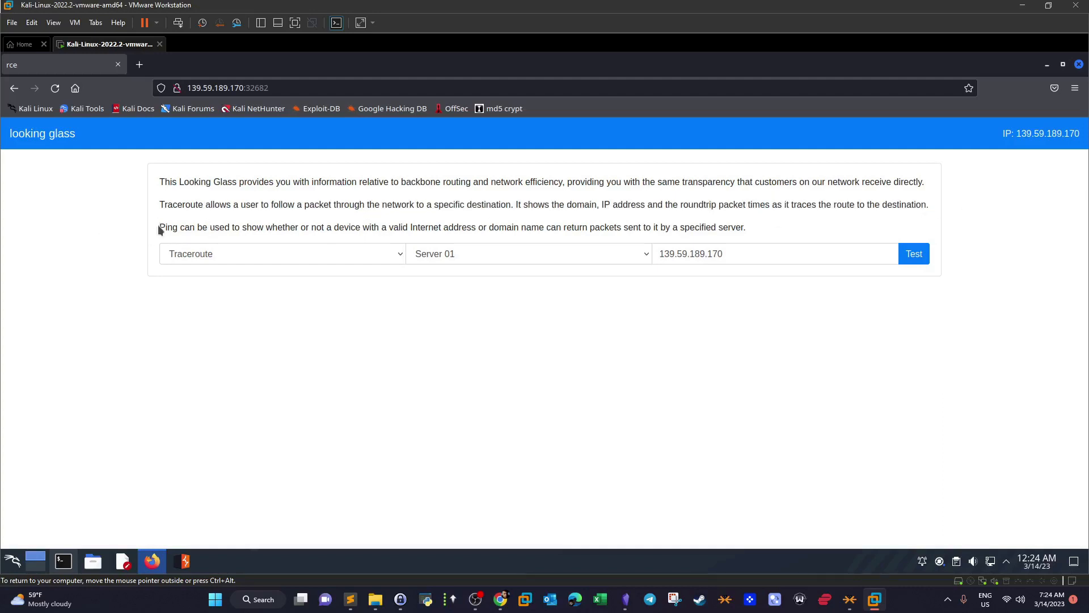
drag(159, 227, 299, 227)
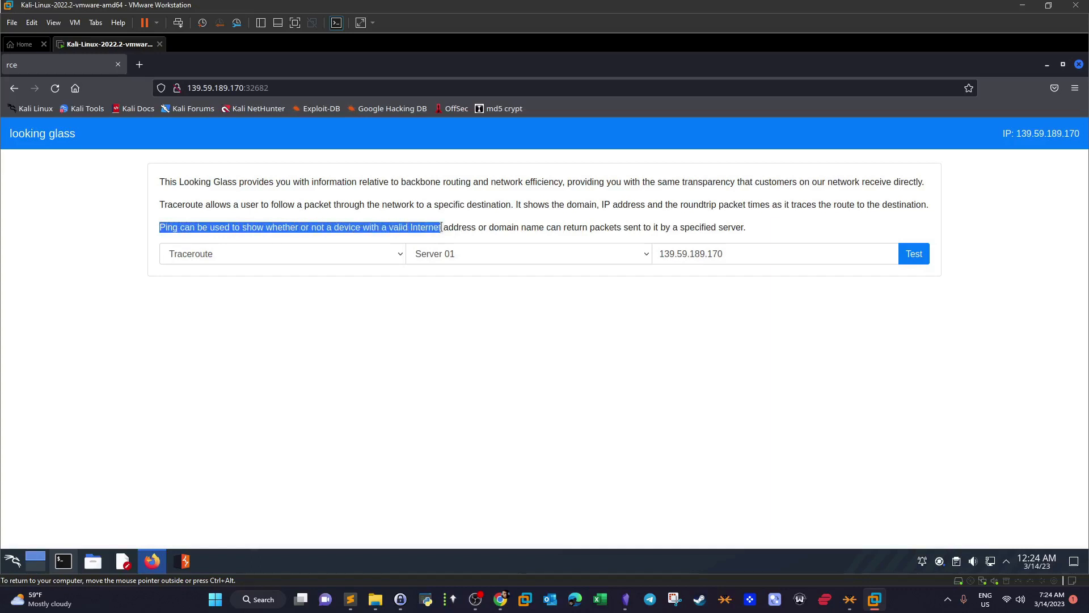
drag(439, 227, 524, 227)
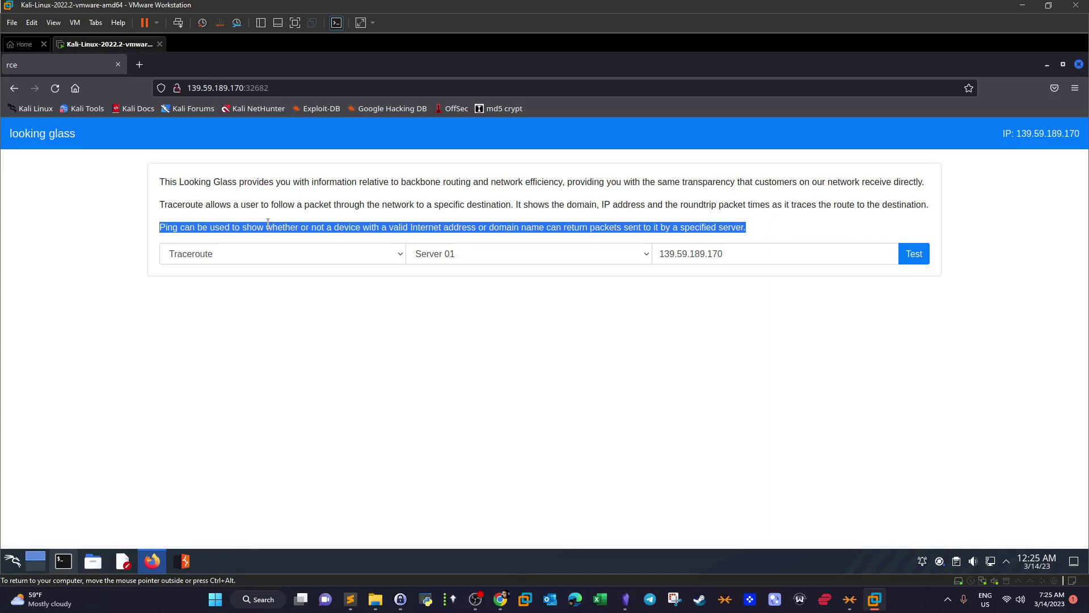
Review the test type and server dropdown options without changing them.
click(363, 270)
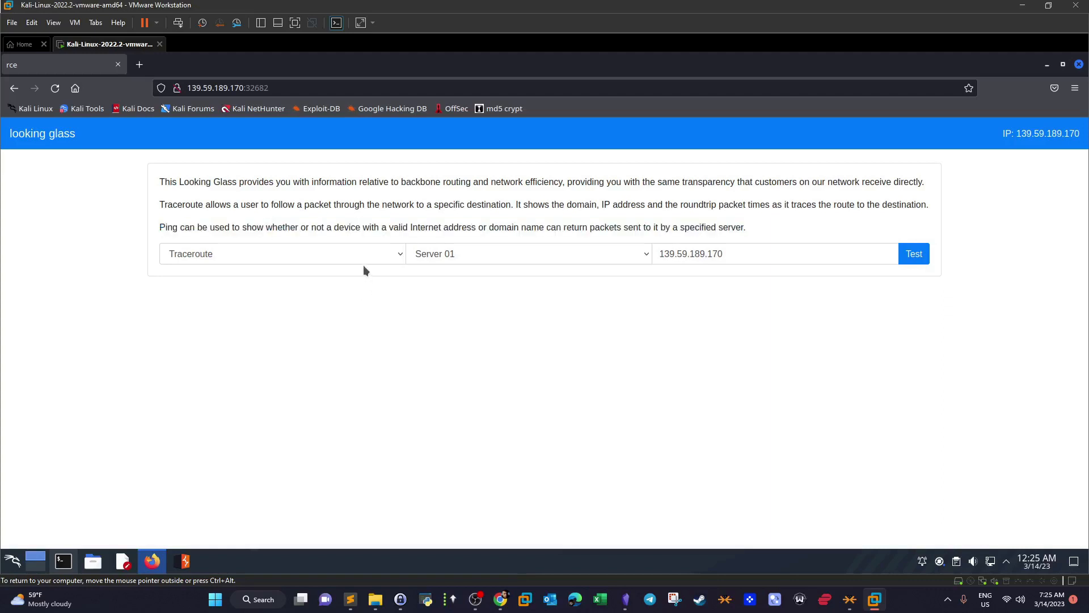
click(282, 253)
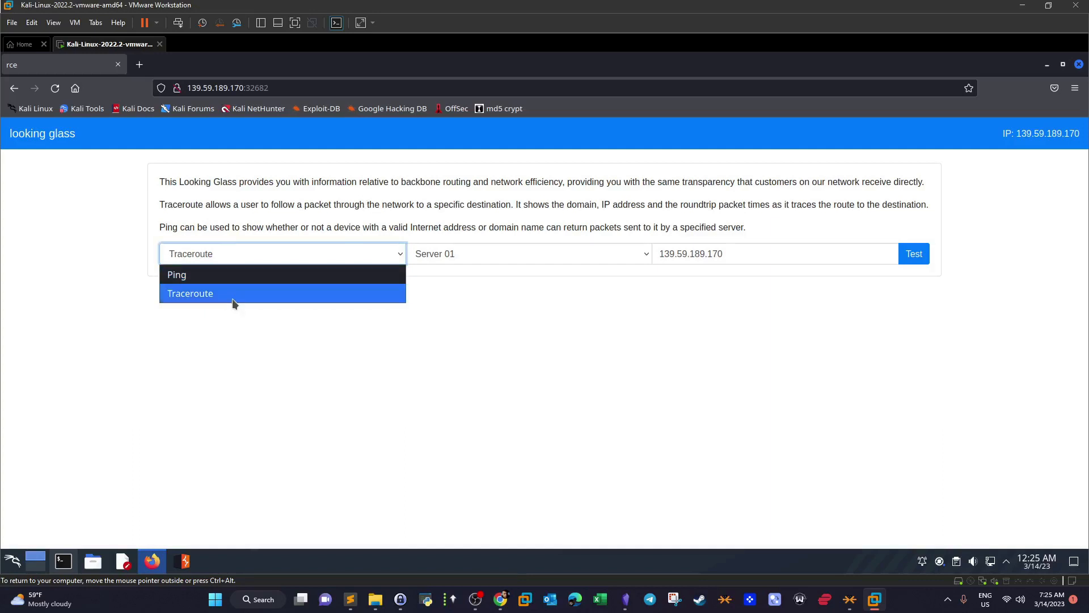
click(189, 293)
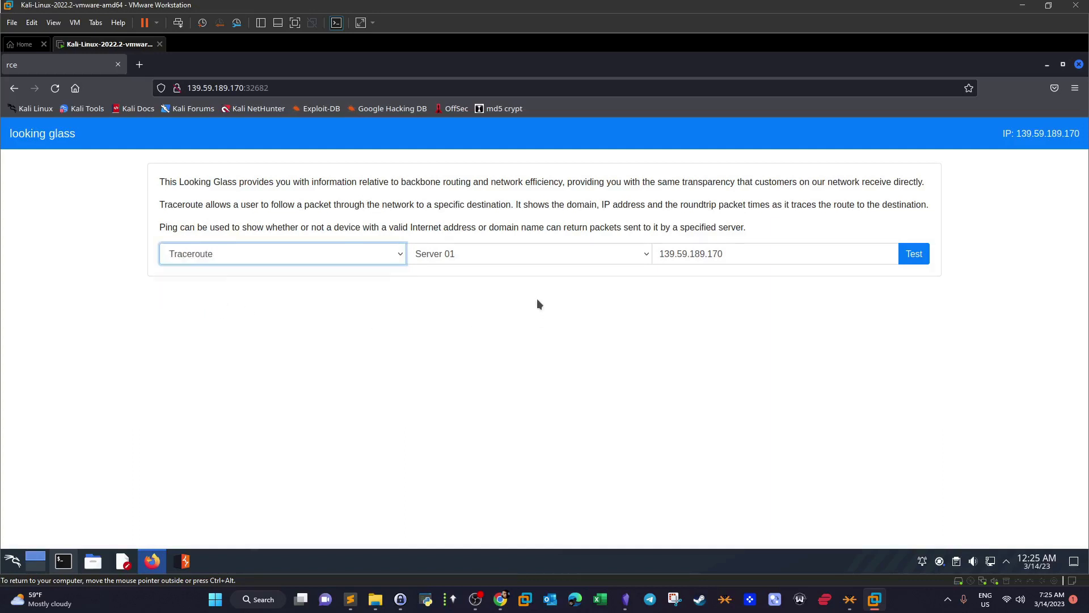
click(530, 253)
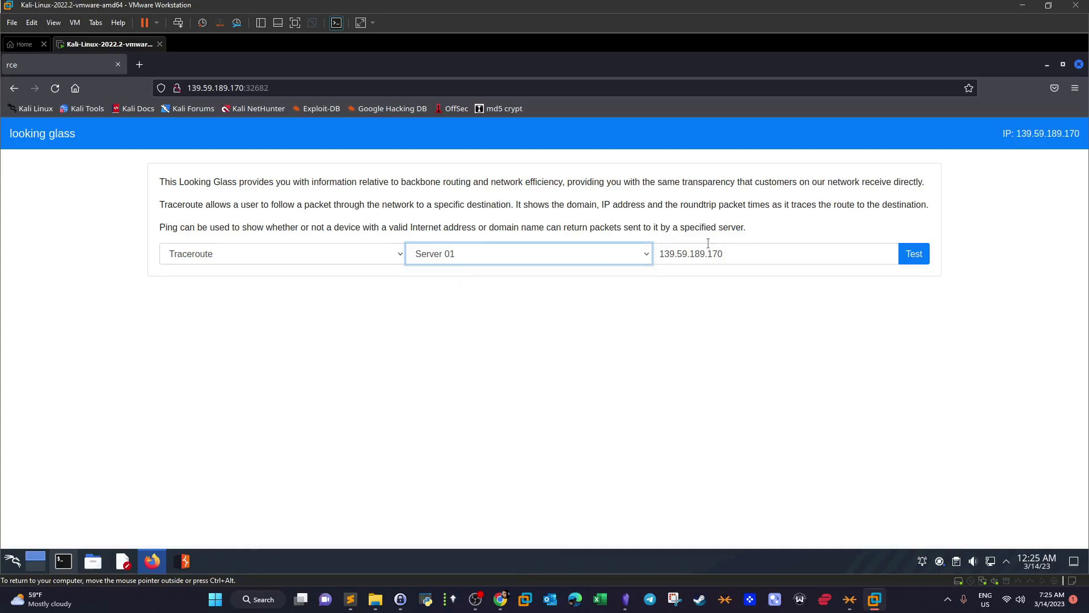
Set the test type back to Ping and run it against 139.59.189.170.
click(281, 253)
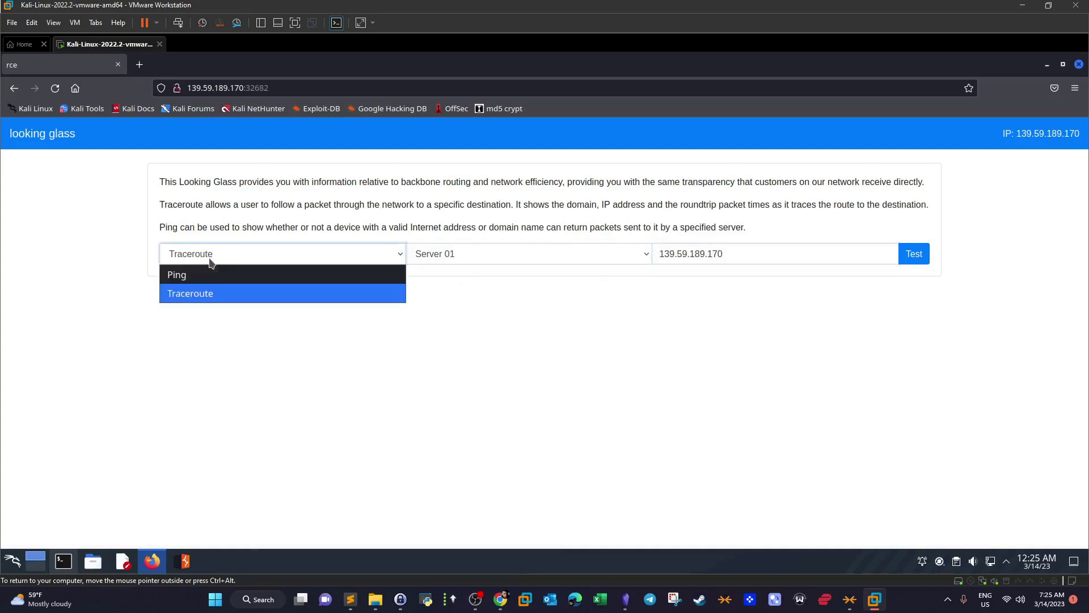
click(177, 274)
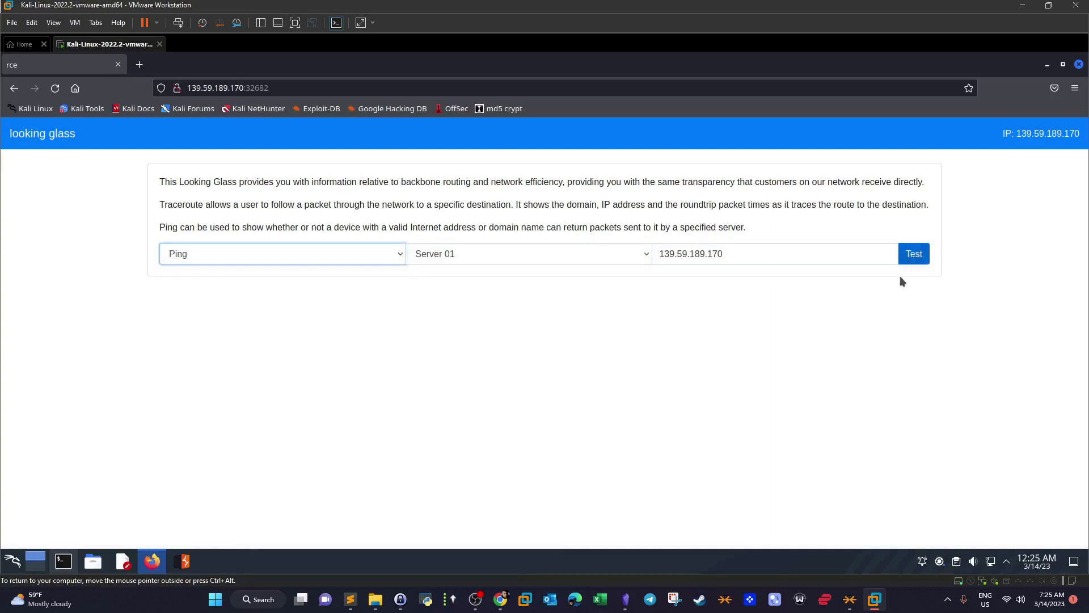
click(914, 253)
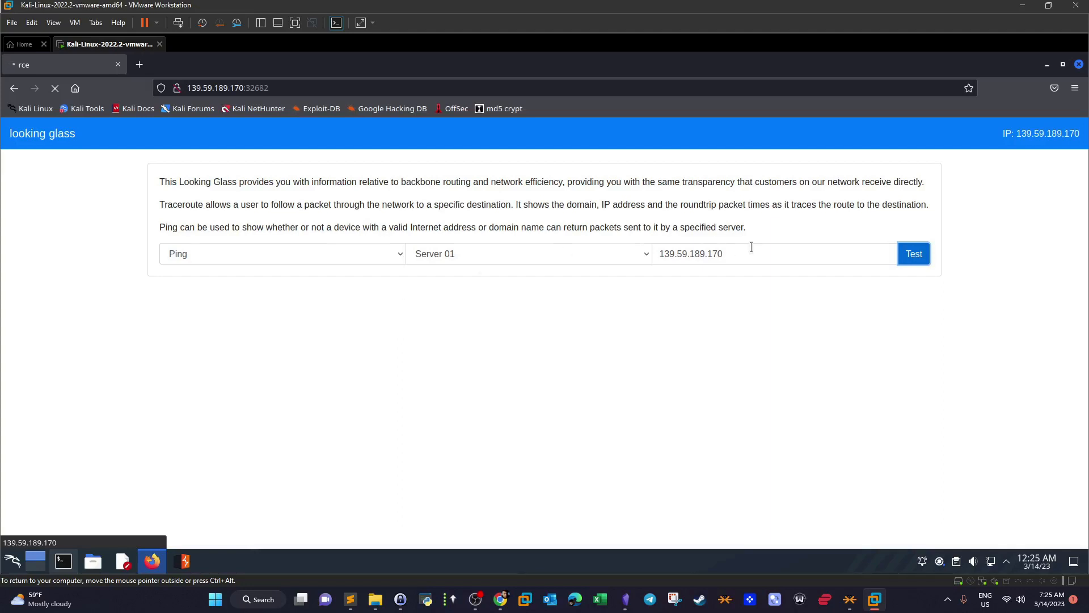
Inspect the 100% loss ping output, then choose Traceroute and run it against 139.59.189.170.
click(912, 253)
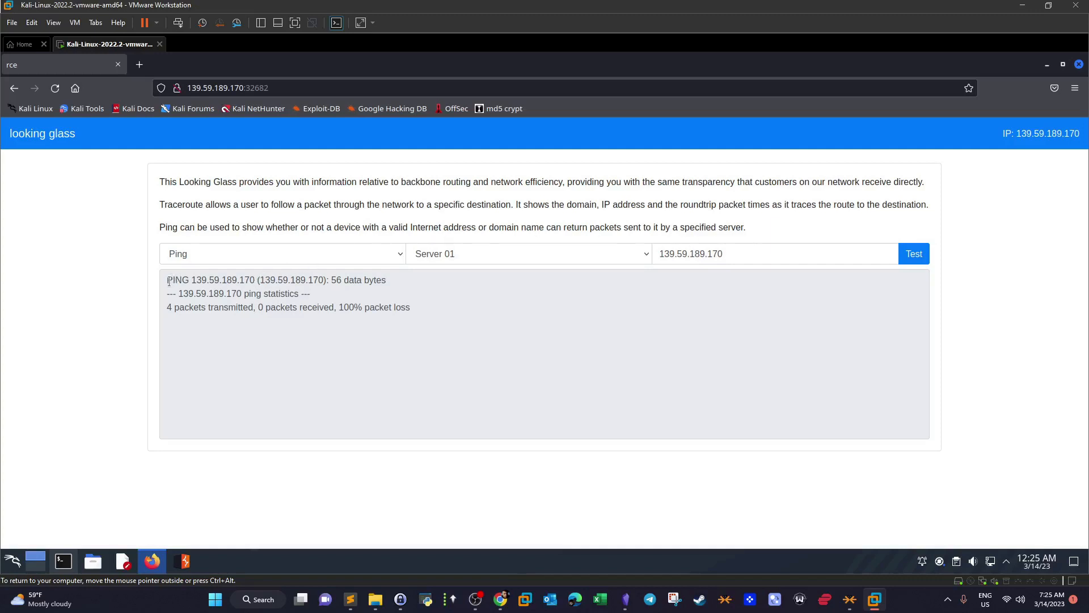
click(302, 308)
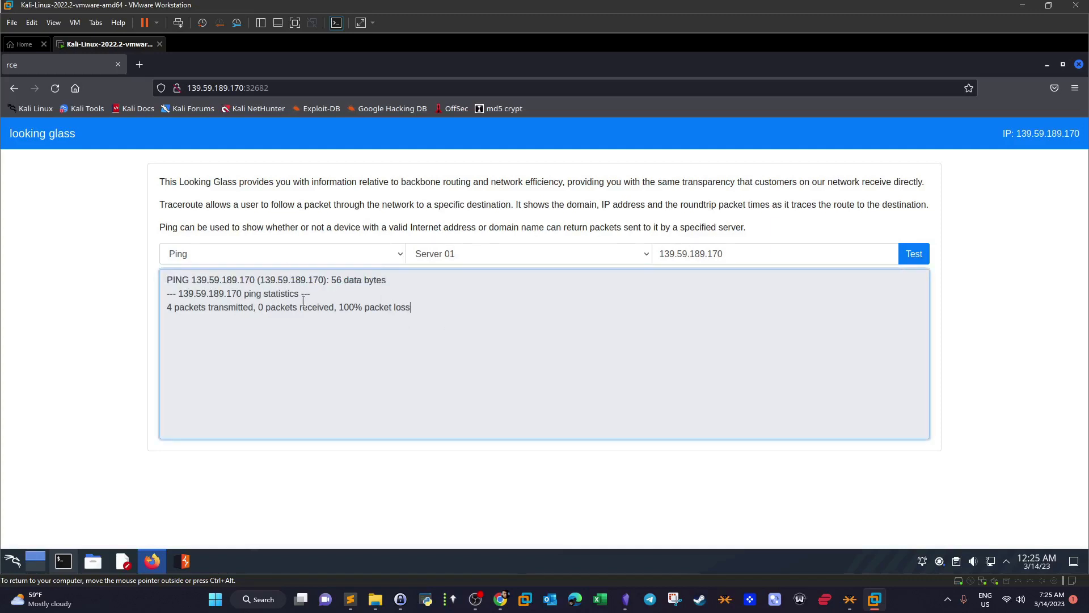
drag(168, 280, 410, 308)
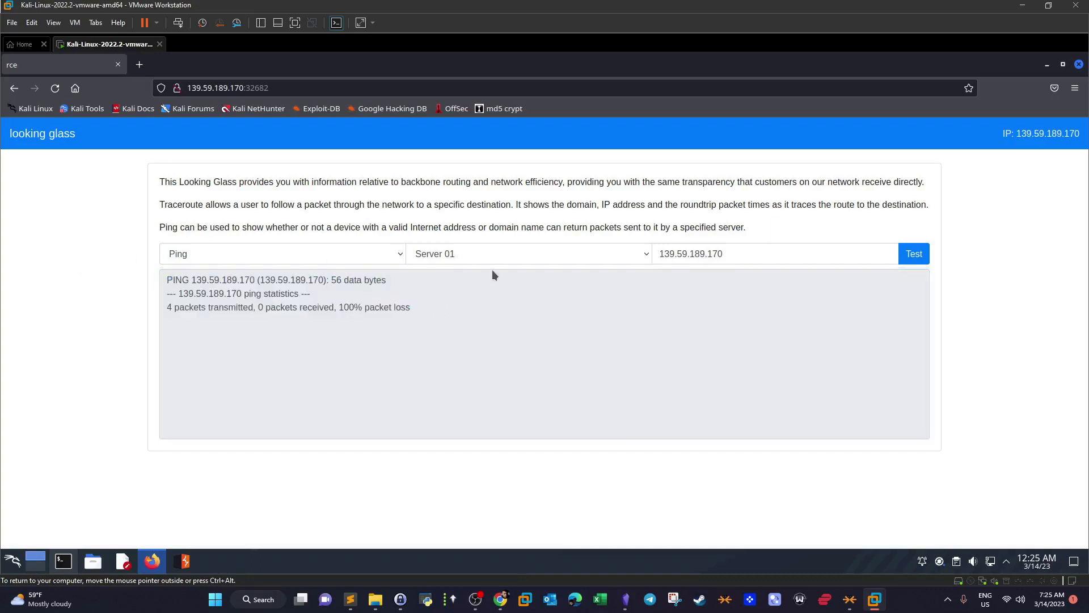
click(281, 253)
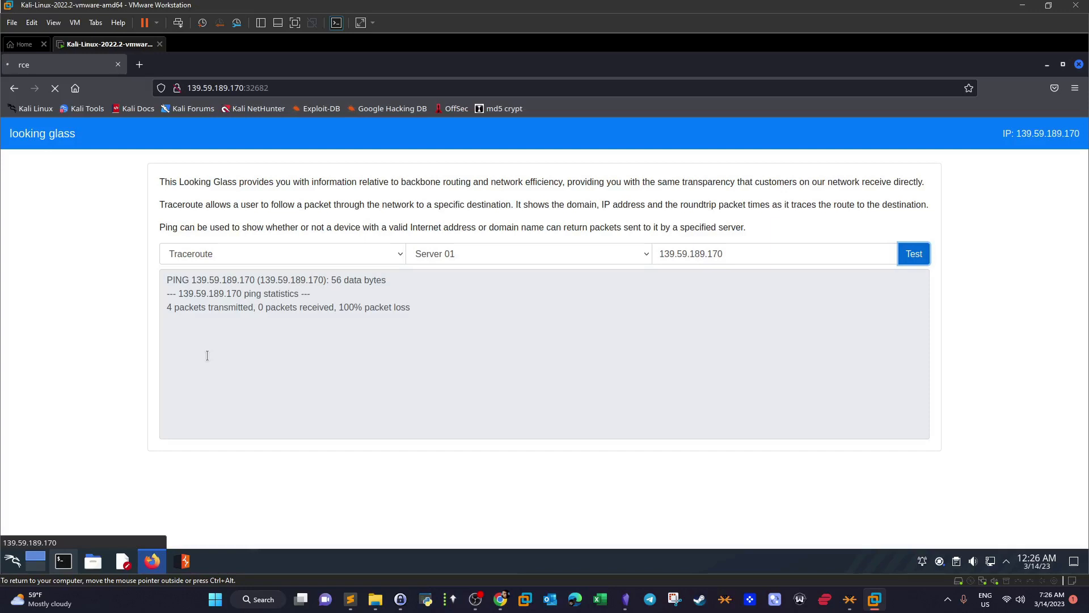
Check the output context menu and test type list while the timed-out traceroute hops load.
right_click(207, 355)
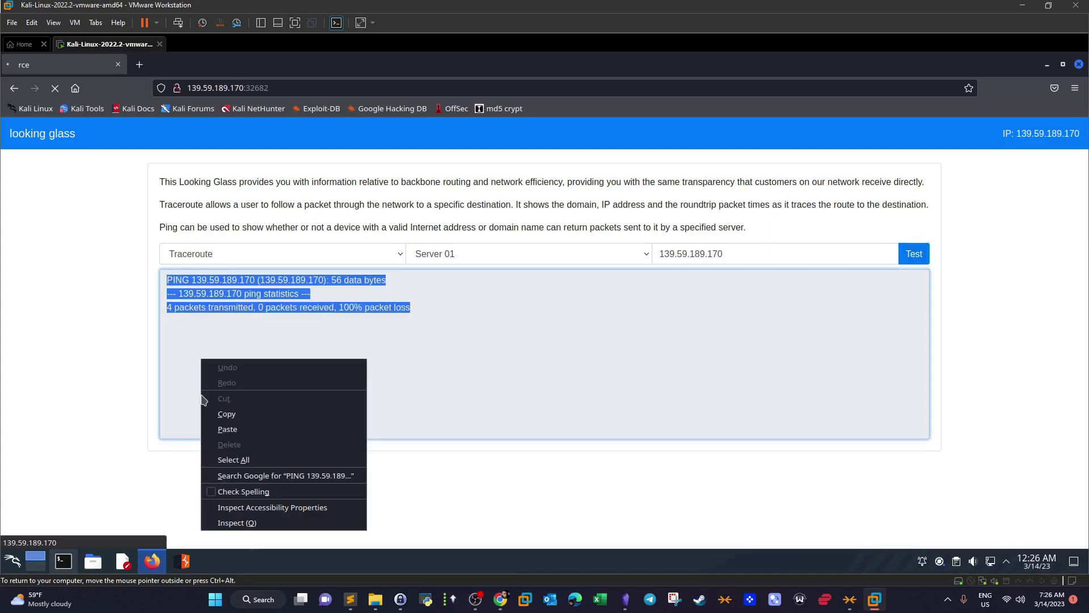
click(996, 278)
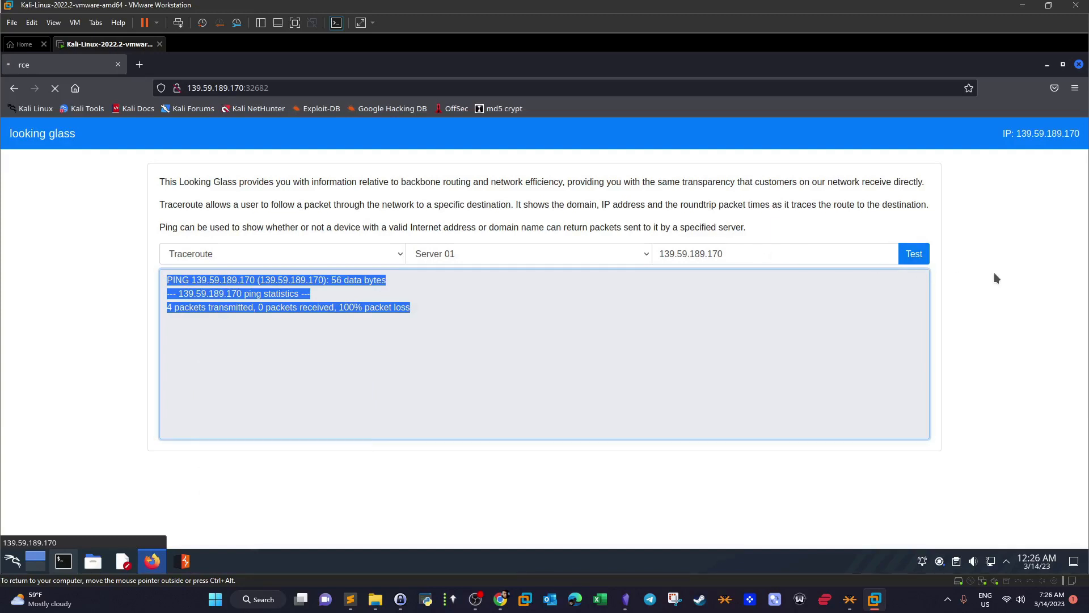
mouse_move(154, 153)
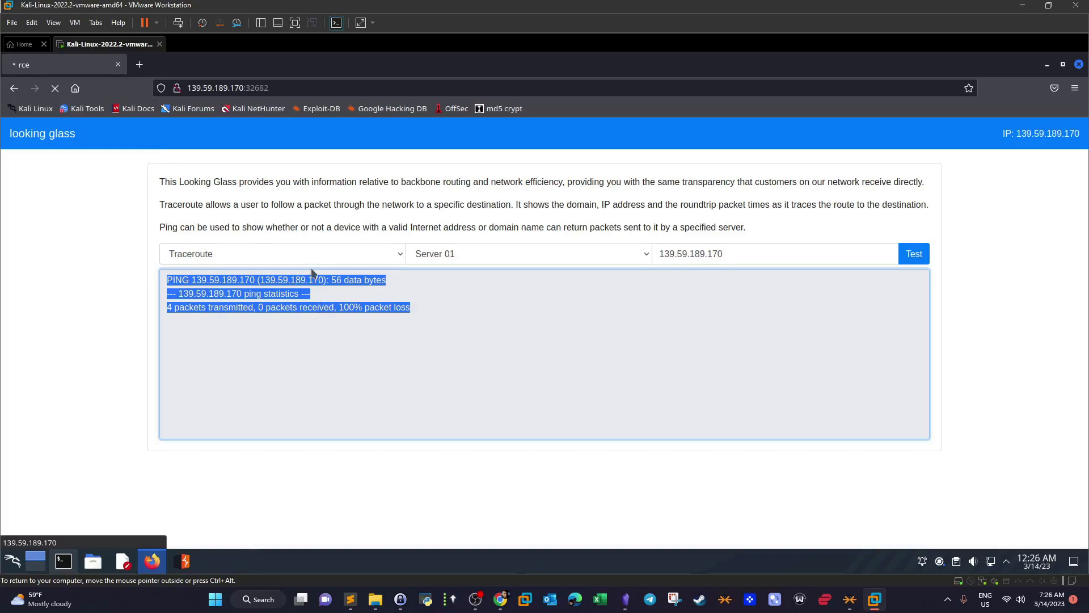
click(281, 253)
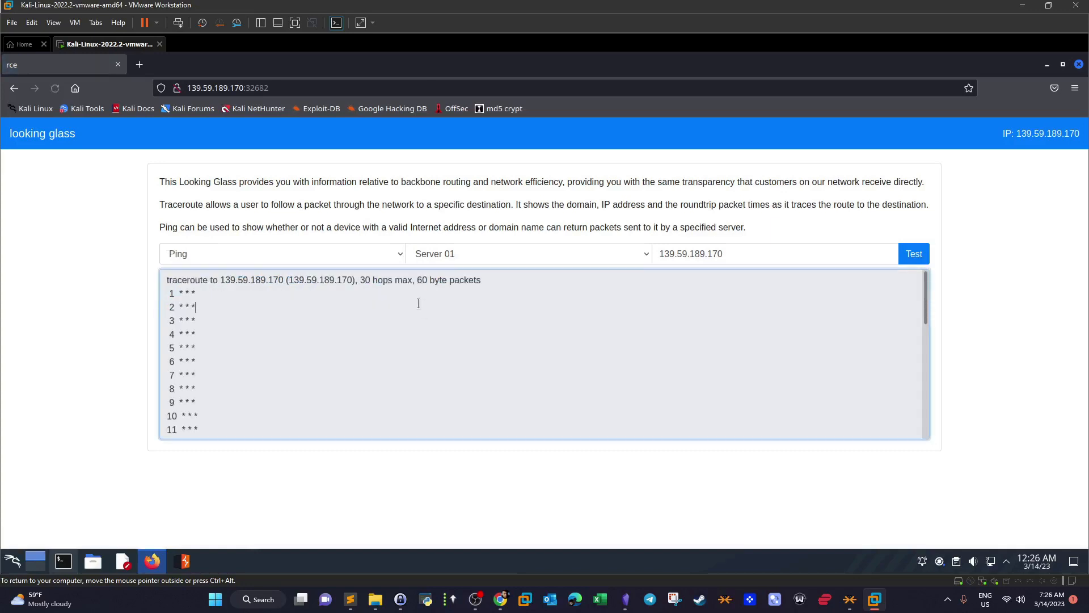
mouse_move(927, 304)
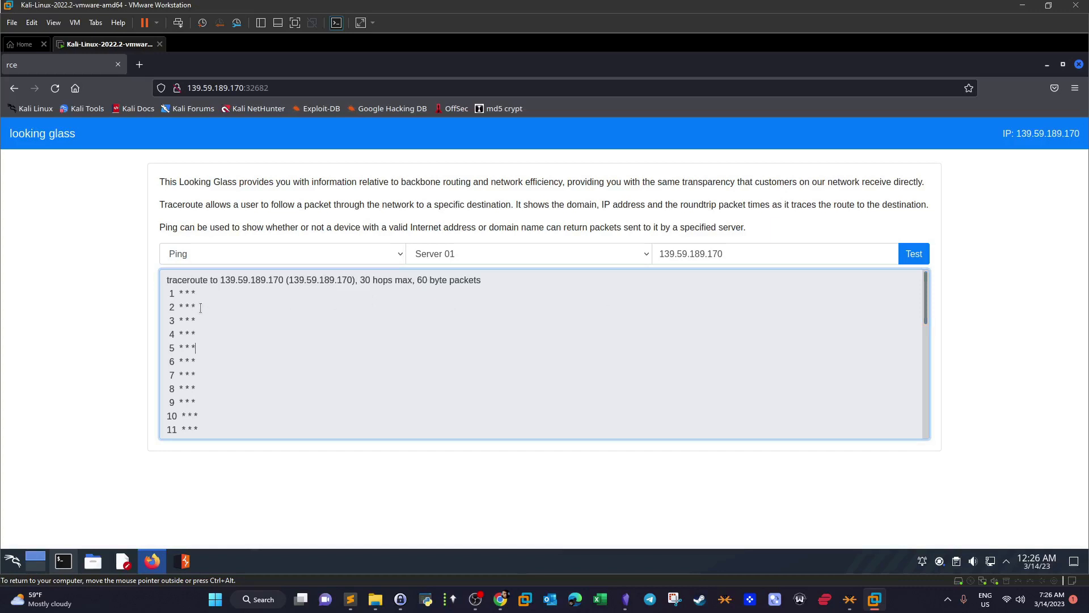
double_click(189, 293)
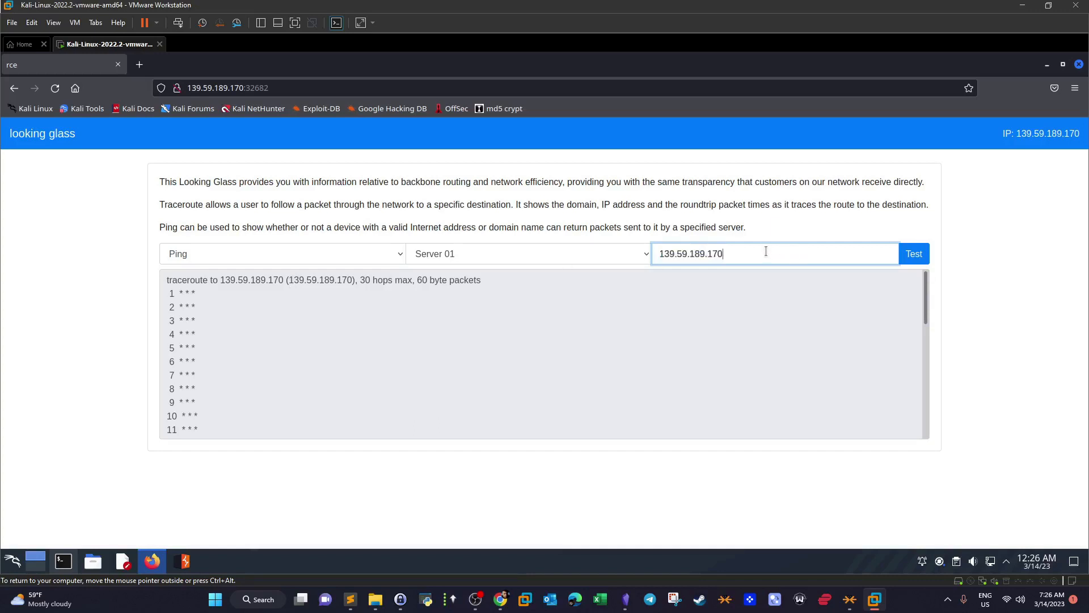
Select and inspect the target address 139.59.189.170 in the host field.
triple_click(691, 253)
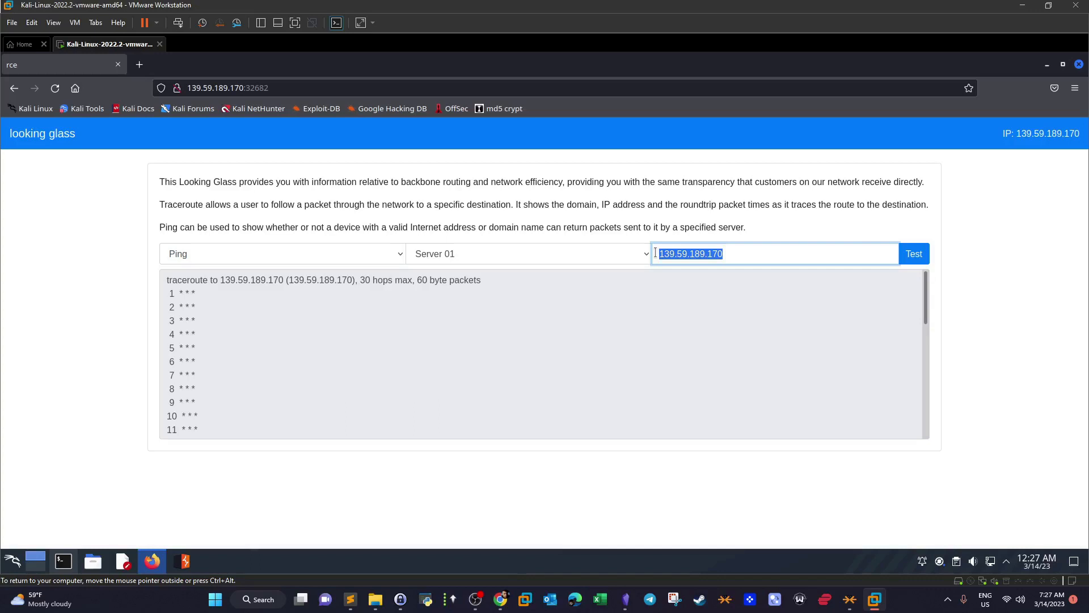
click(701, 253)
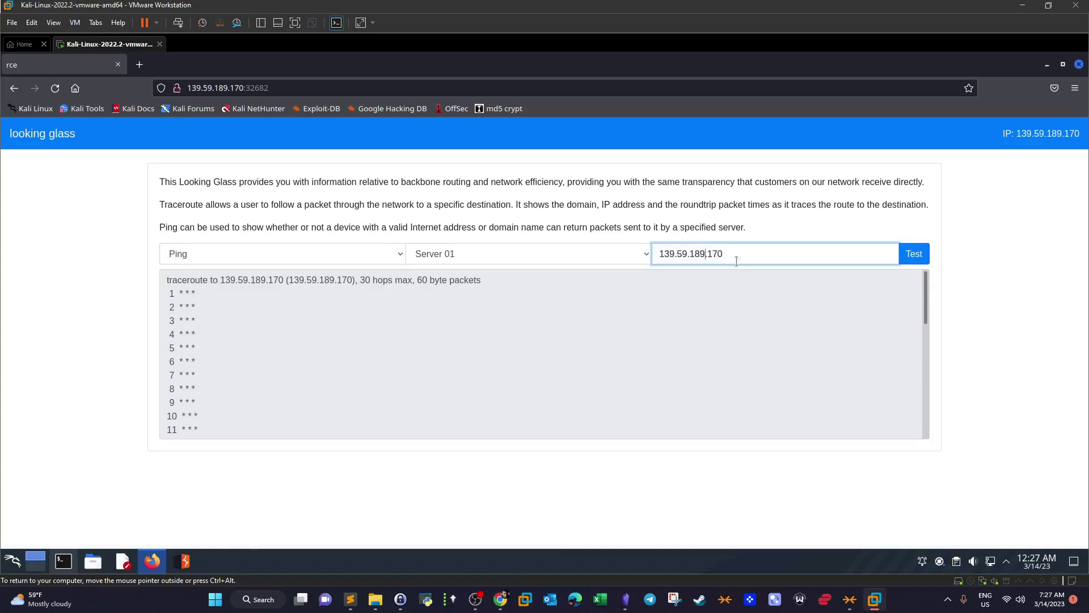
triple_click(691, 253)
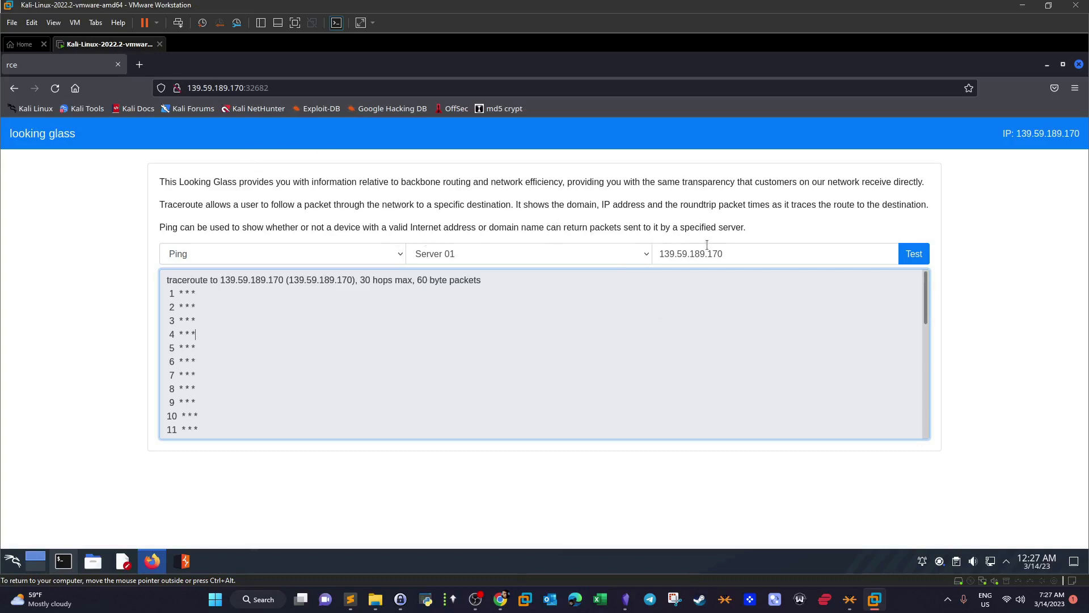
click(772, 253)
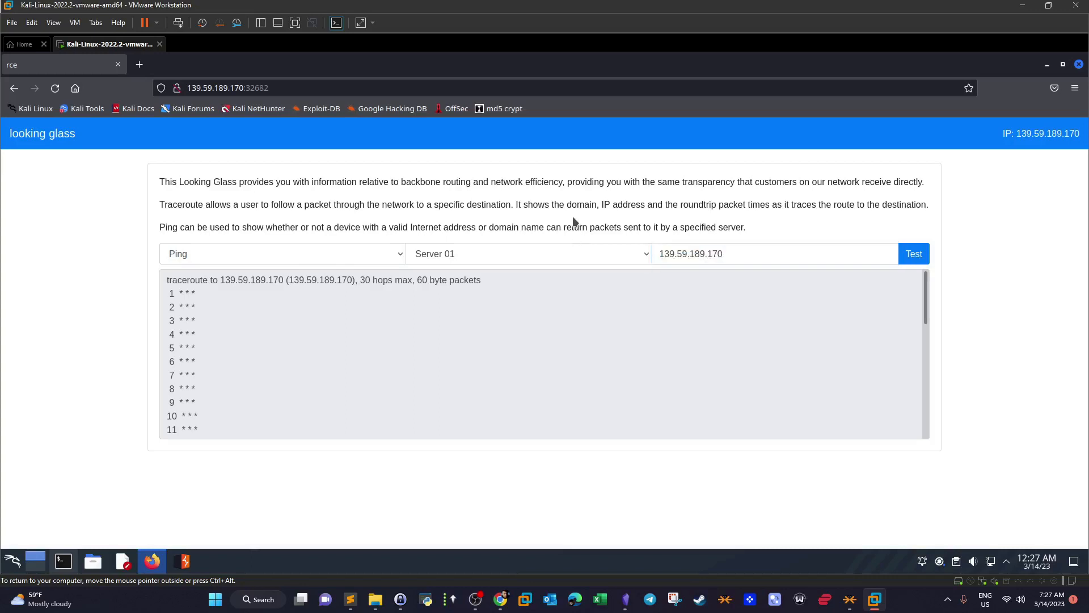
mouse_move(320, 320)
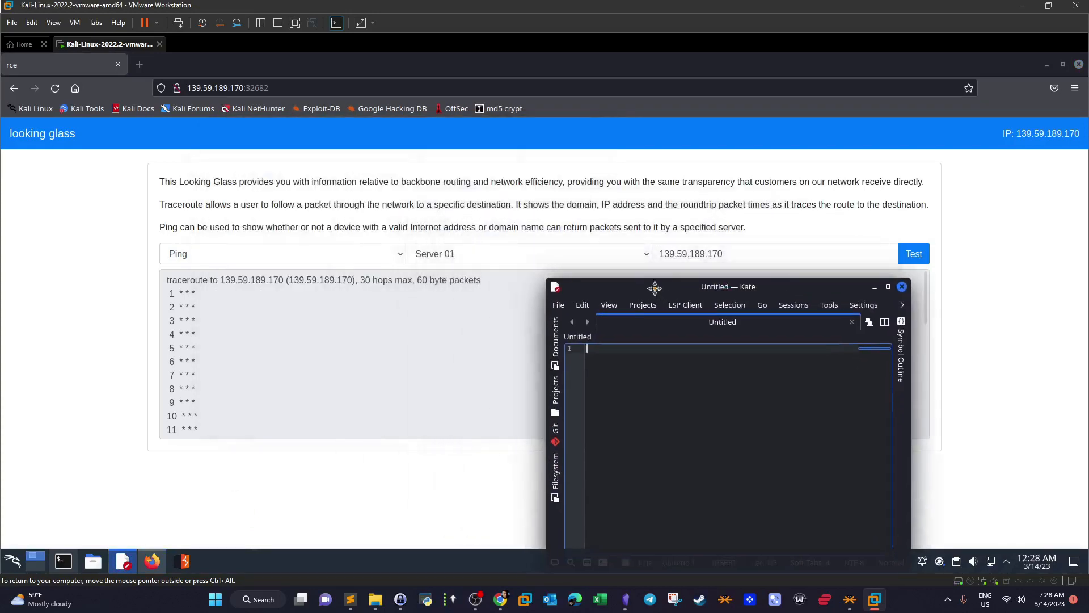
Write system("ping -c 139.59.189.170;") in Kate to model the backend command.
text(sys)
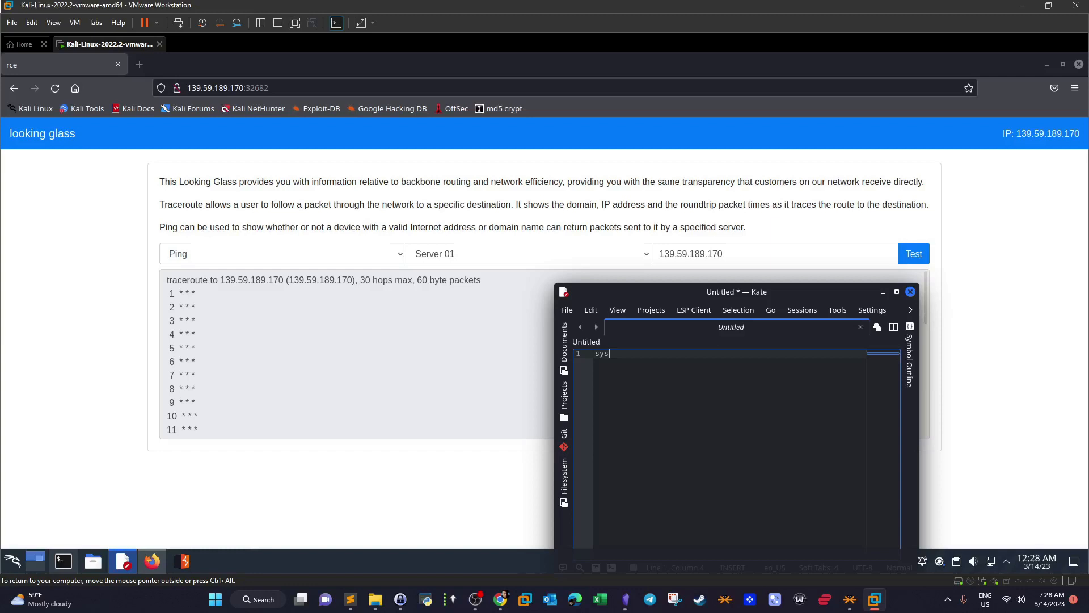
text(t)
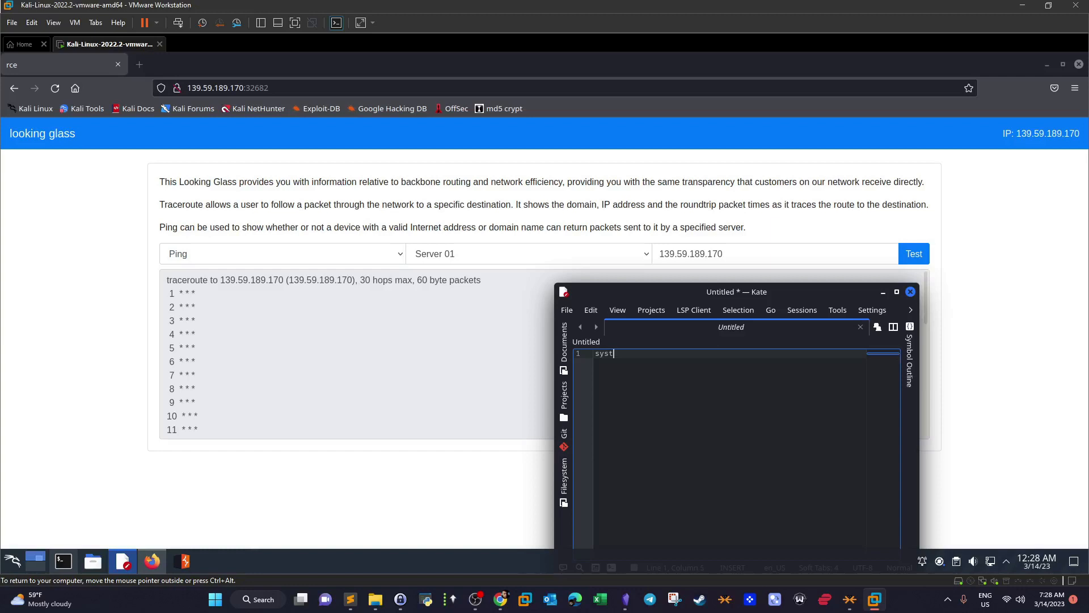
text(em())
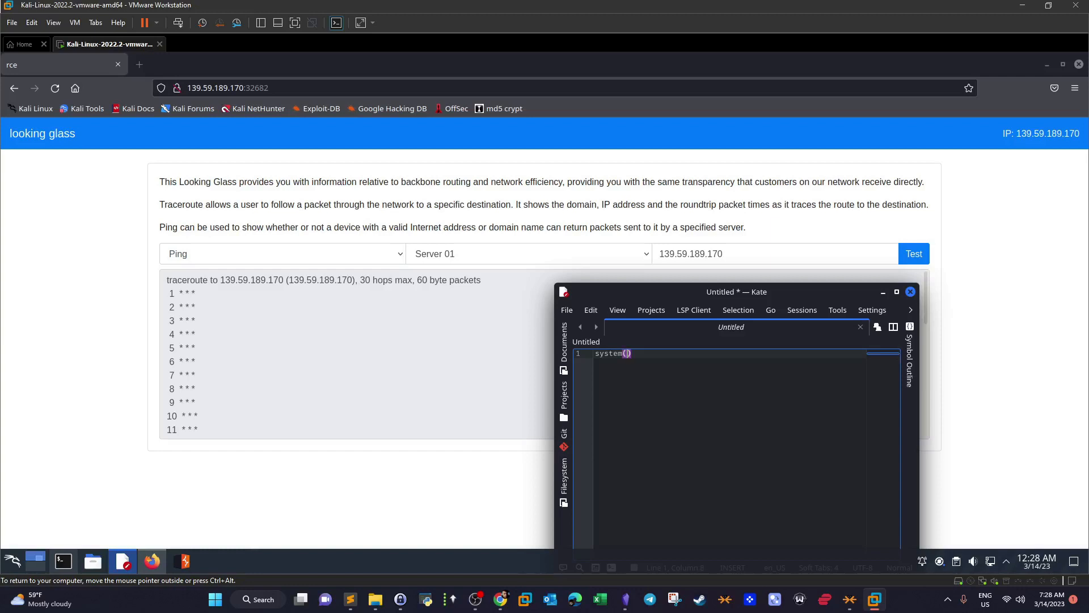
text(")
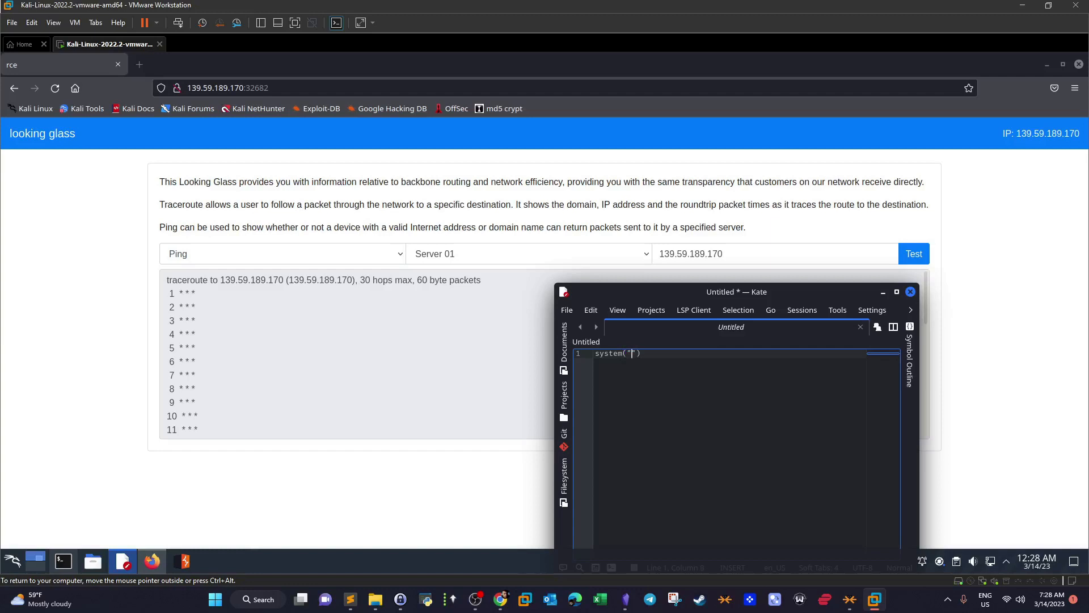
text(ping -)
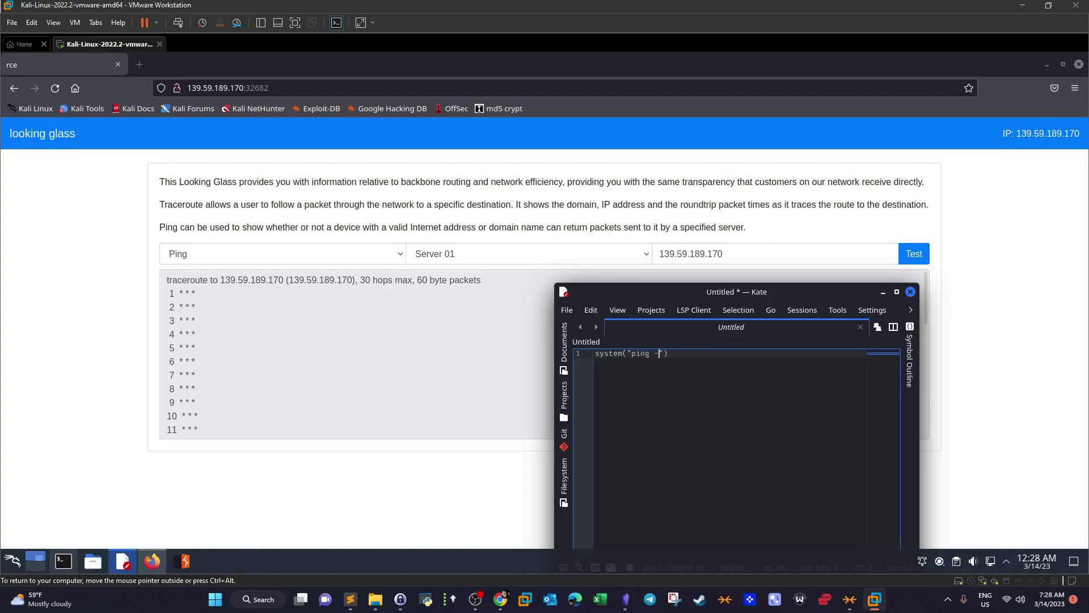
text(c 129)
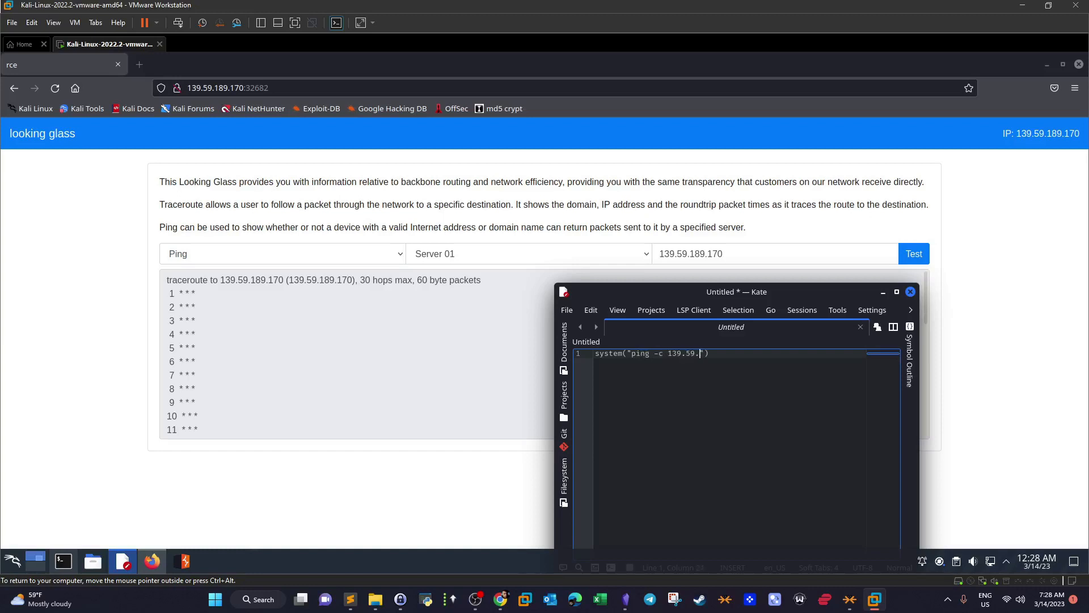
text(189.170;)
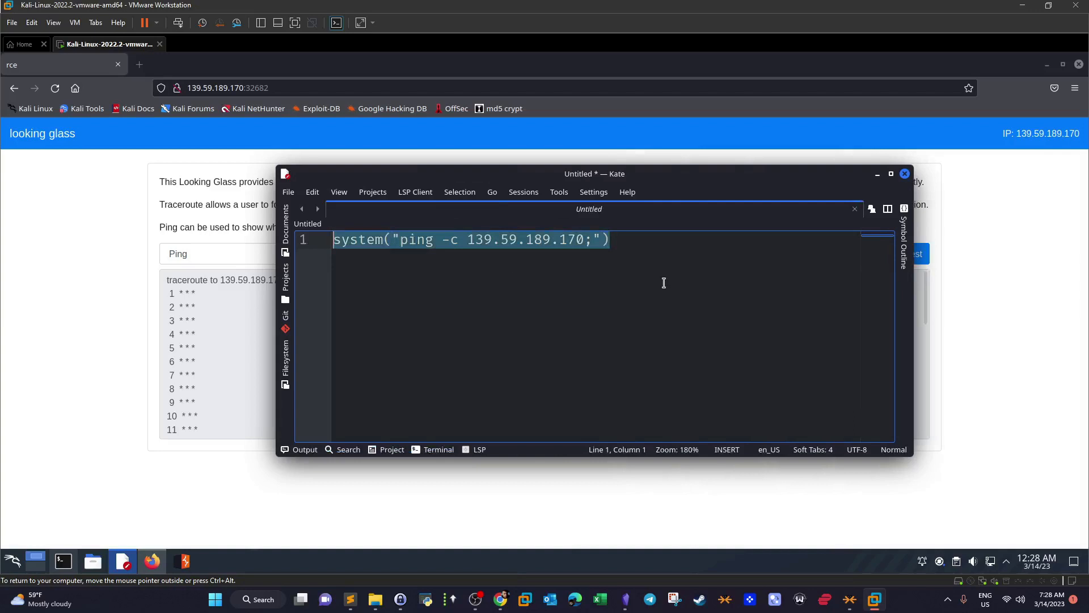
mouse_move(652, 276)
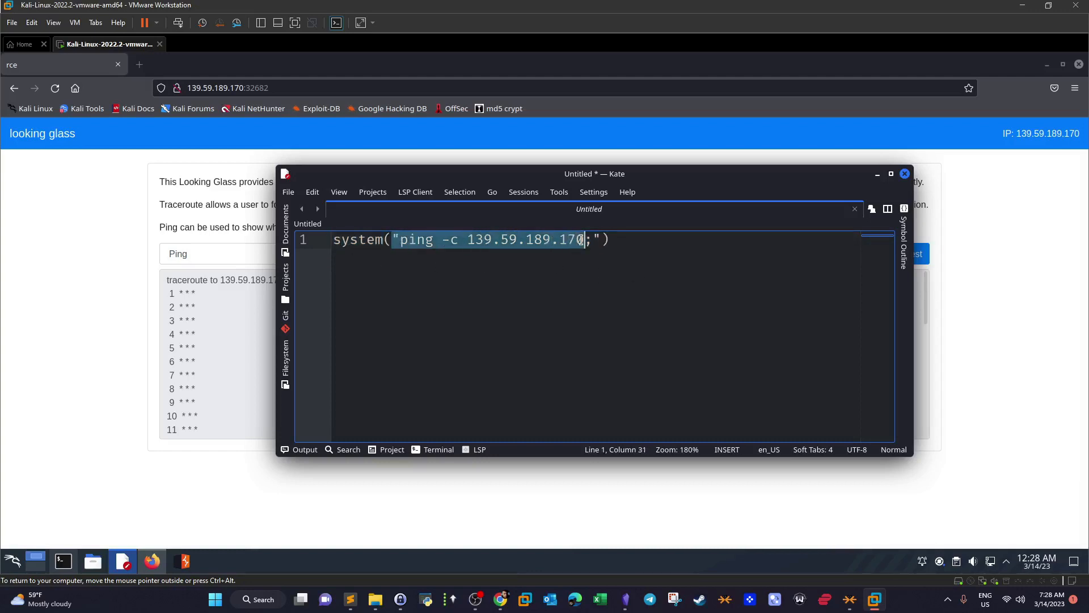
Position the Kate window aside and place the caret after the ping command.
click(409, 239)
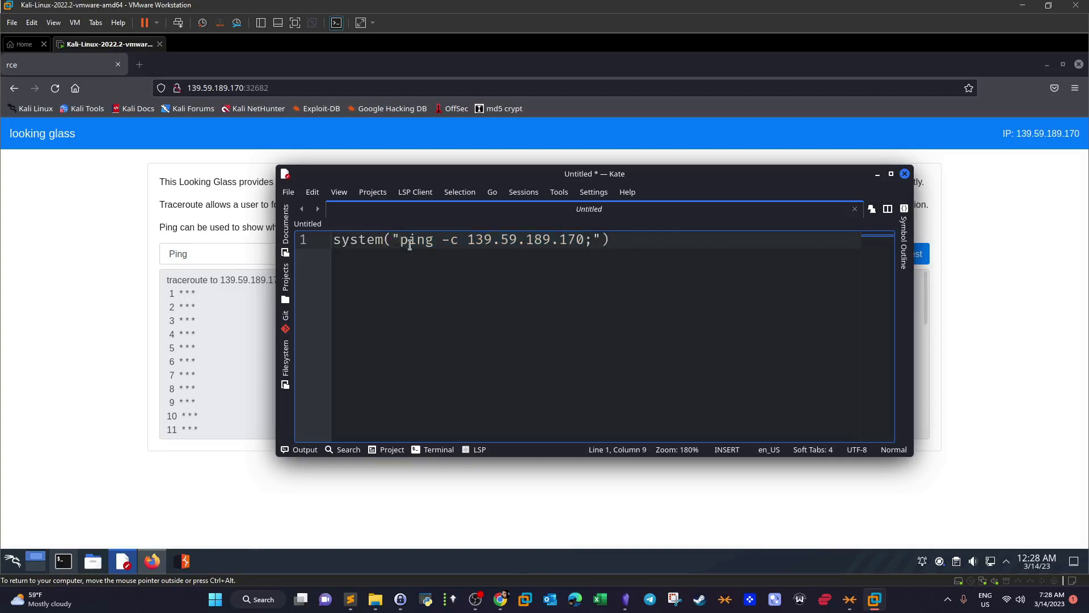
drag(593, 172, 343, 178)
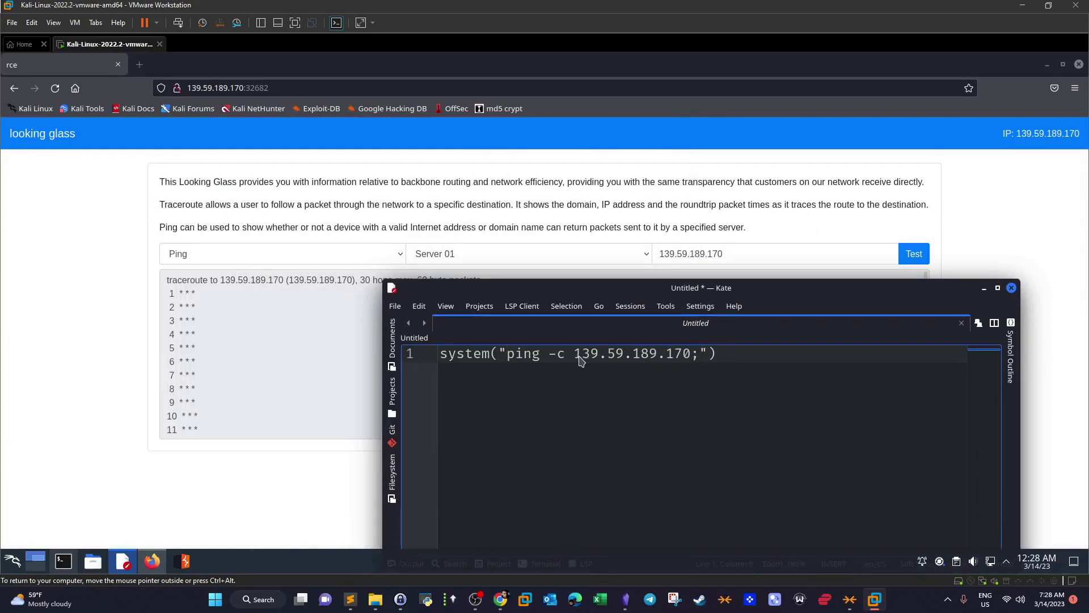
drag(574, 353, 684, 353)
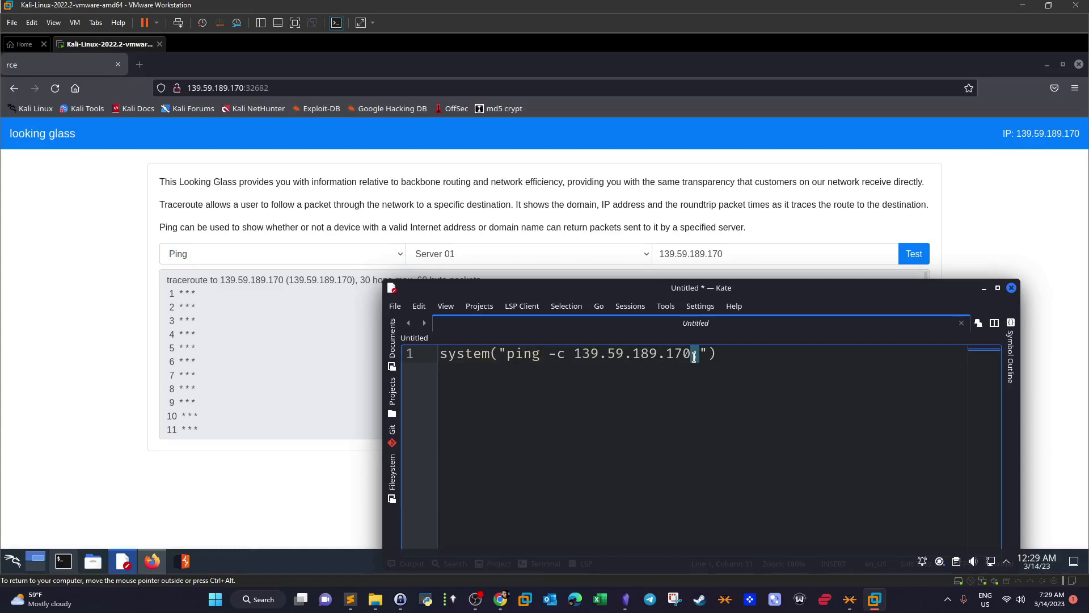
Extend the line to system("ping -c 139.59.189.170; ls"); and append ';' to the target field.
text(; ls)
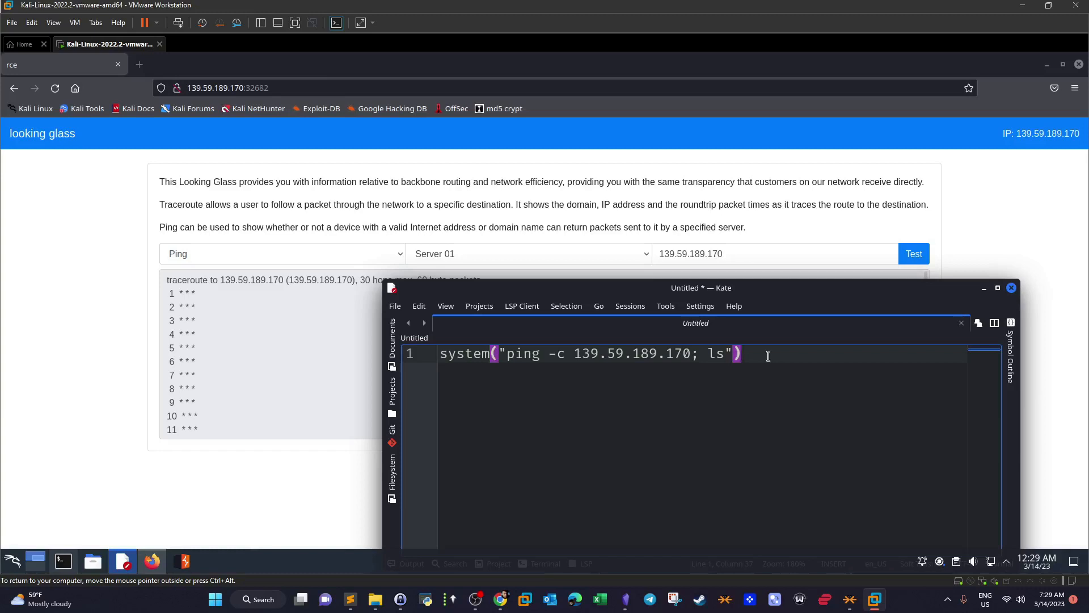
text(;)
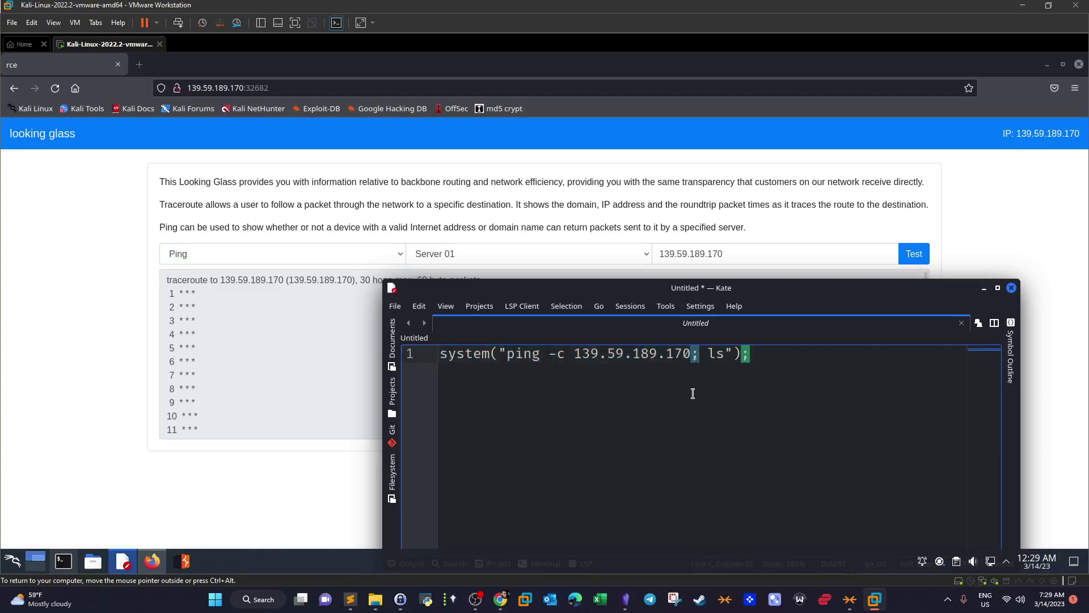
double_click(716, 354)
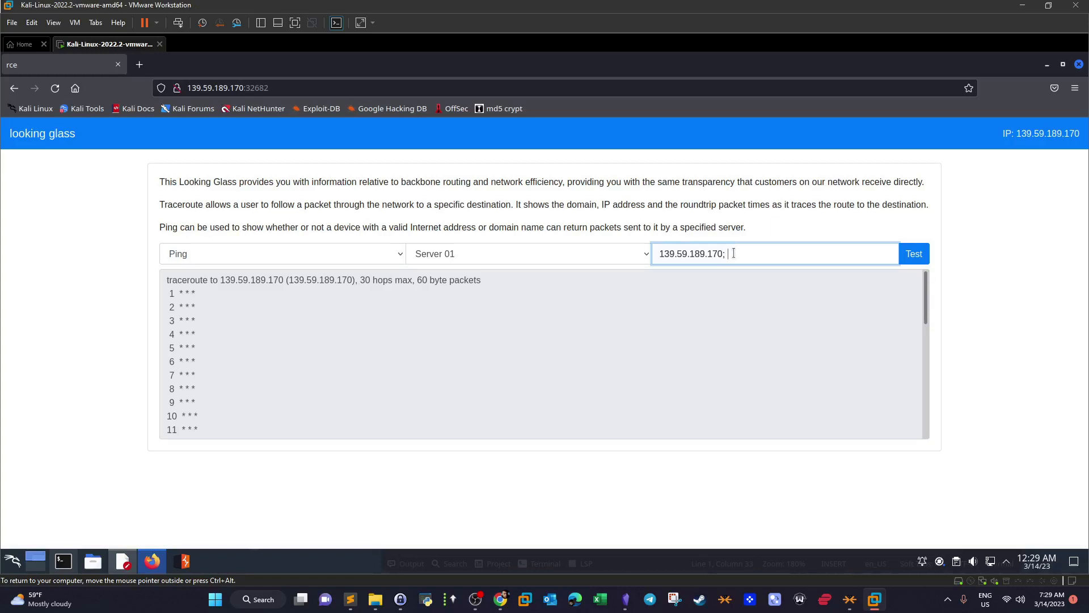
Inject '139.59.189.170; ls' and run the test, revealing index.php.
text(ls)
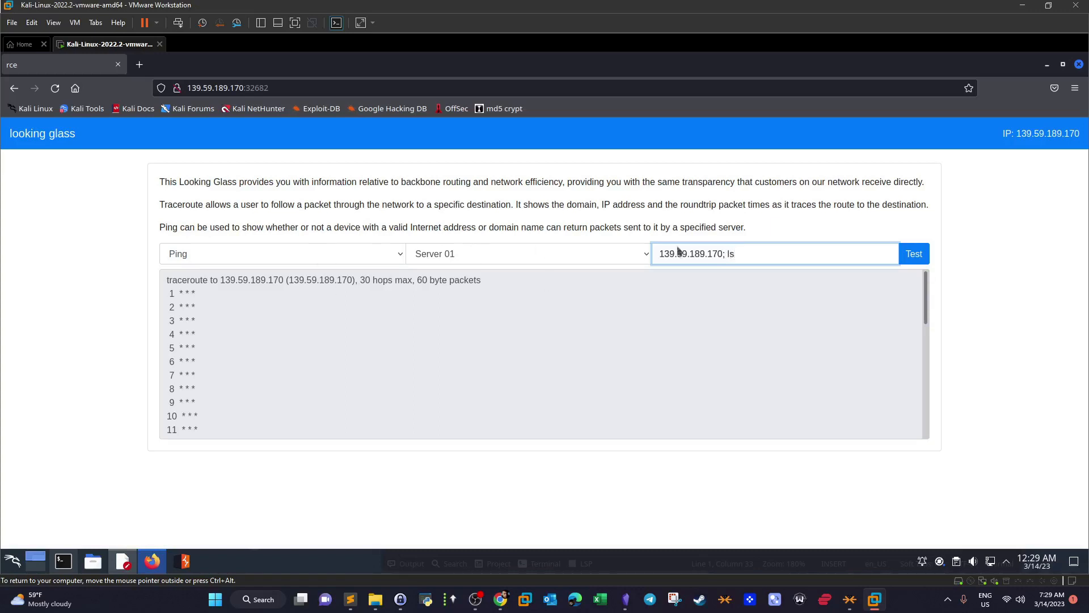
click(913, 253)
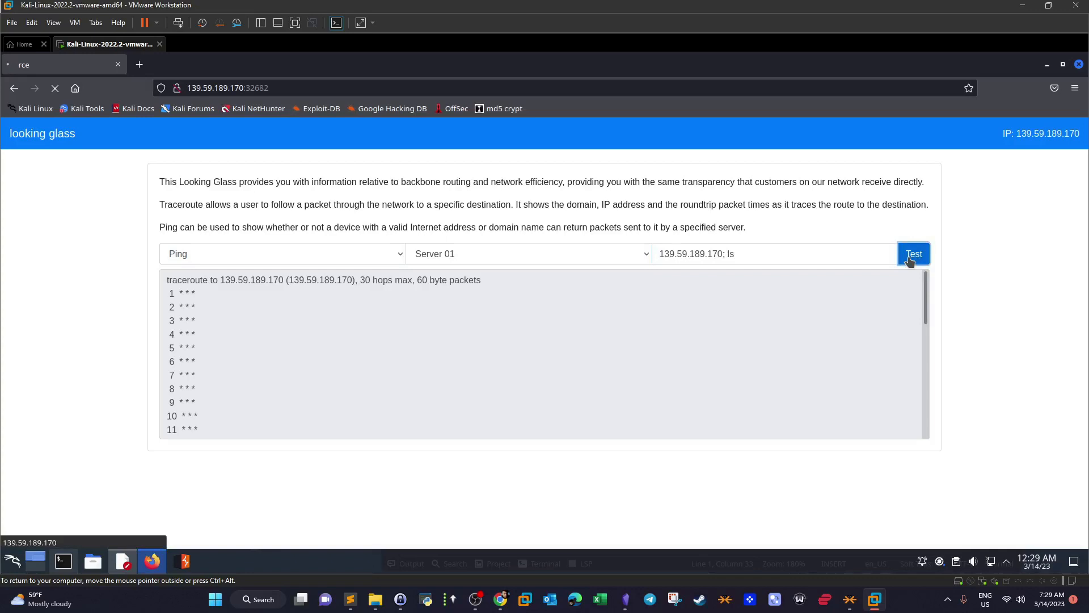
click(913, 253)
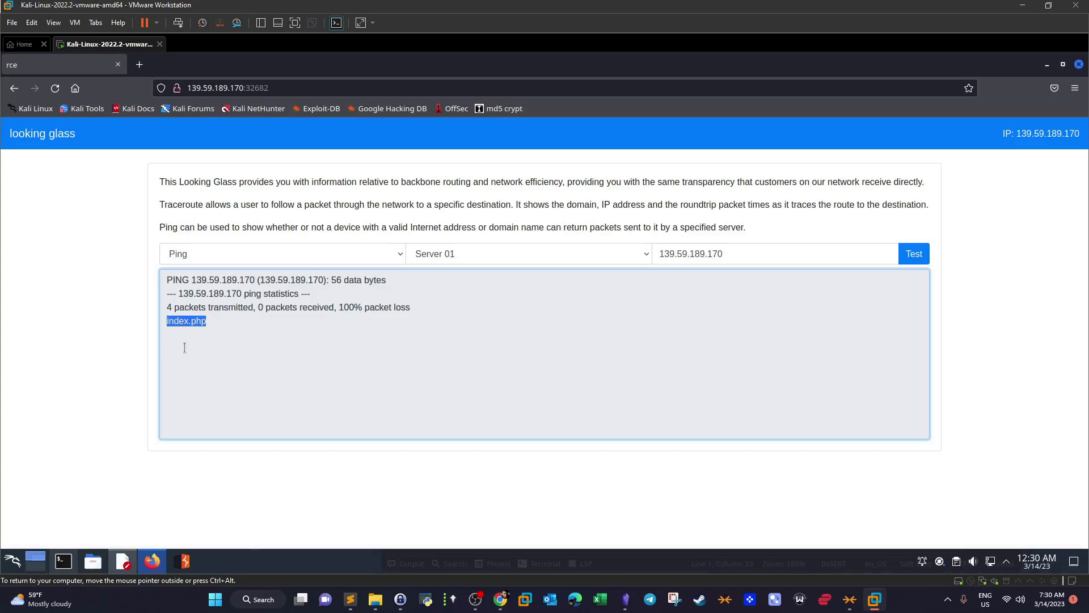
mouse_move(728, 252)
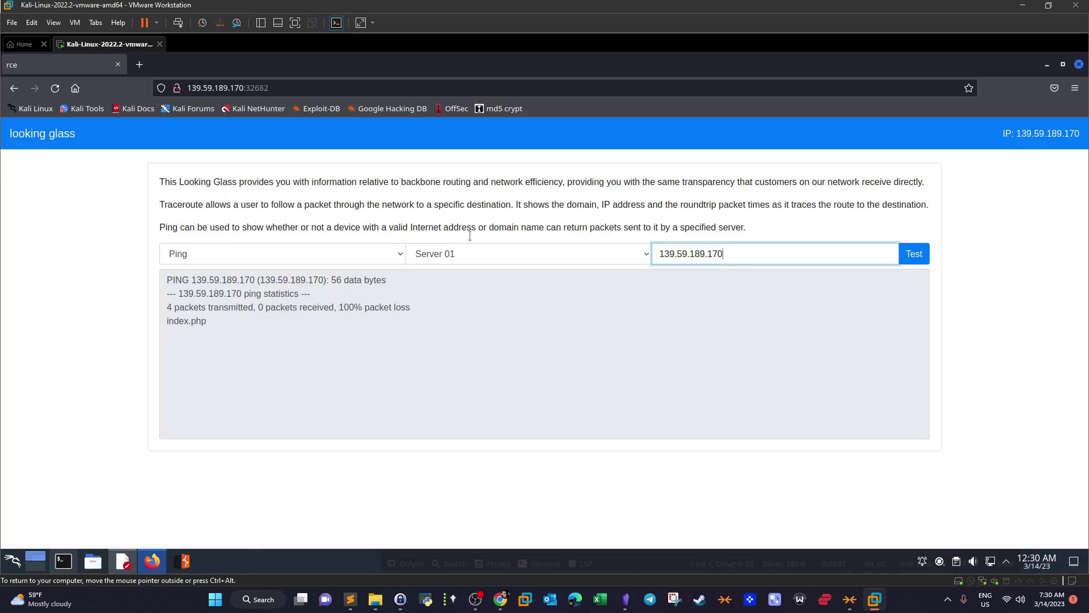
mouse_move(605, 273)
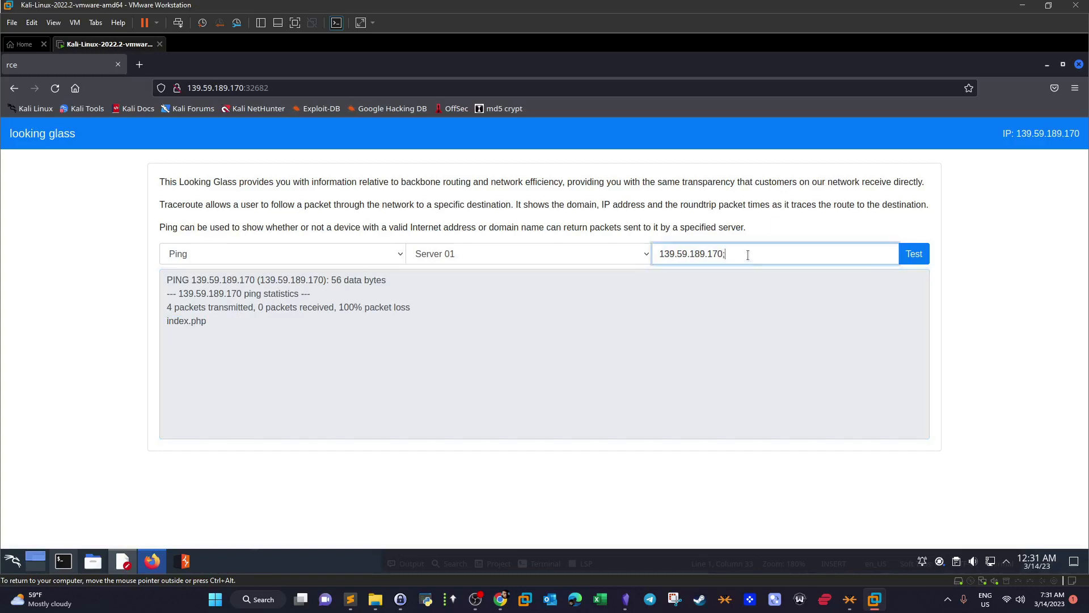
Inject '; ls /' after the address and run the test to list the root directory.
text(ls /)
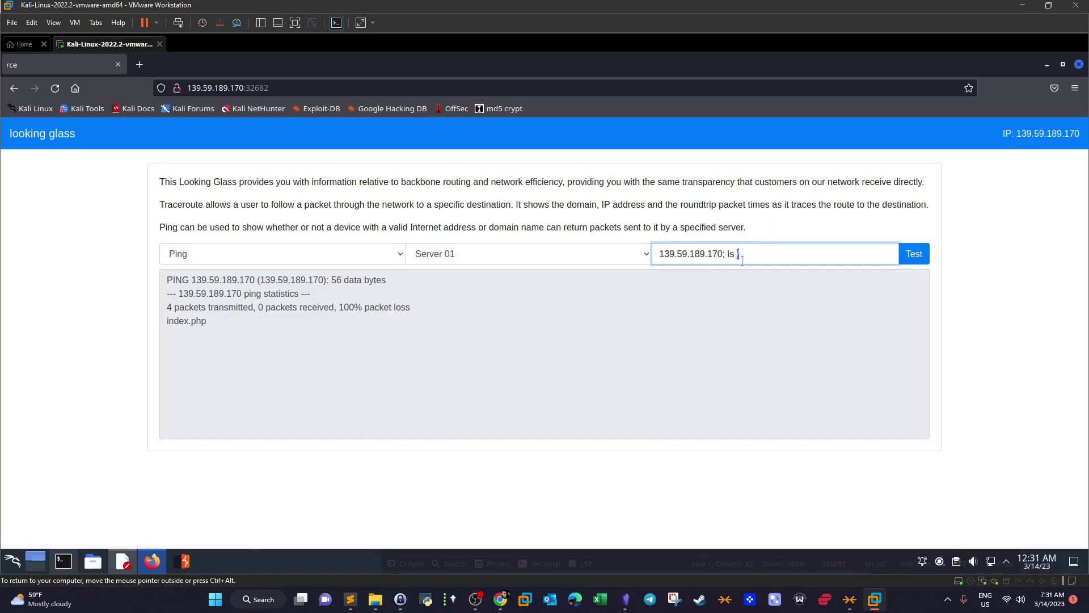
click(914, 253)
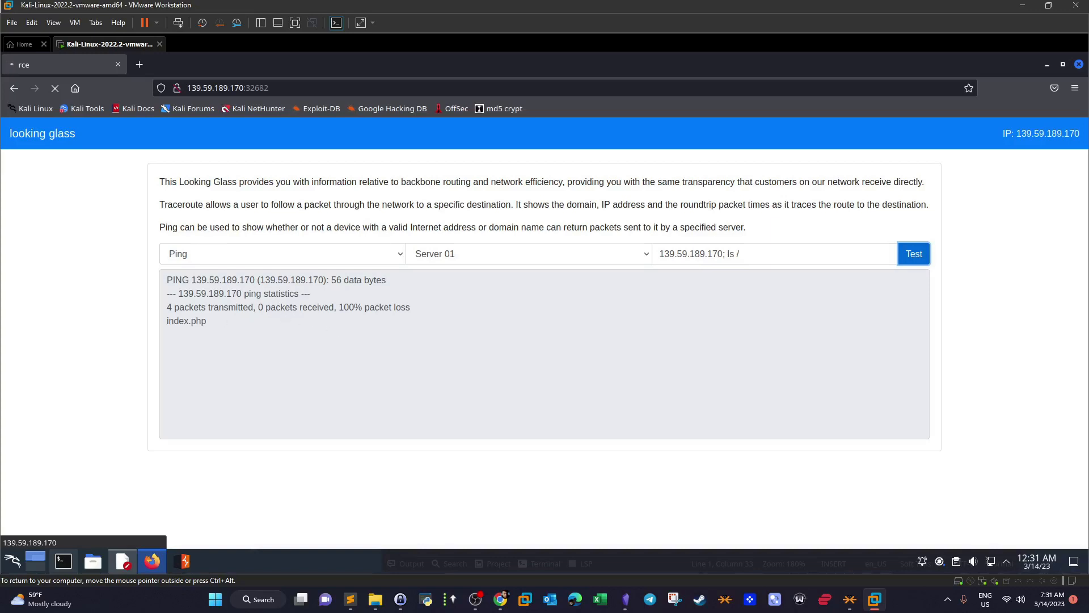
drag(183, 280, 205, 320)
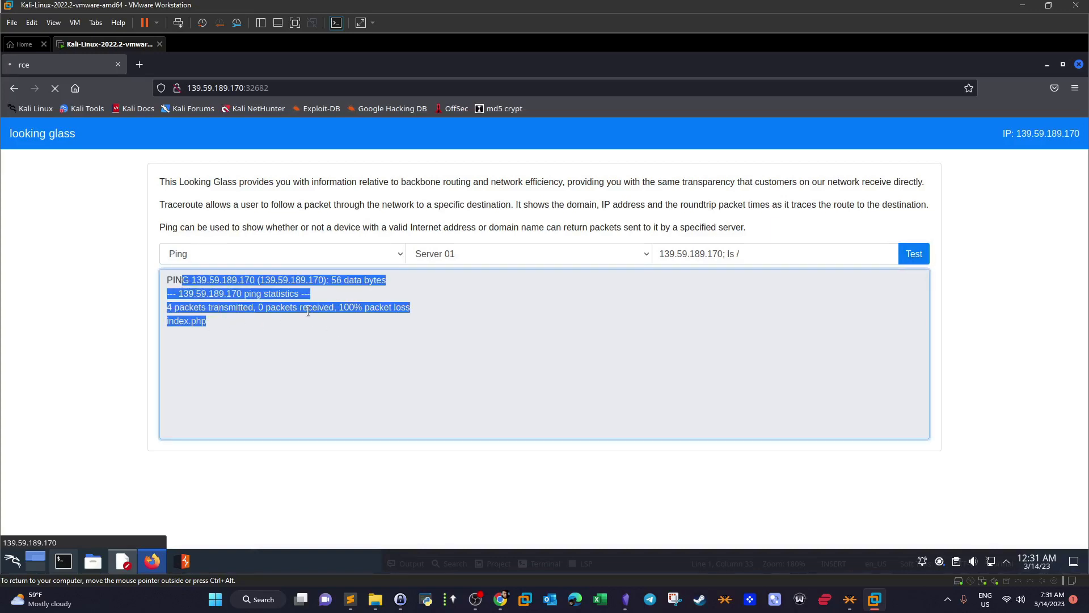
click(914, 253)
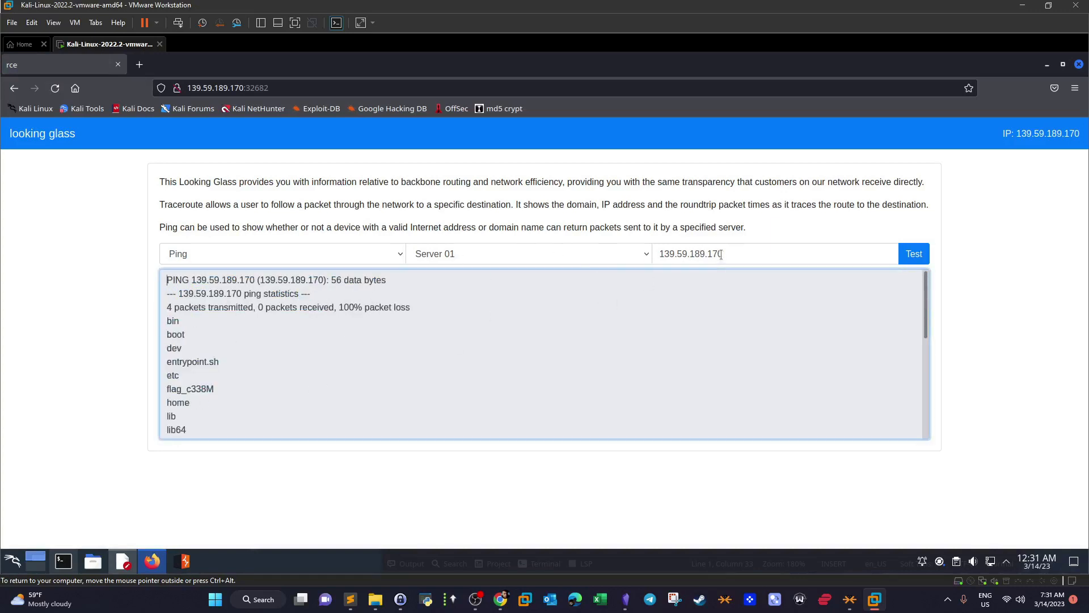
Examine the root listing and select the flag_c338M file name.
double_click(707, 253)
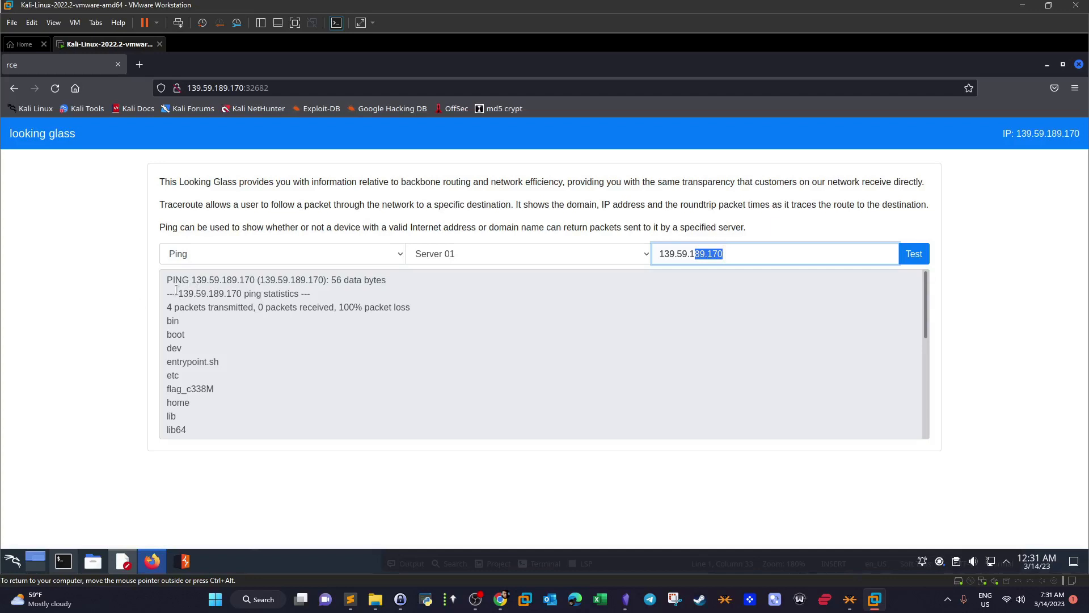
mouse_move(255, 282)
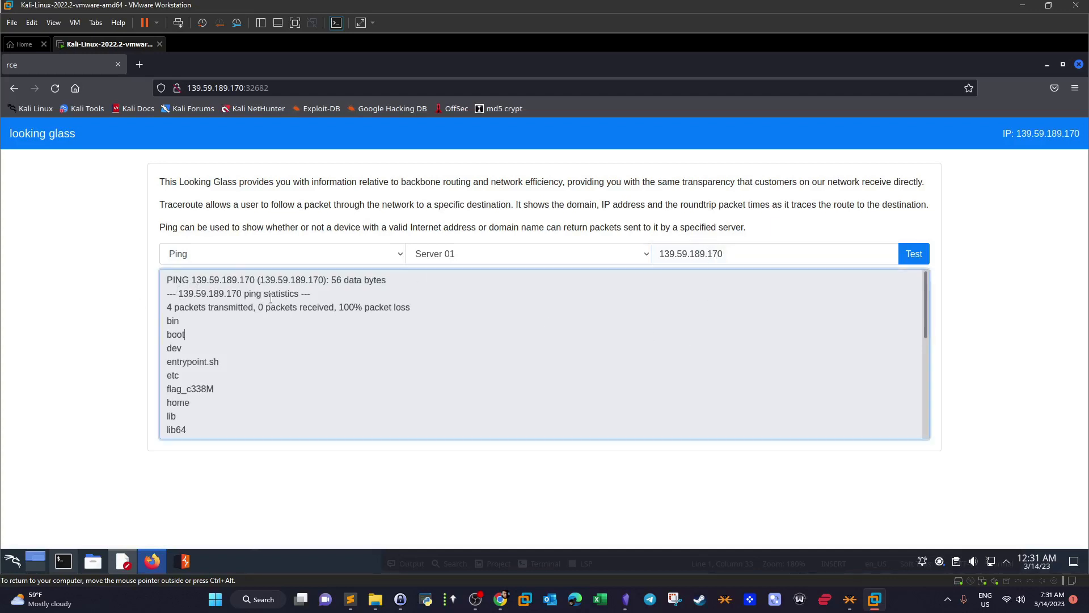
drag(173, 320, 182, 348)
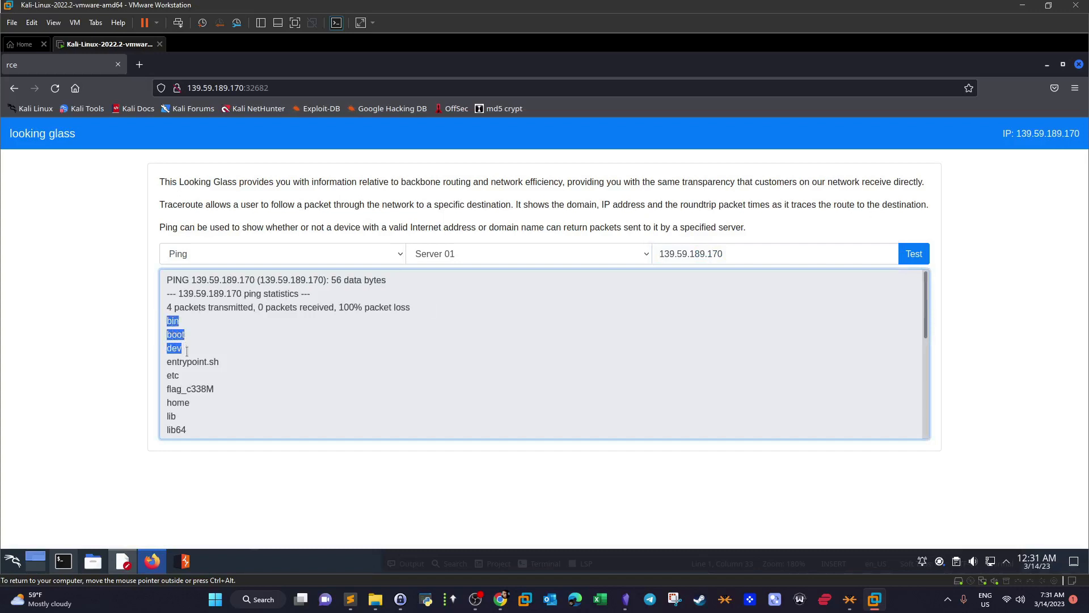
click(218, 388)
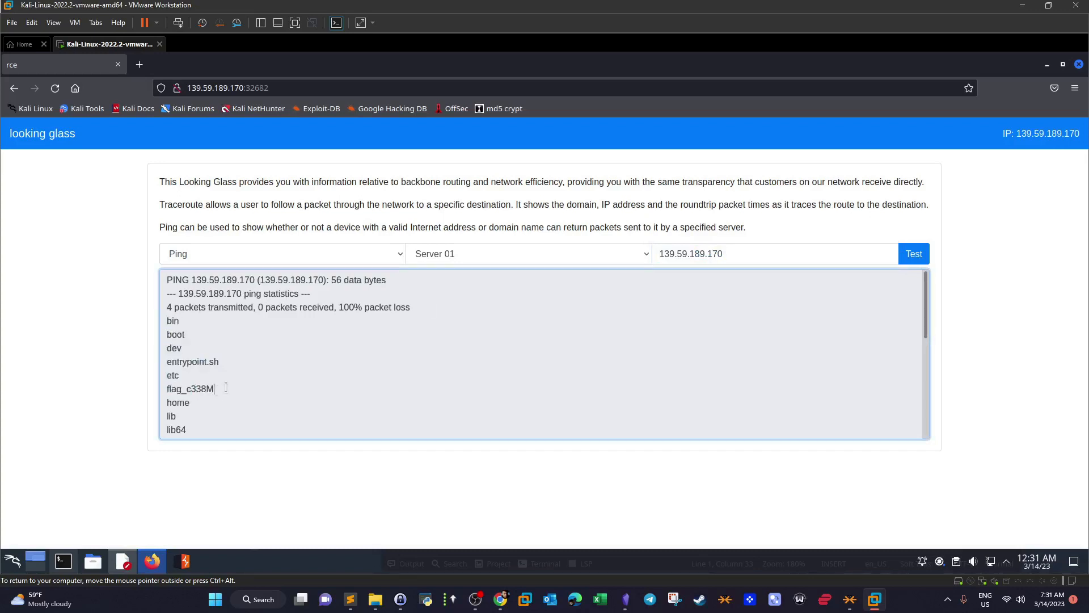
double_click(190, 388)
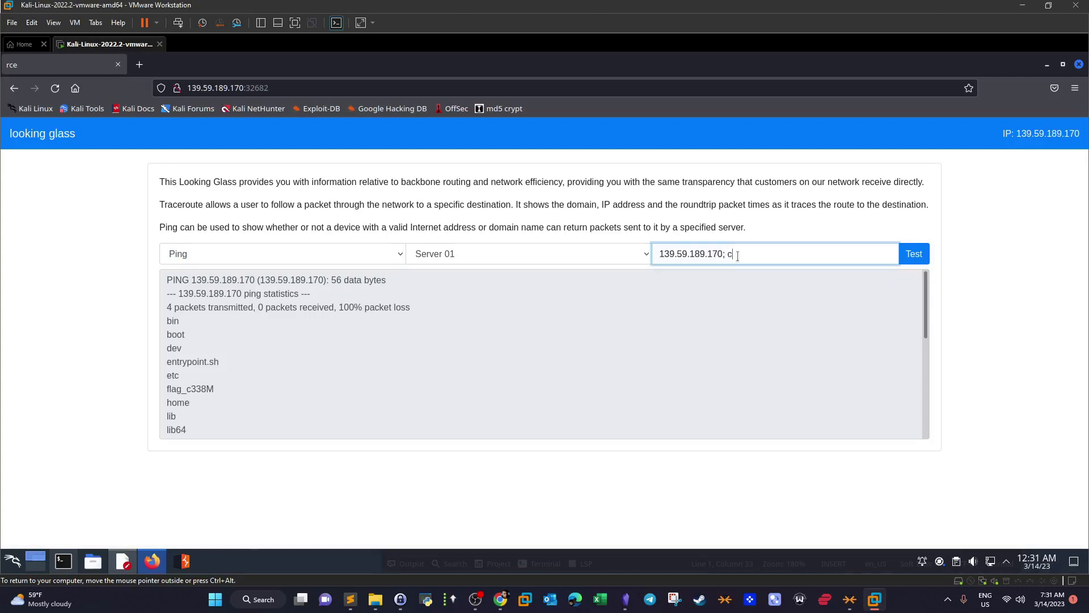
Inject '; cat /flag_c338M' after the IP and run Test to print the HTB flag.
text(at)
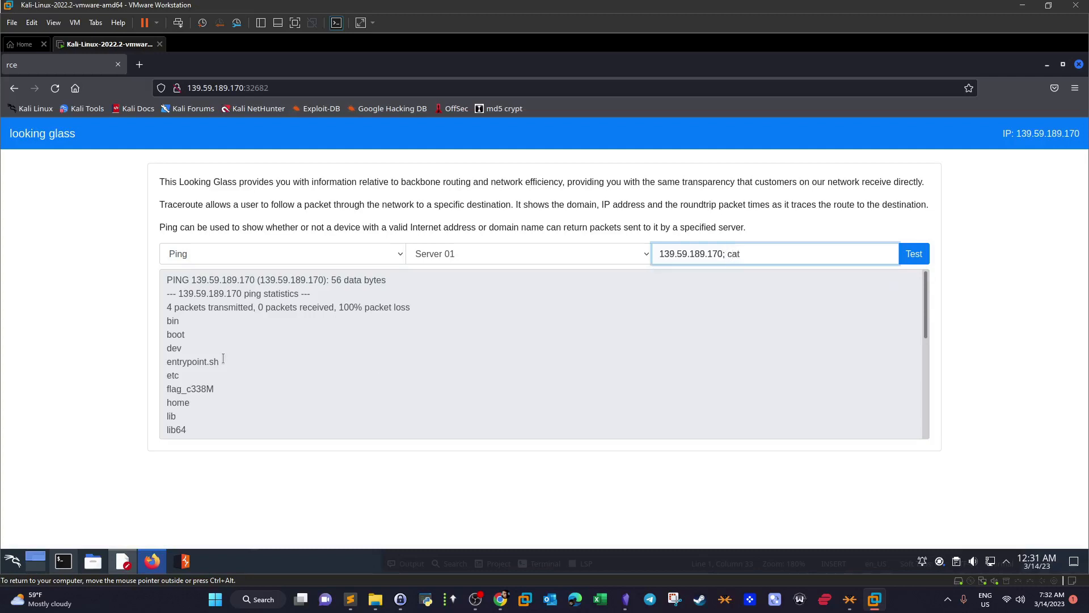
right_click(190, 388)
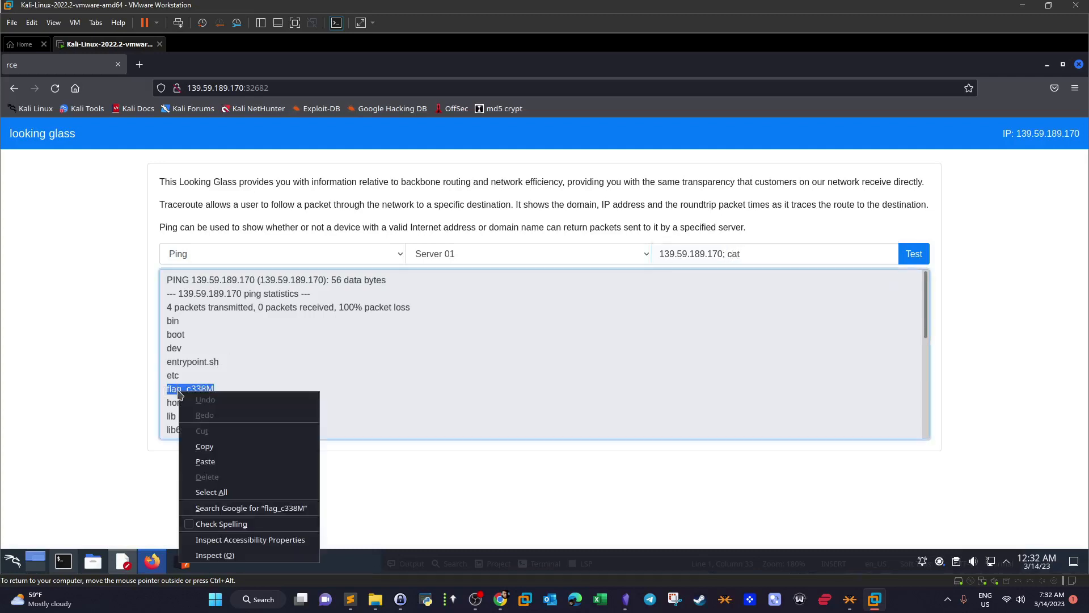
click(775, 253)
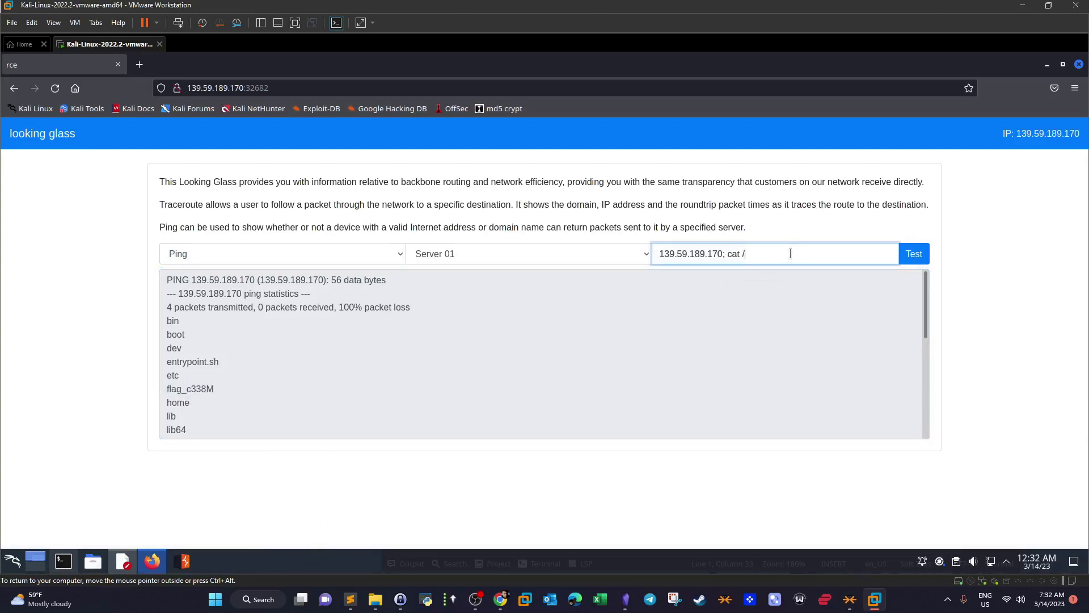
text(flag_c338M)
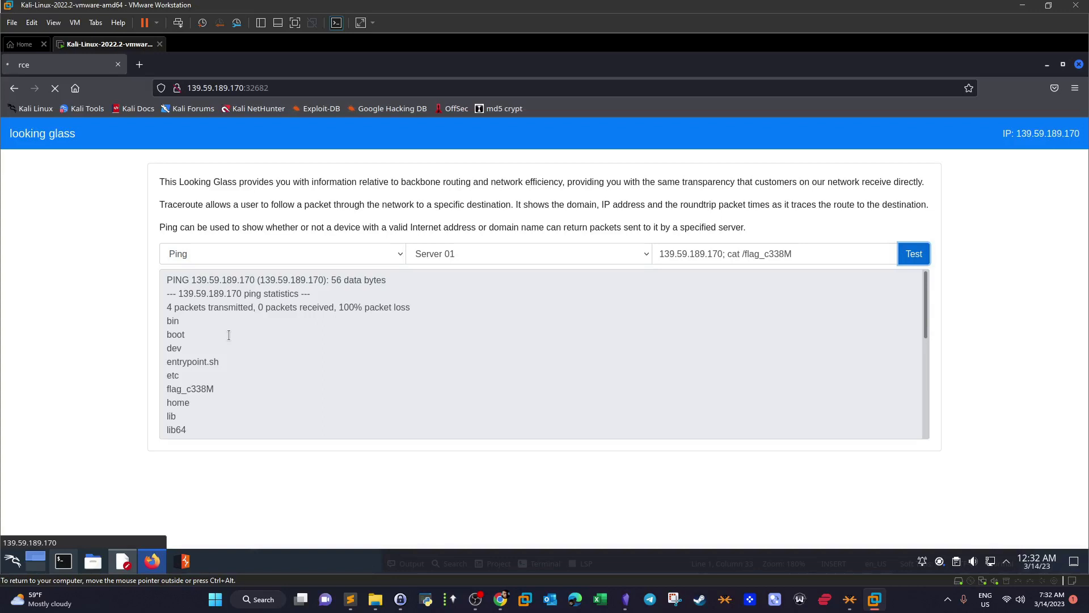
click(914, 253)
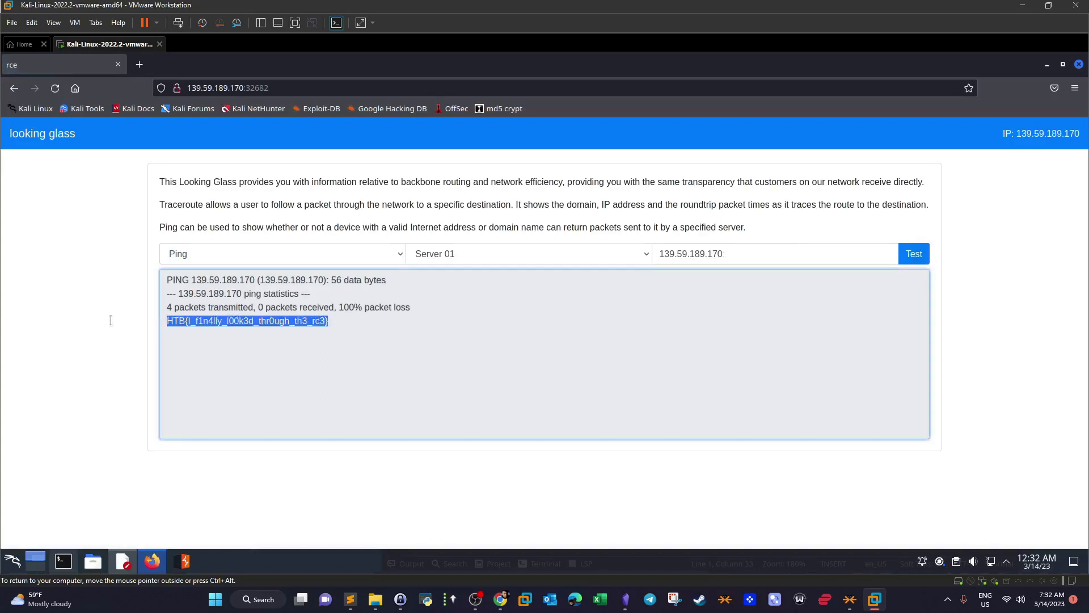
mouse_move(97, 330)
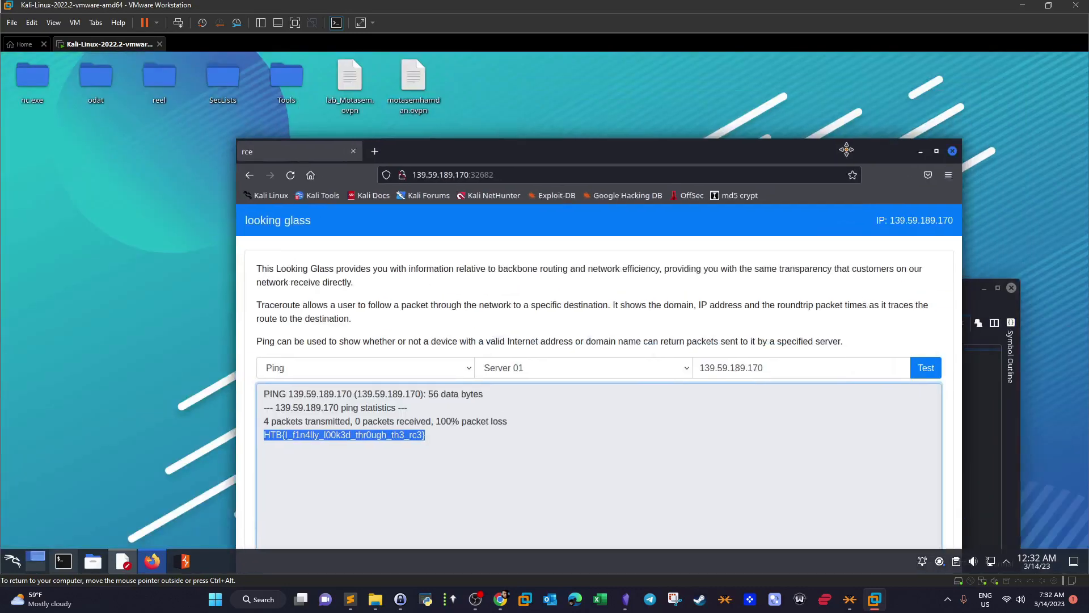
Stop the looking glass instance and return to the OWASP Top 10 track list.
click(936, 151)
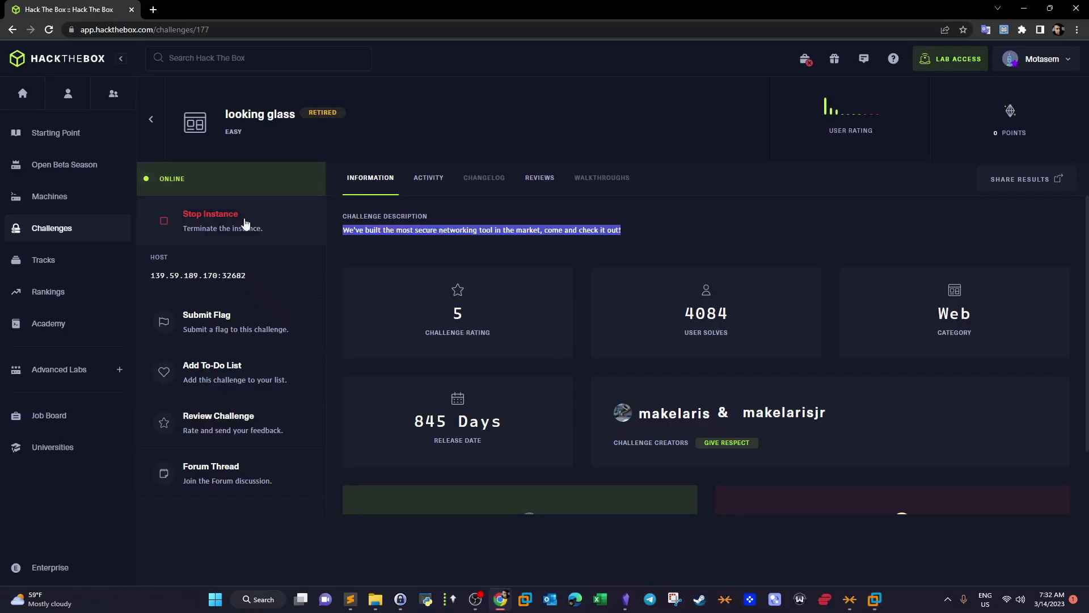
mouse_move(373, 186)
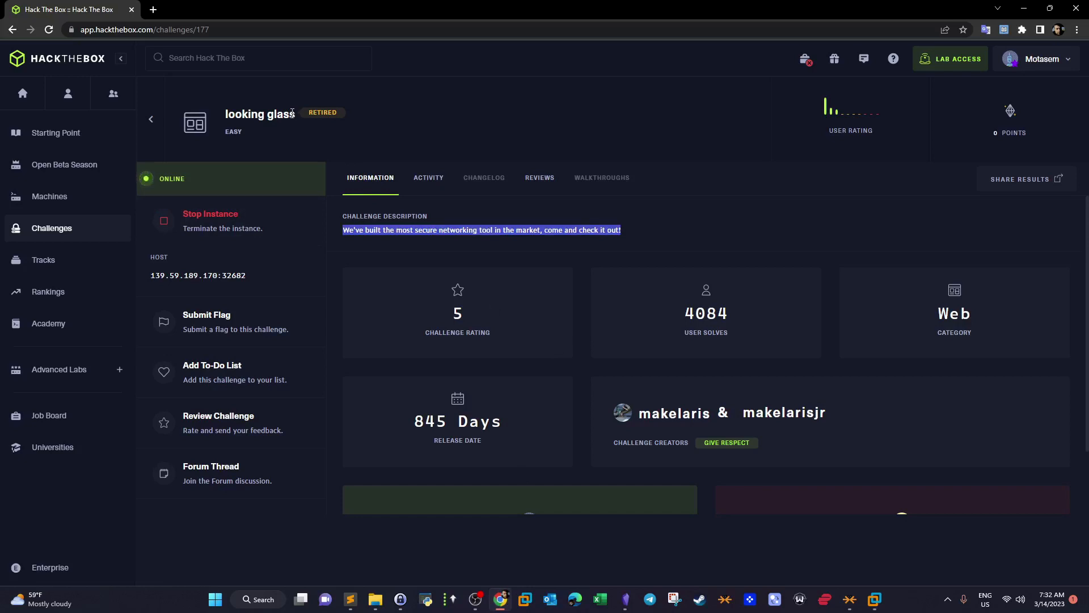
click(210, 213)
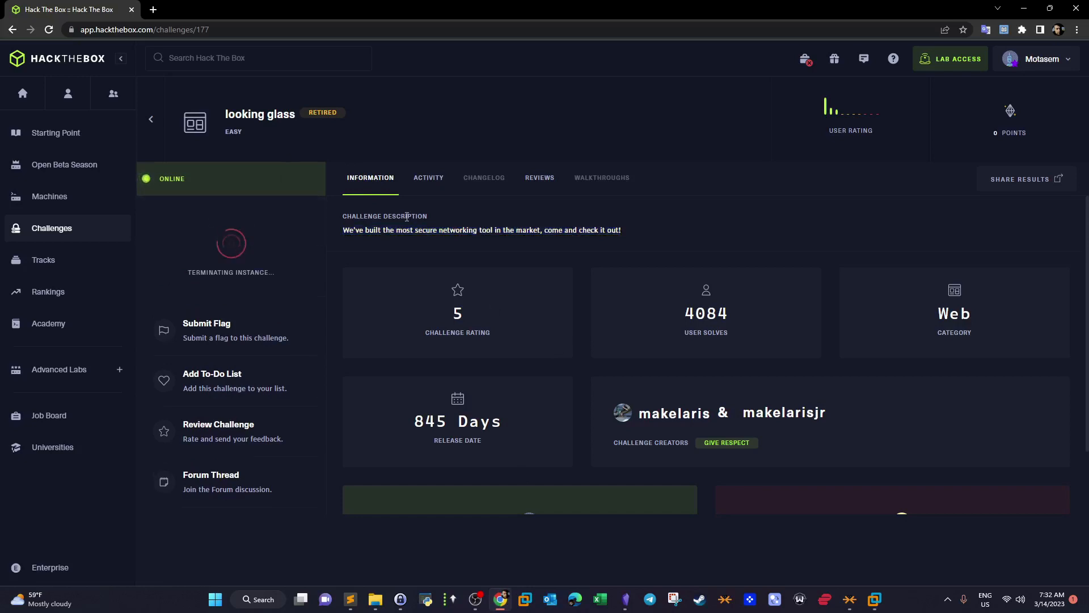
click(43, 259)
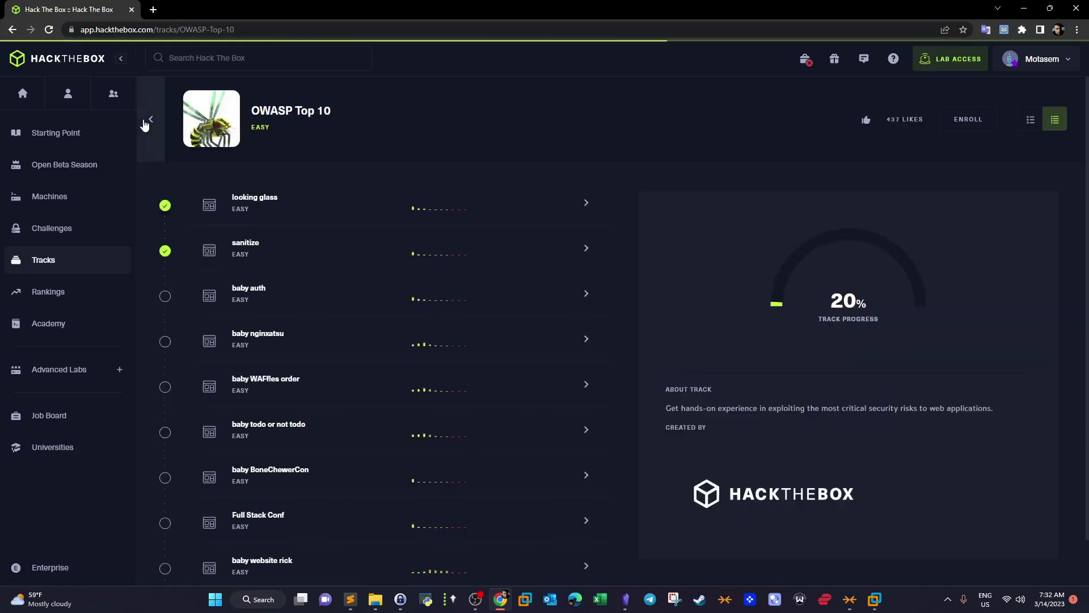
Open the sanitize challenge details and review its description and host address.
click(245, 248)
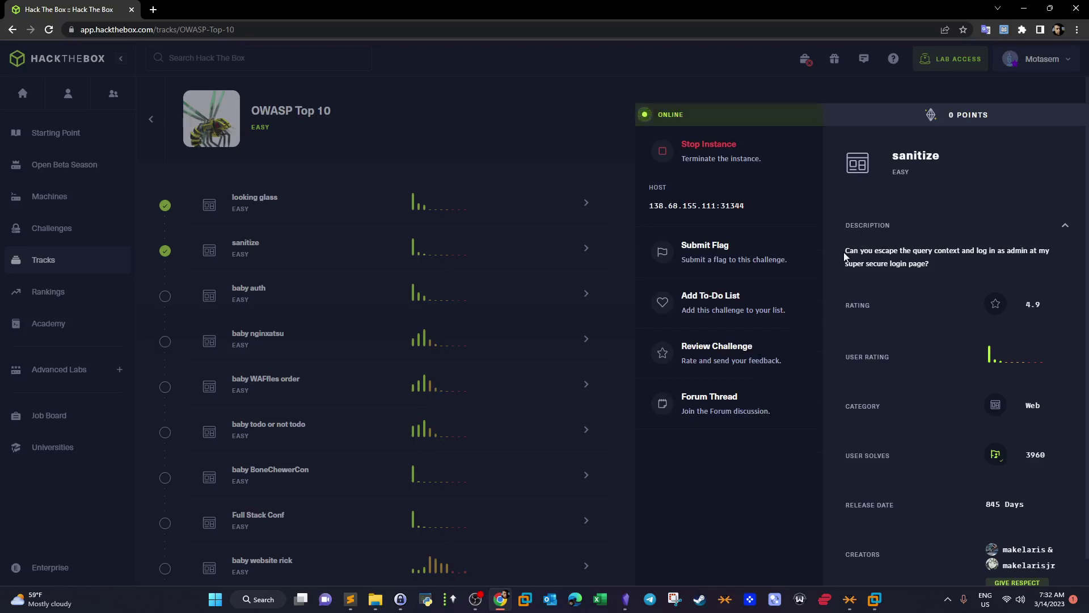
drag(846, 250, 979, 249)
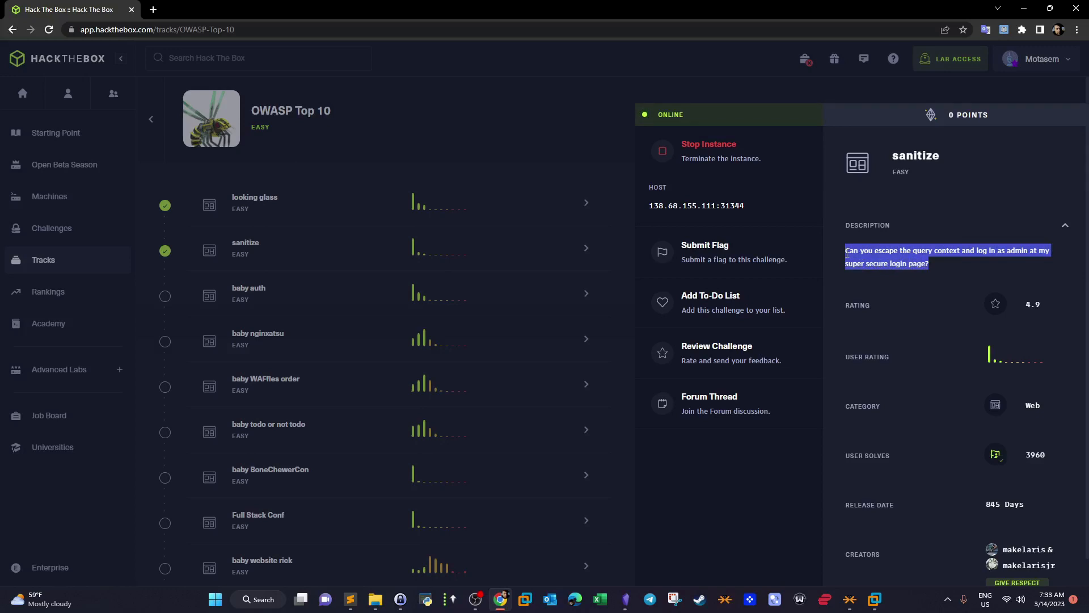
click(923, 252)
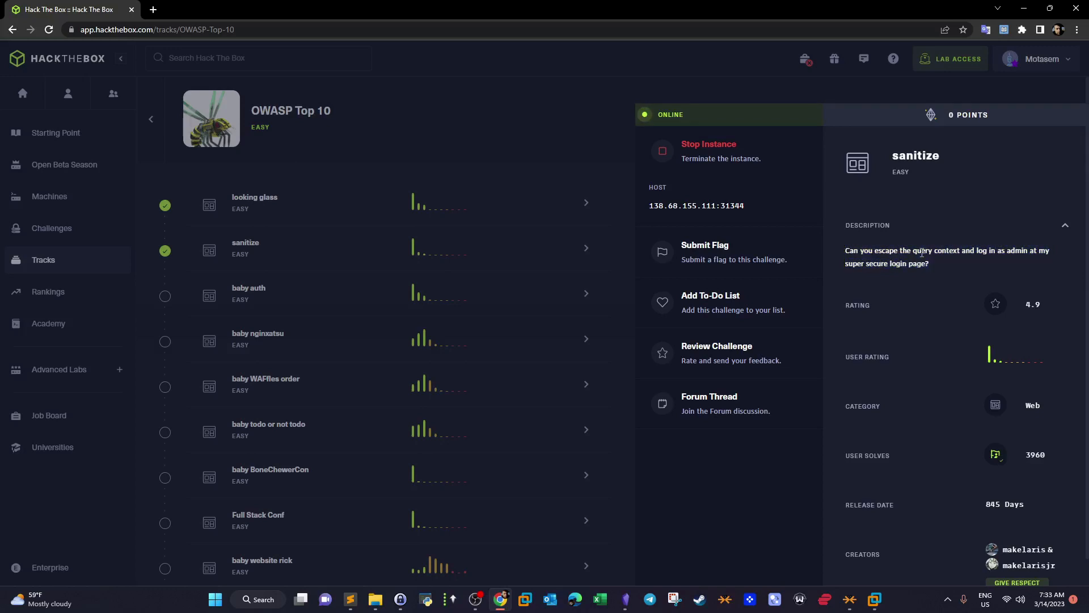
double_click(924, 250)
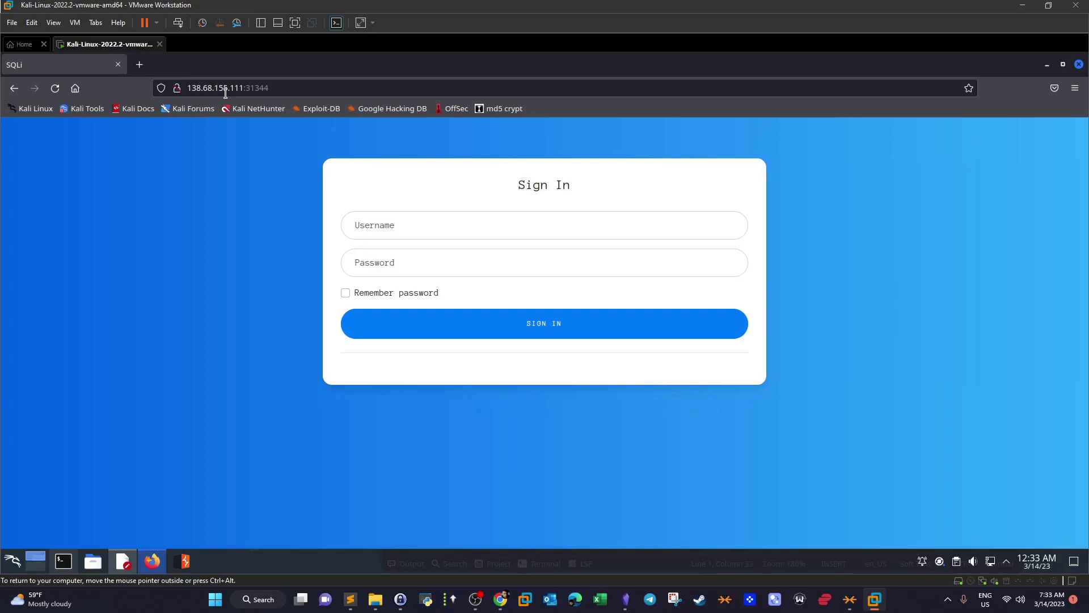
click(544, 225)
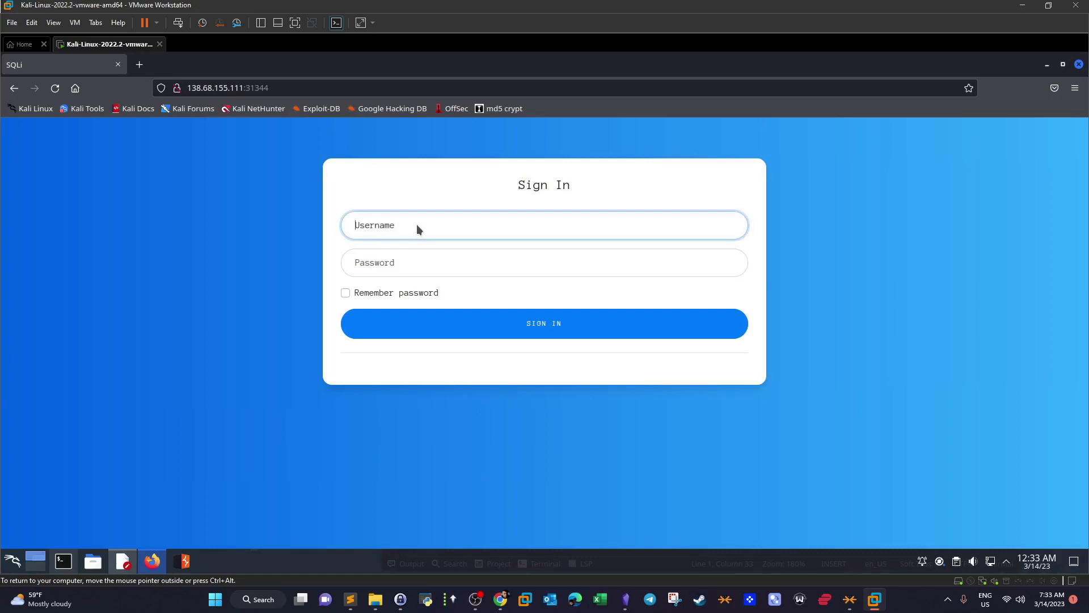
text(admin)
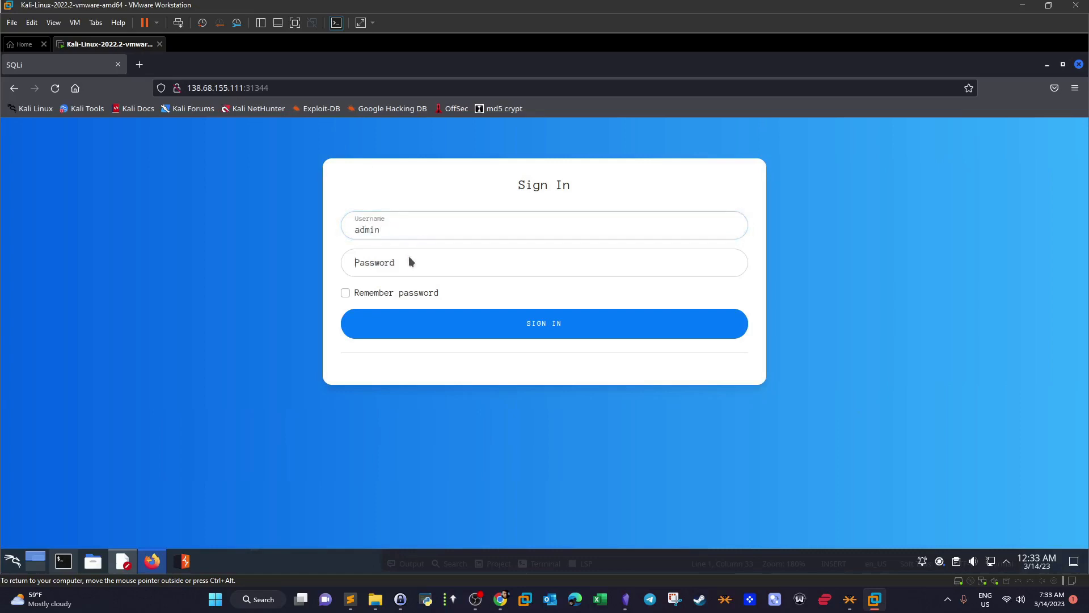
text(password)
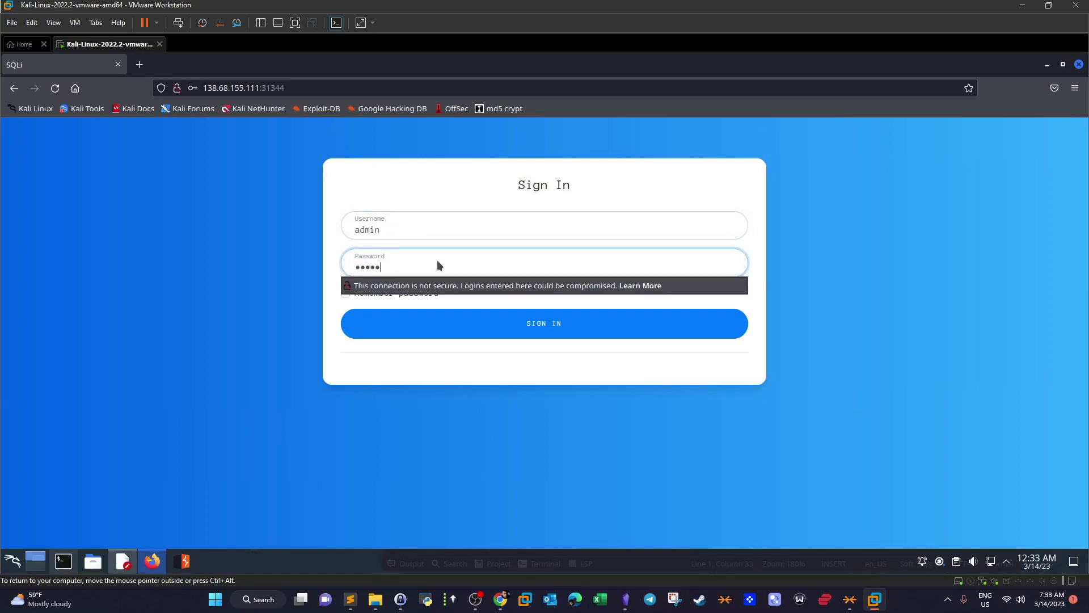
click(543, 323)
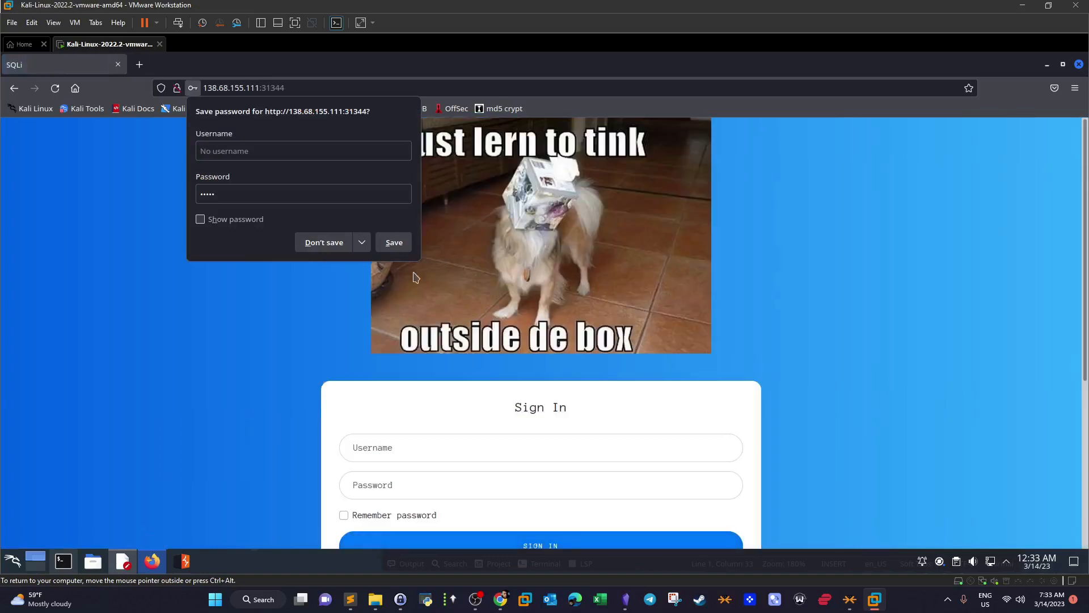
click(323, 242)
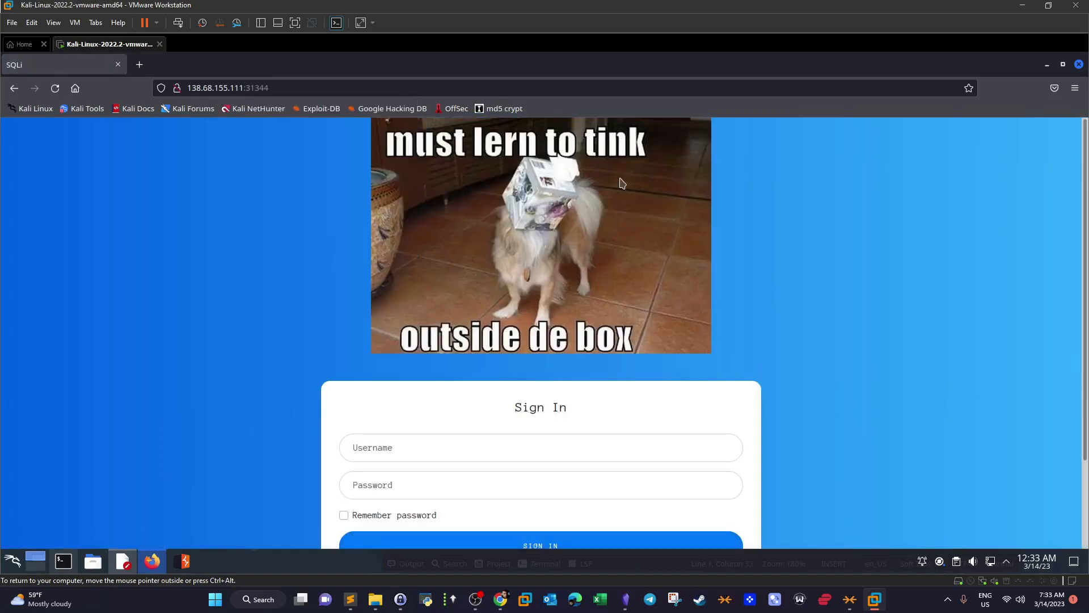
scroll(down, 3)
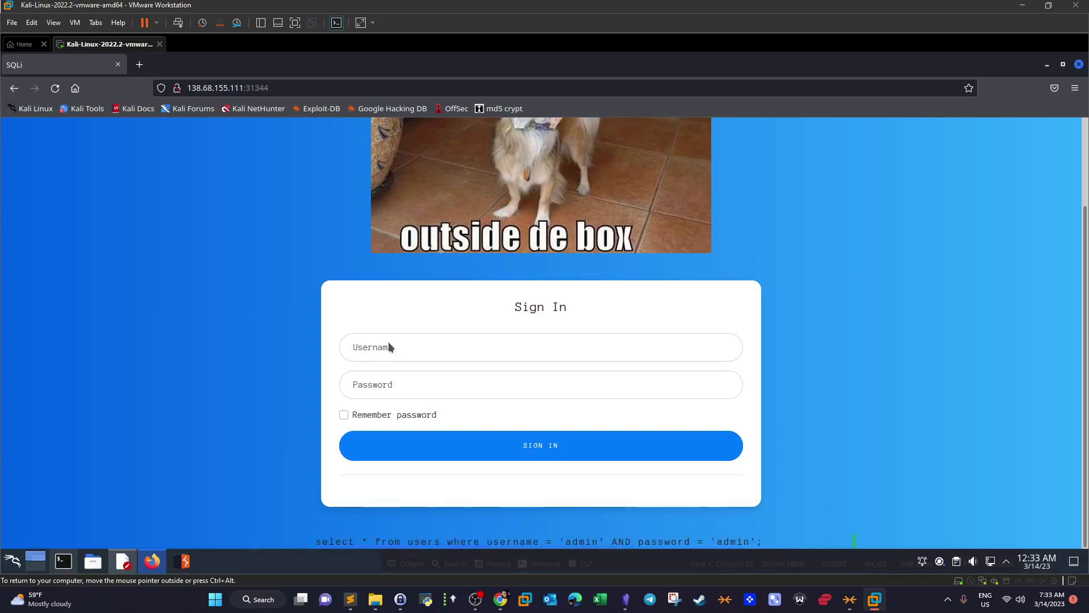
click(540, 347)
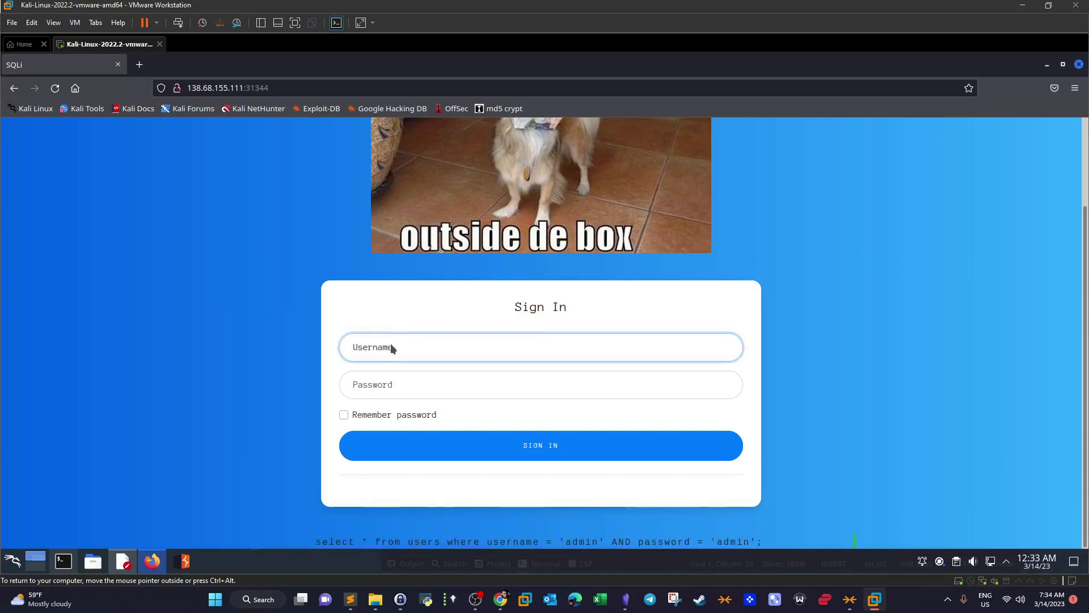
click(540, 385)
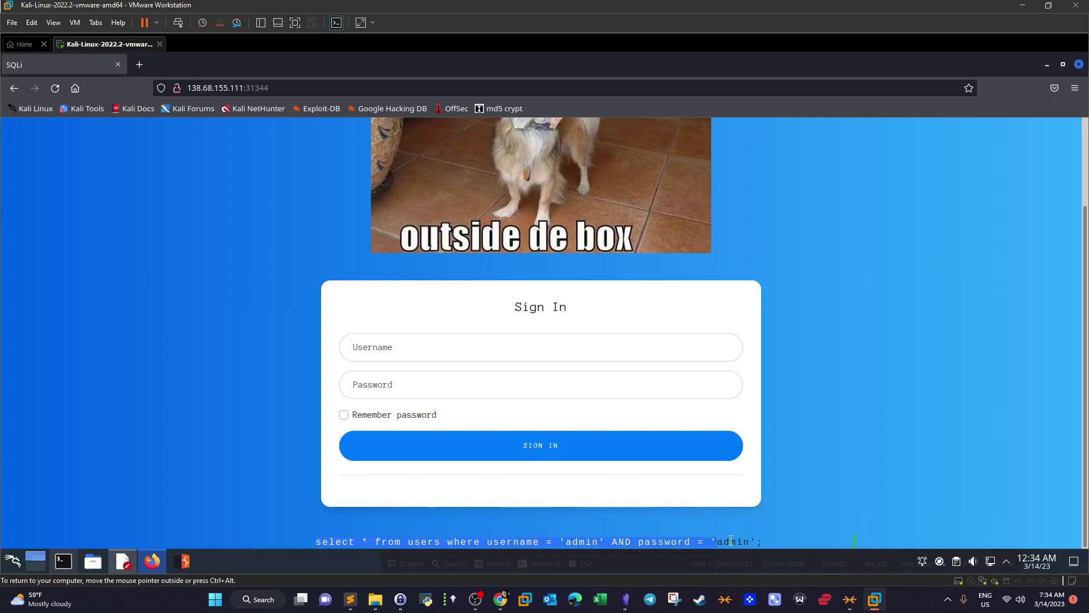
right_click(730, 541)
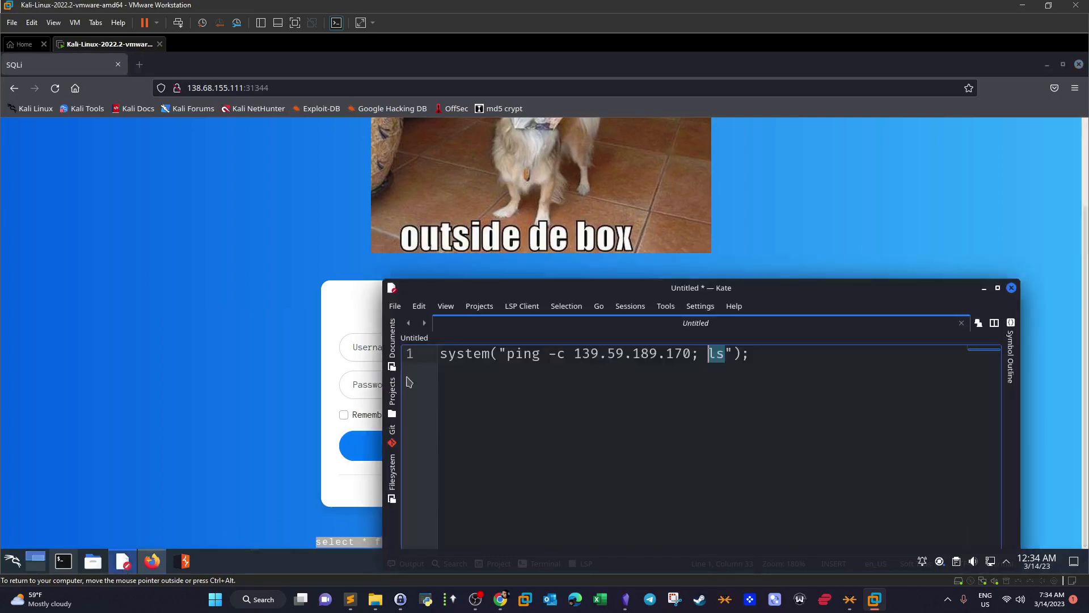
text(select * from users where username = 'admin' AND password = 'admin';)
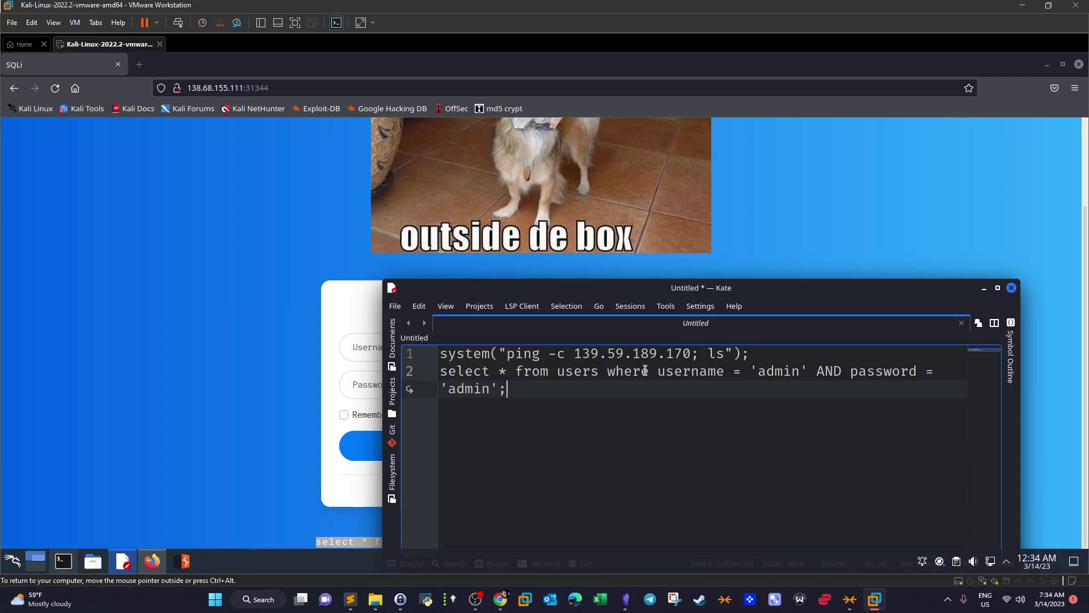
Point out the password value, add the closing semicolon, and move the notes off the form.
double_click(687, 371)
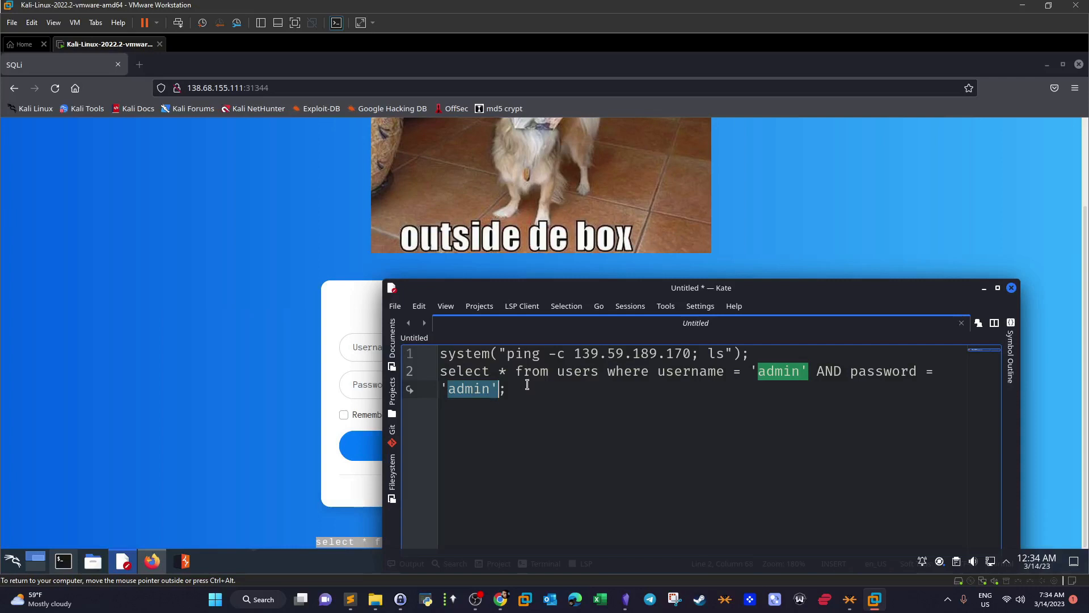
click(495, 388)
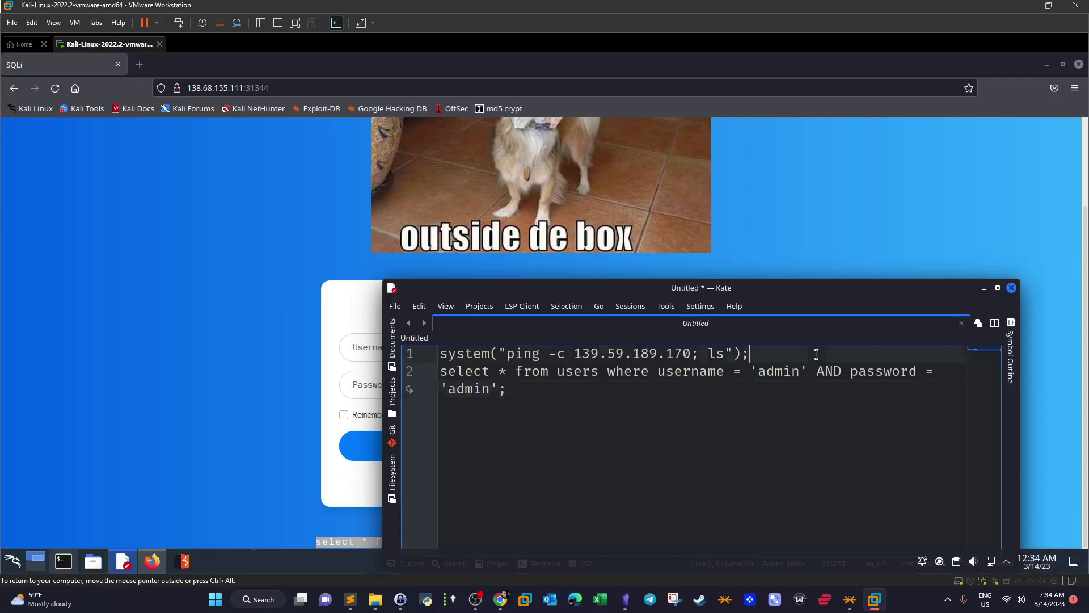
click(500, 388)
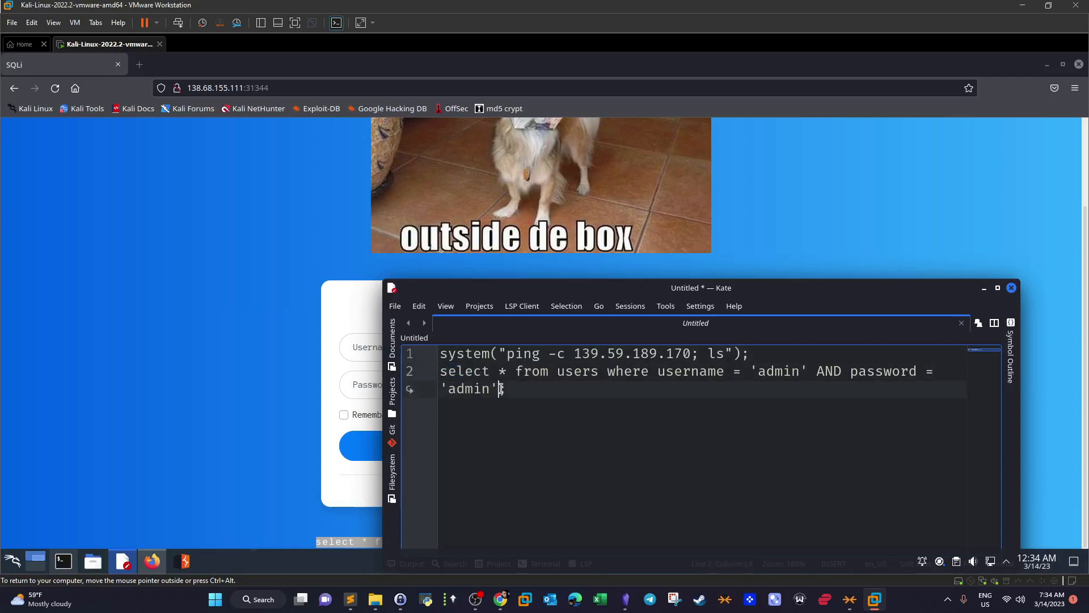
text(;)
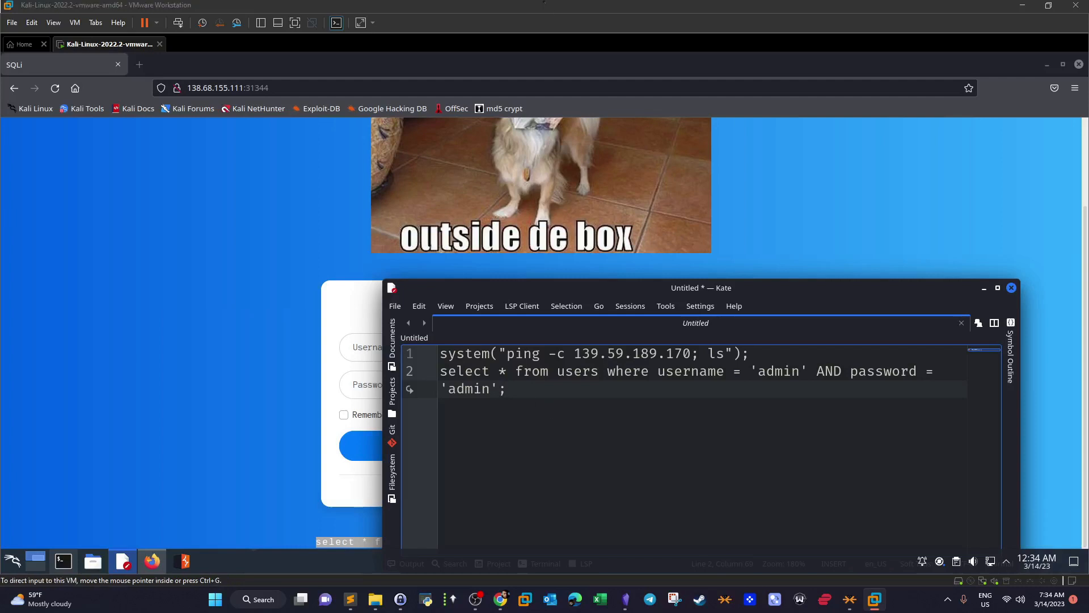
mouse_move(290, 311)
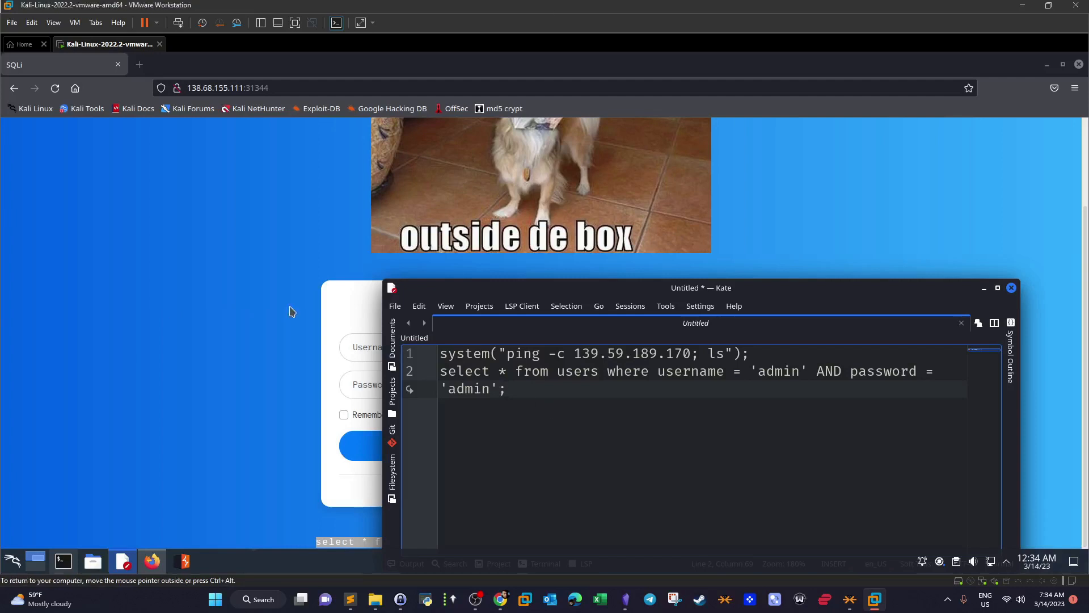
mouse_move(731, 293)
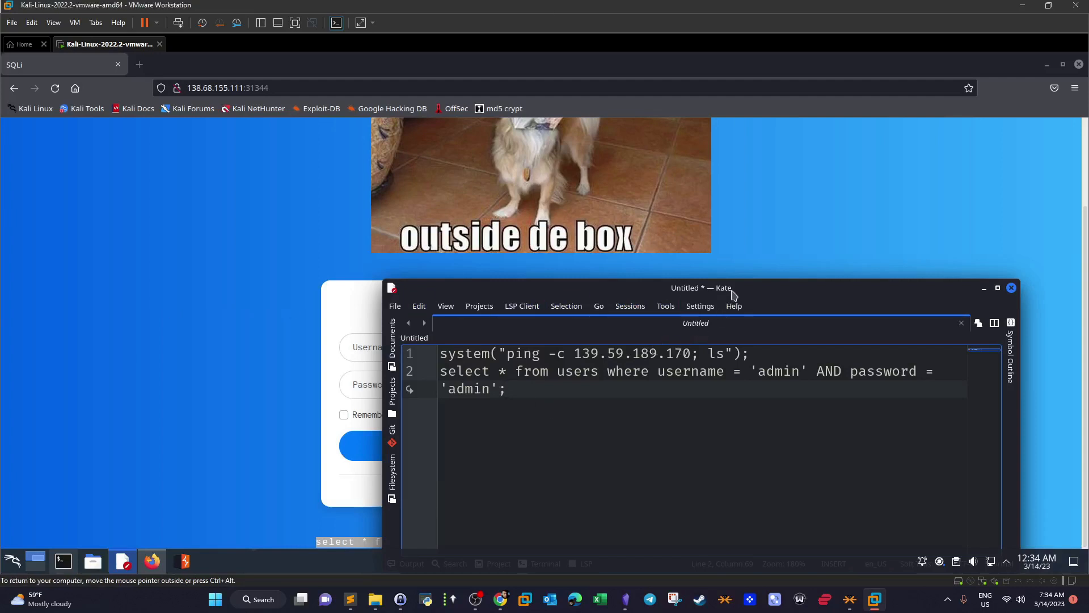
drag(702, 287, 569, 428)
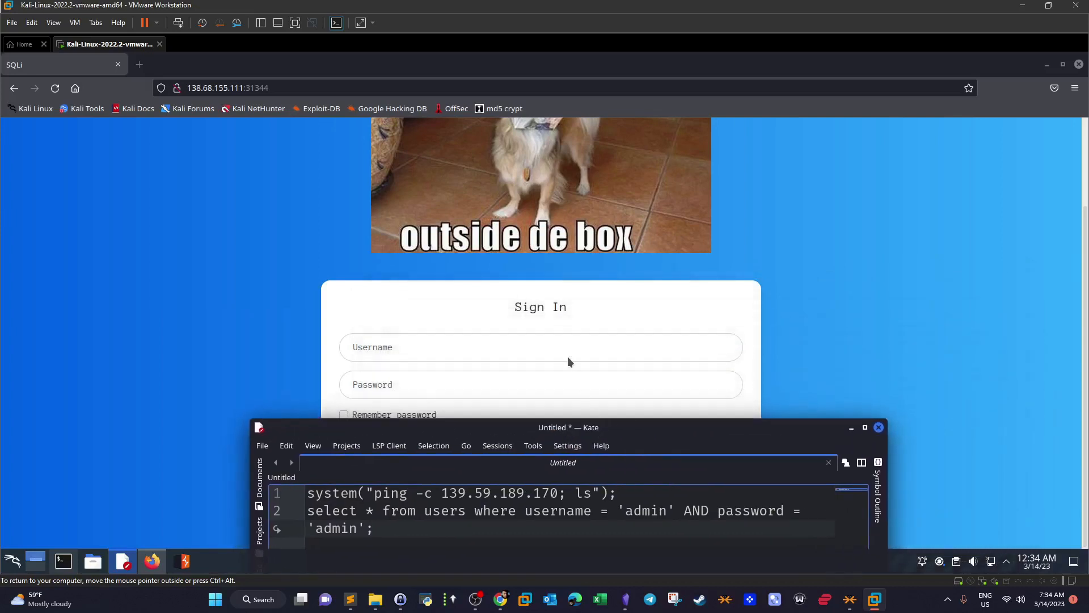
Enter admin' OR 1=1;-- as the username and bring the Kate notes back in front.
click(540, 348)
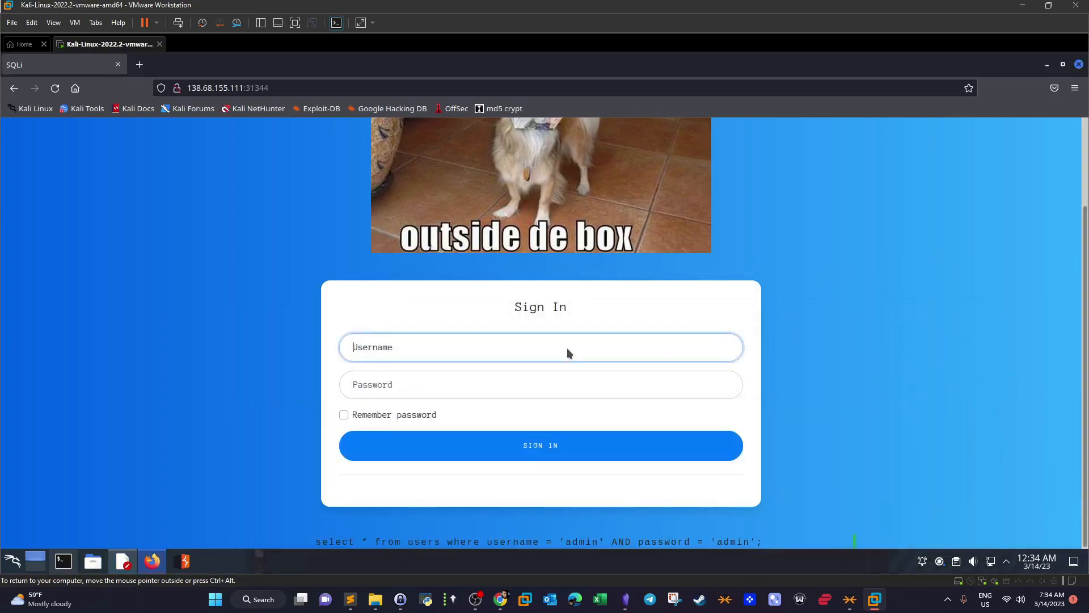
text(admin' OR 1=1)
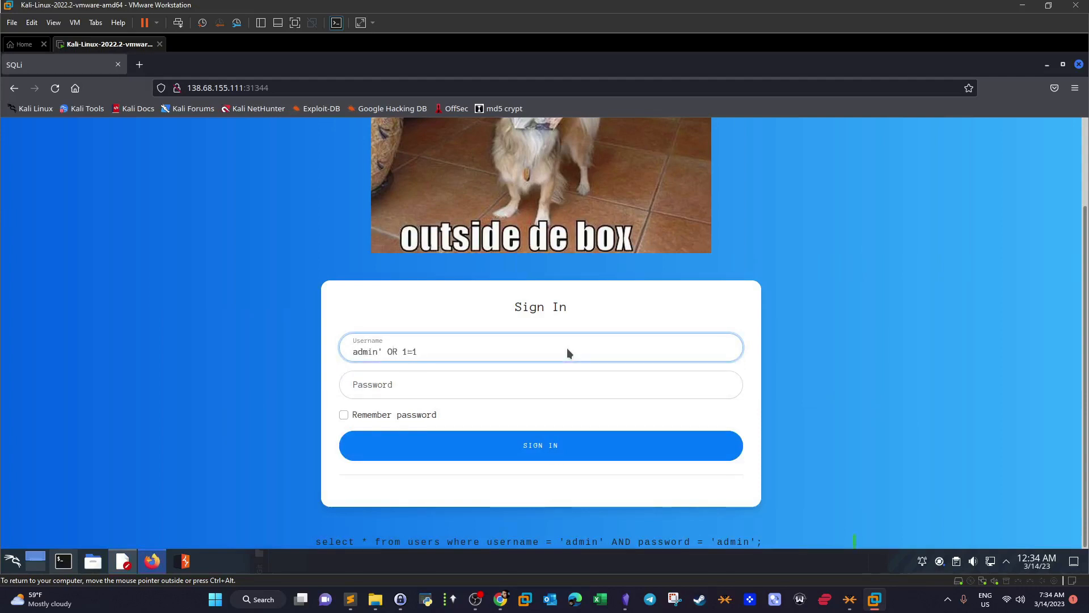
text(;--)
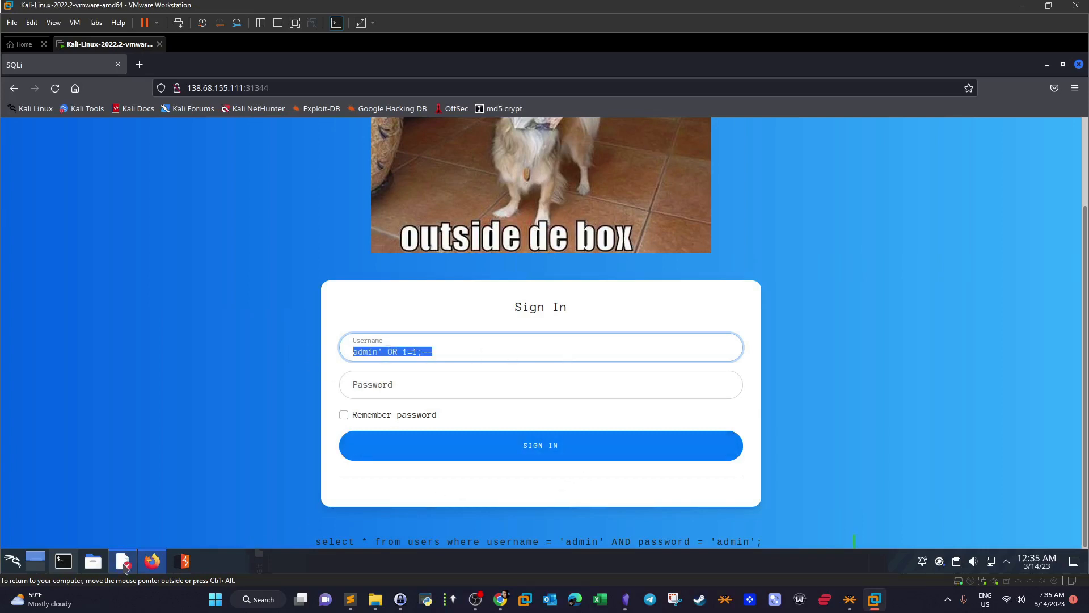
click(123, 560)
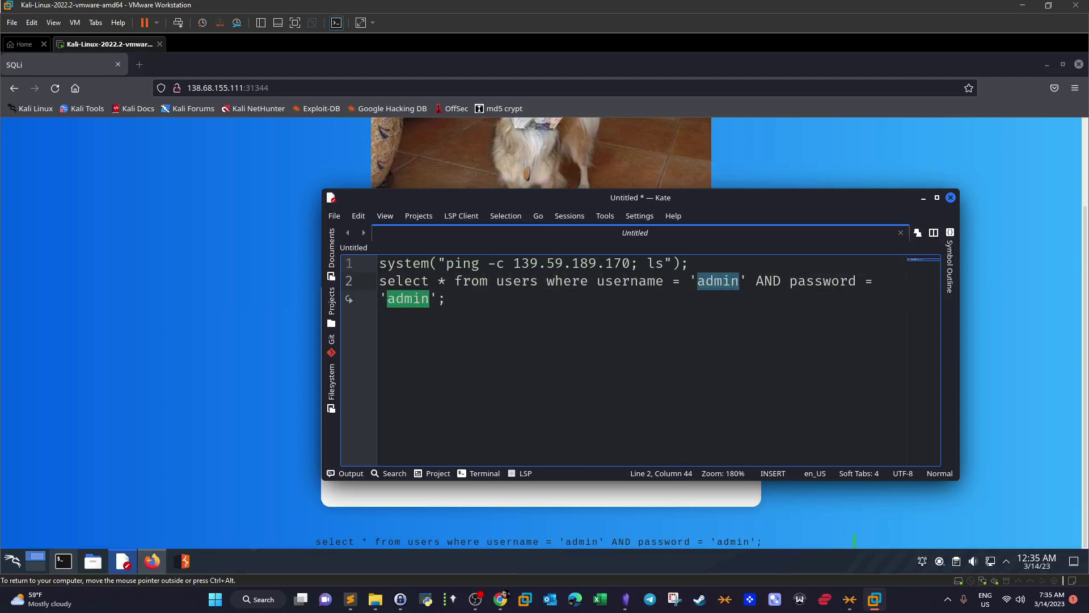
Insert OR 1=1;-- after 'admin' in the noted query and highlight the always-true condition.
text(OR 1=1;--')
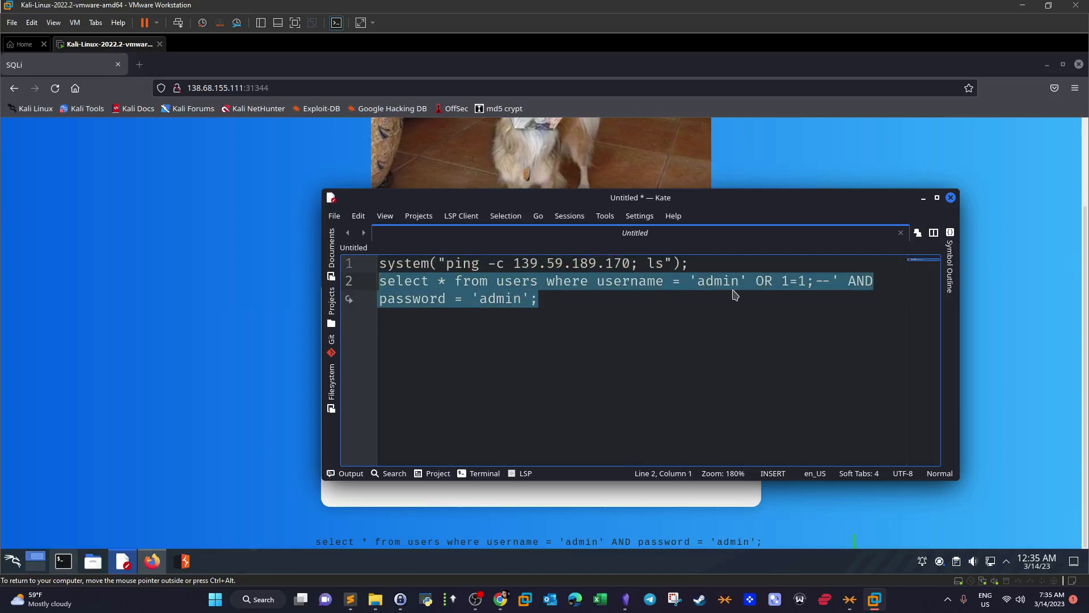
mouse_move(806, 296)
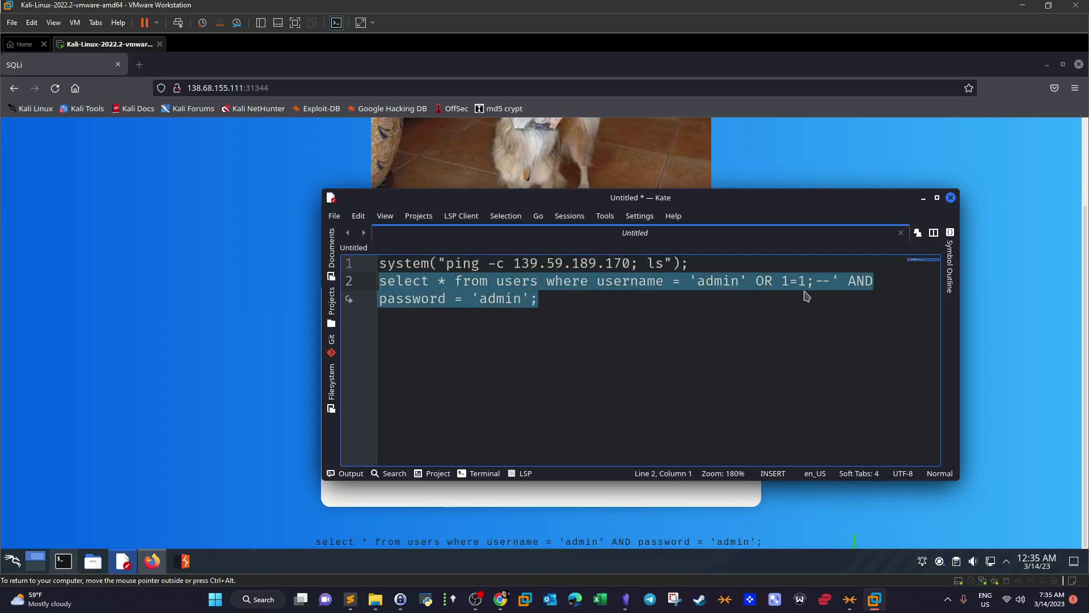
mouse_move(828, 285)
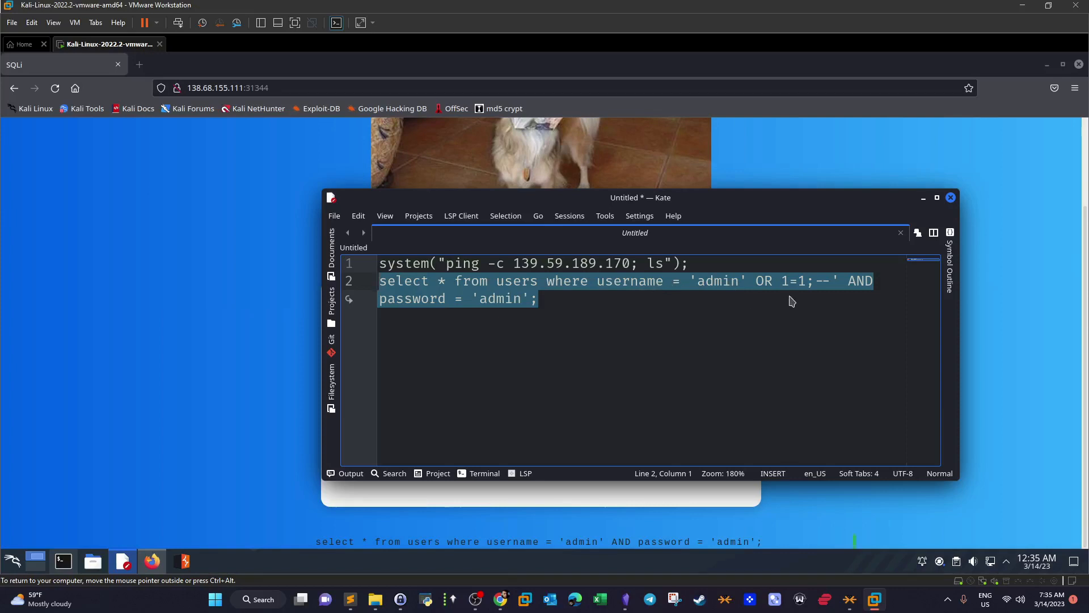
mouse_move(662, 297)
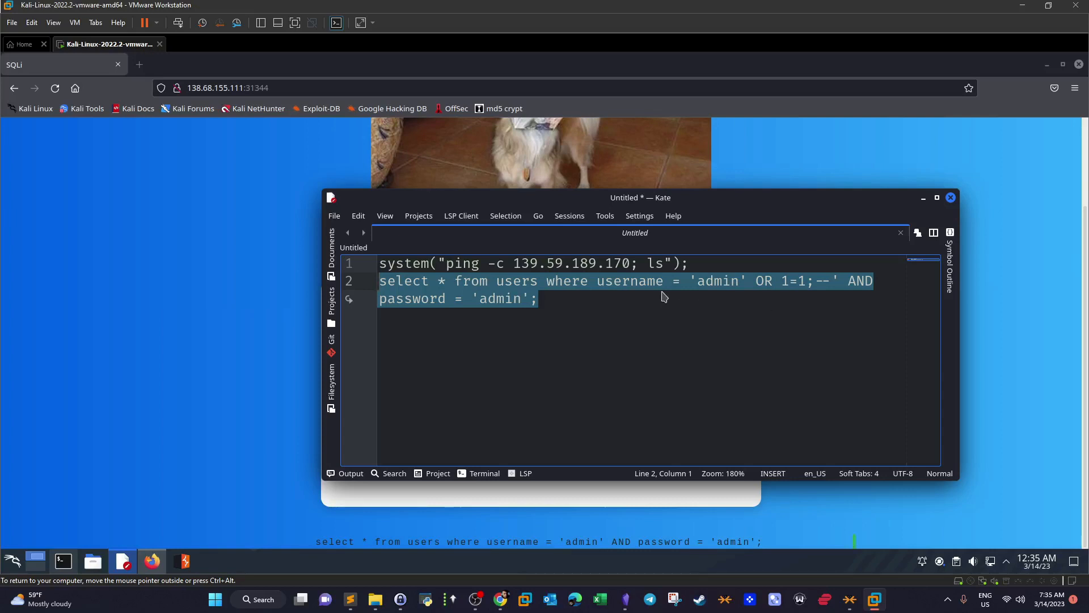
mouse_move(716, 288)
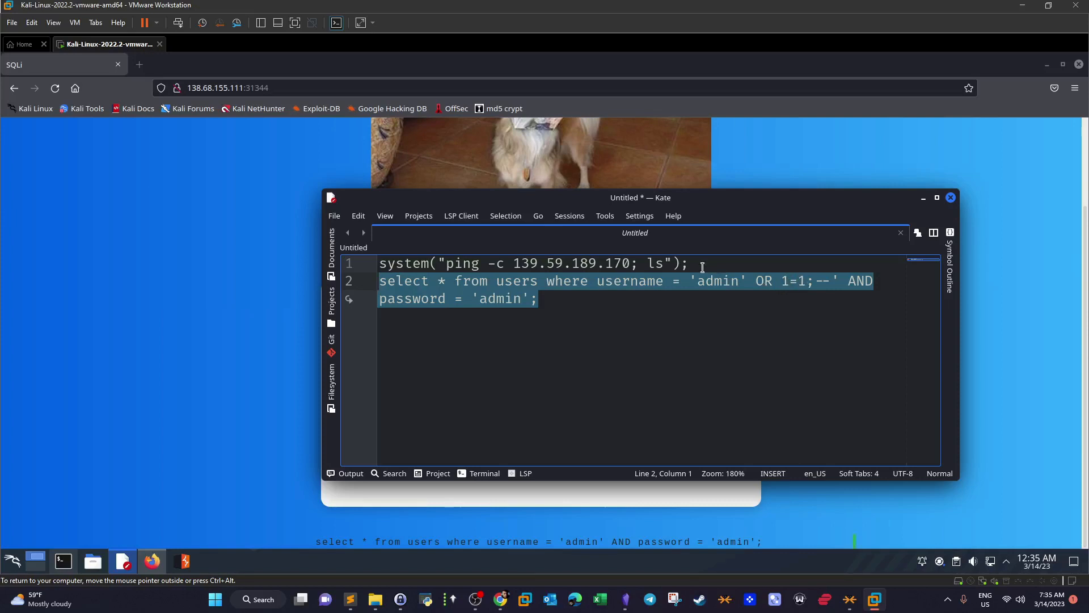
mouse_move(741, 311)
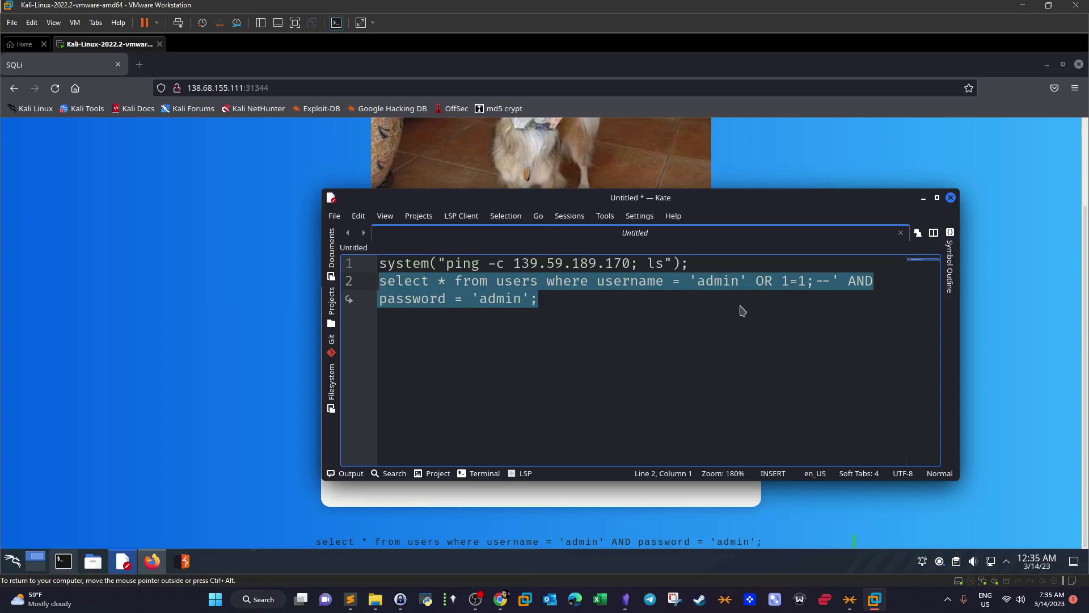
mouse_move(827, 283)
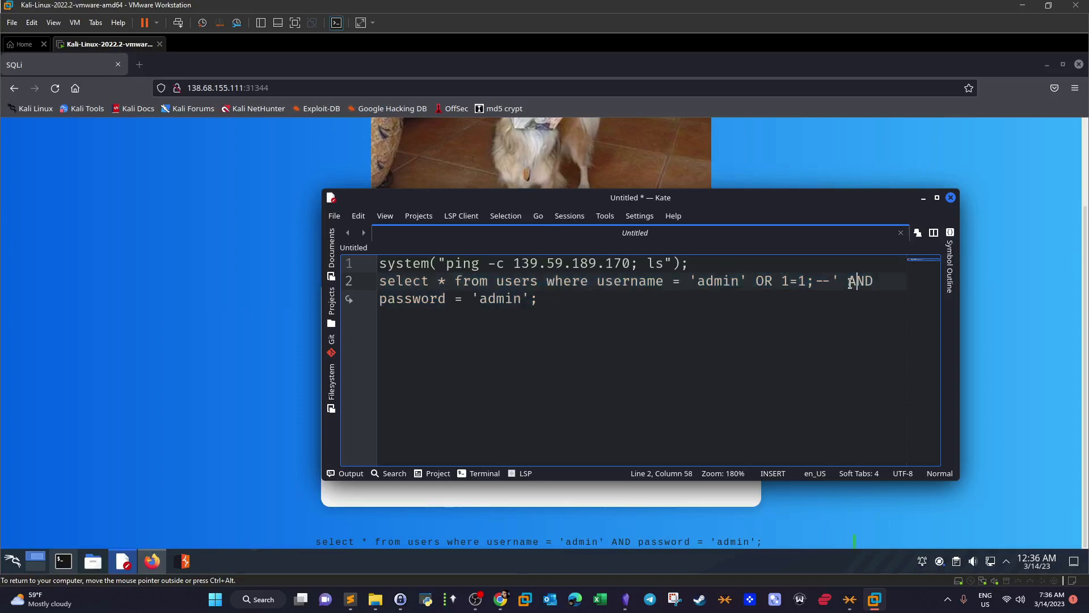
double_click(859, 281)
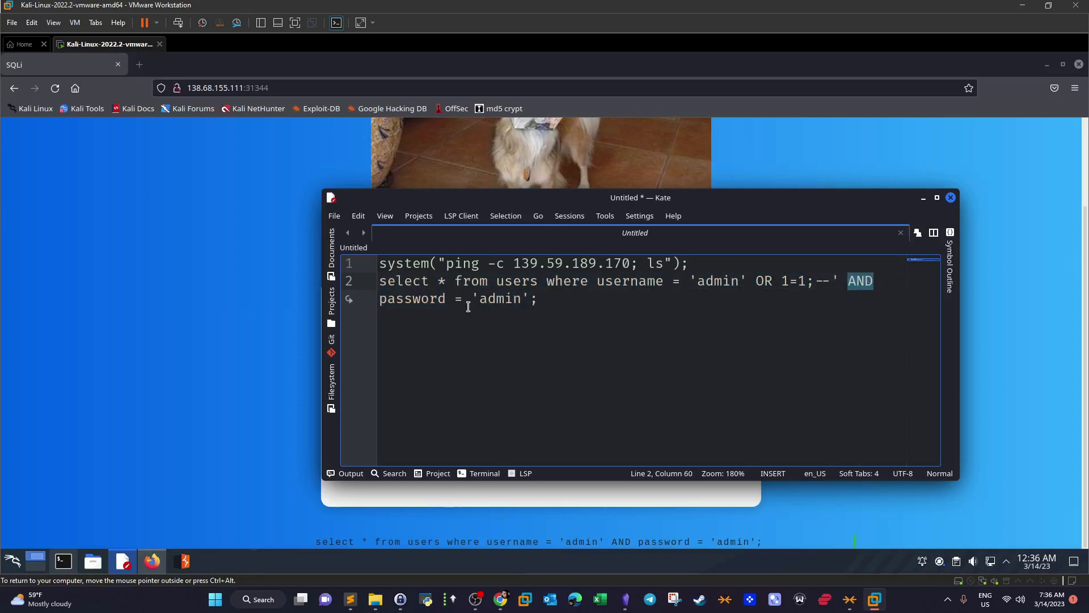
click(534, 299)
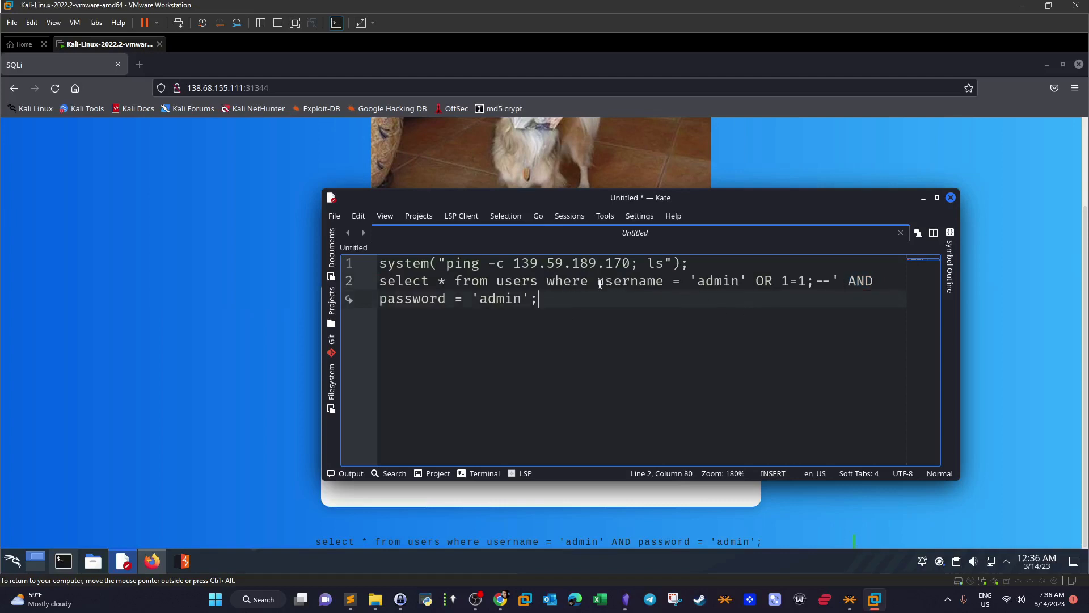
drag(596, 280, 803, 280)
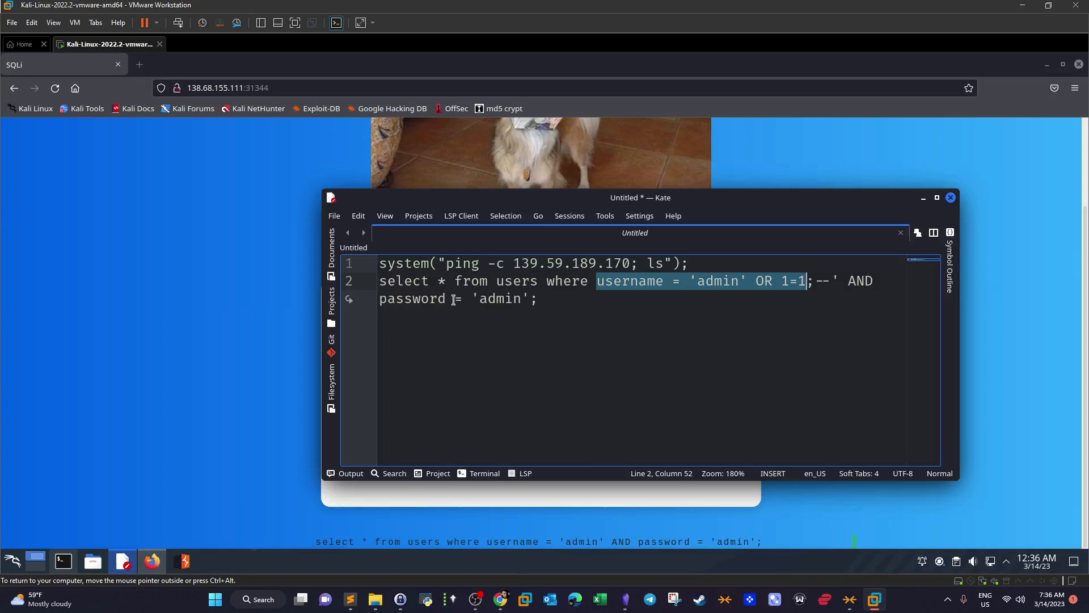
click(788, 280)
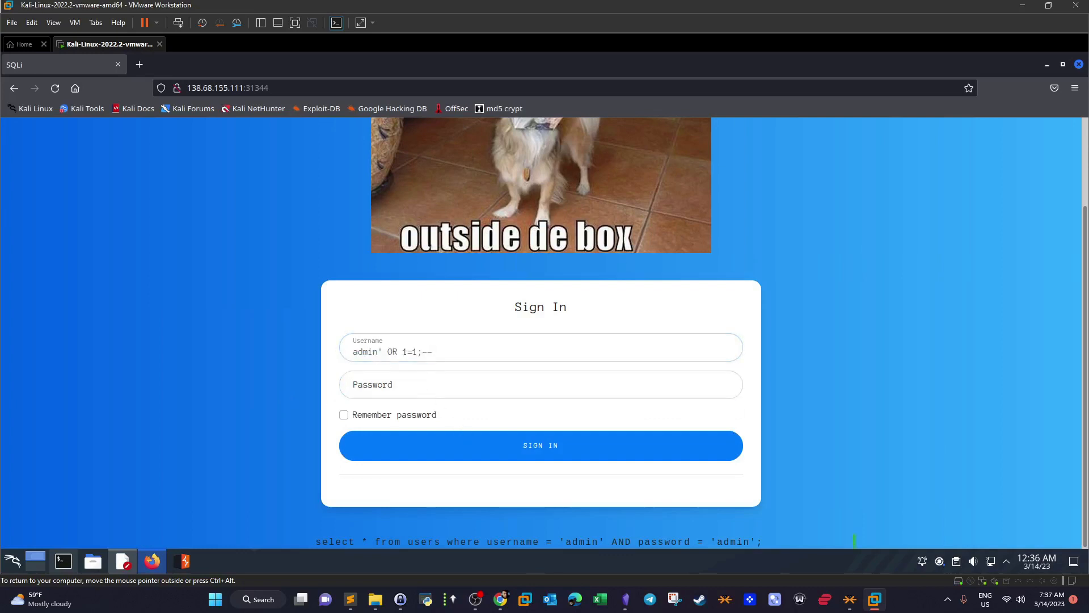
click(540, 445)
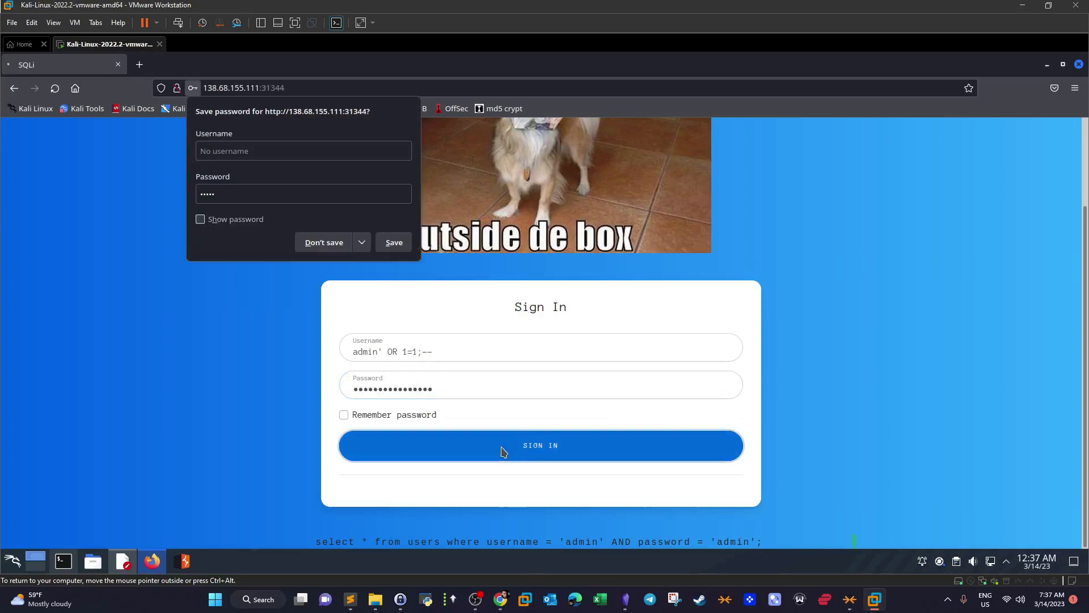
click(323, 241)
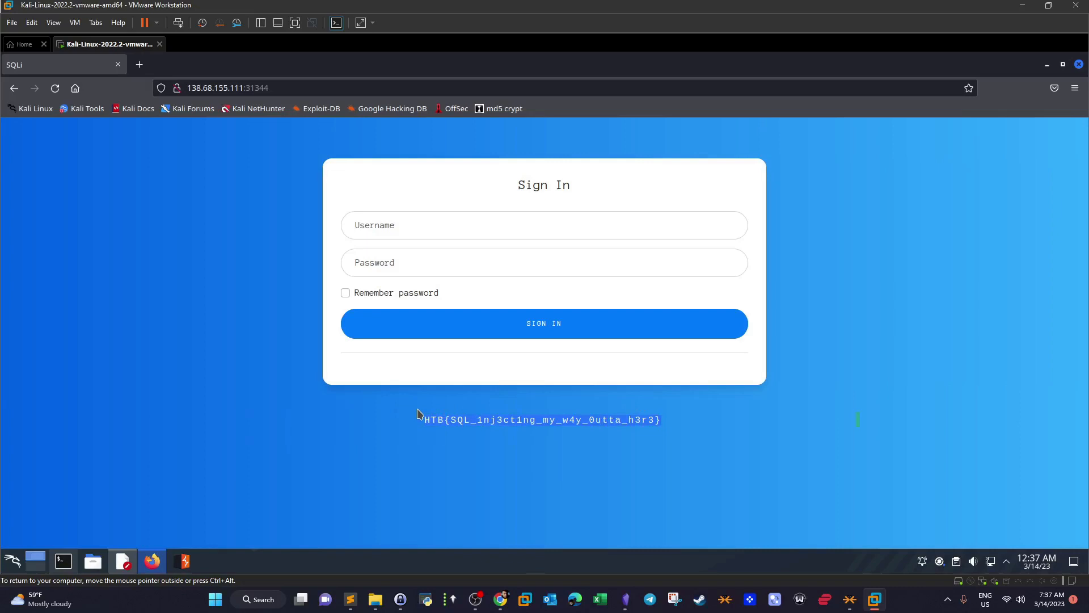
mouse_move(109, 548)
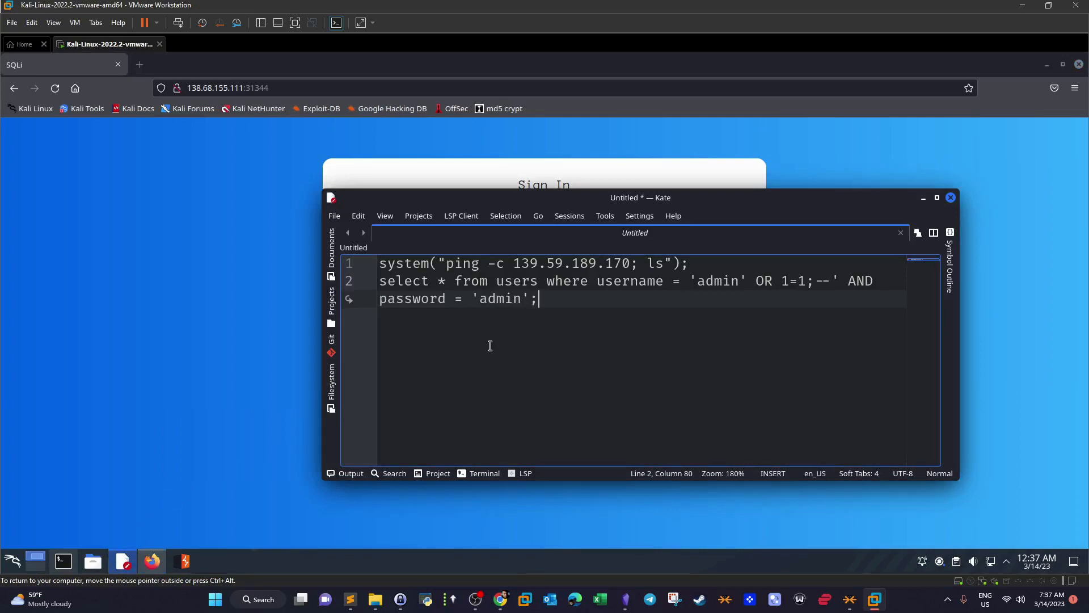
mouse_move(190, 299)
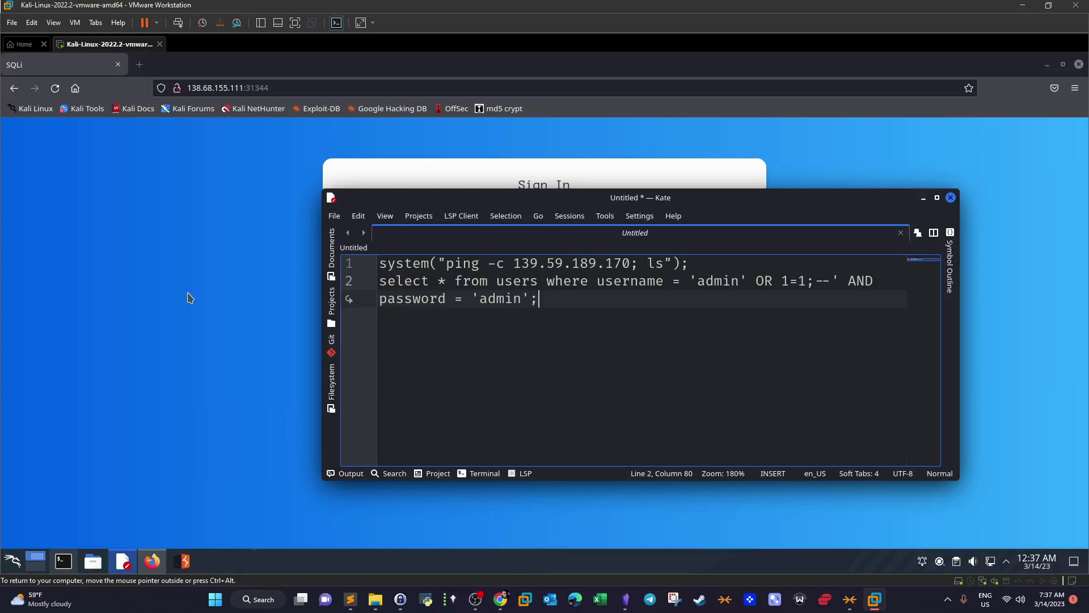
Switch back to the Hack The Box sanitize challenge page in Chrome.
click(951, 197)
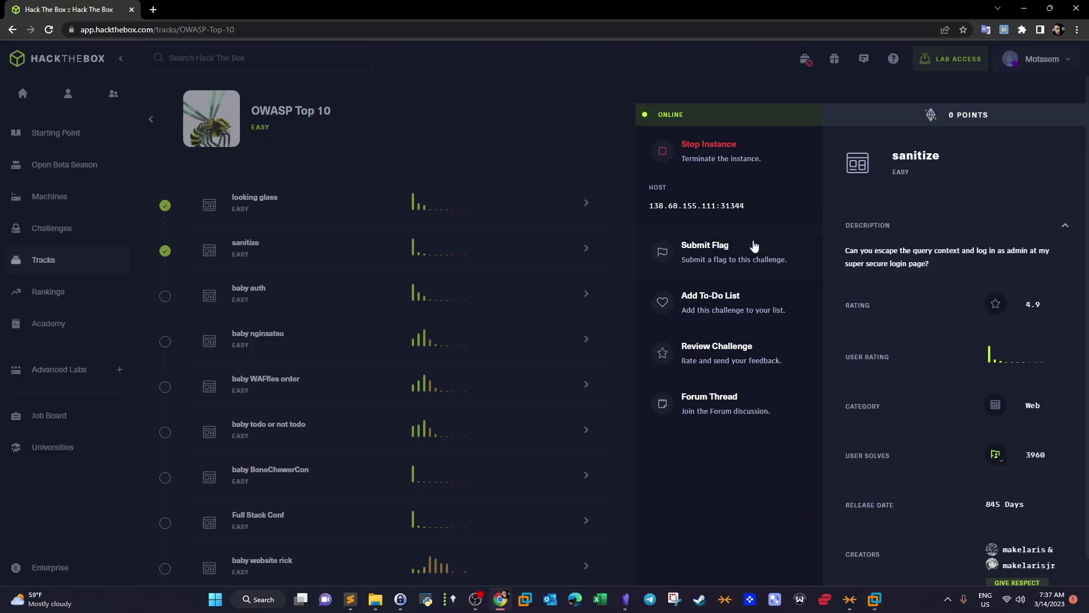
mouse_move(716, 225)
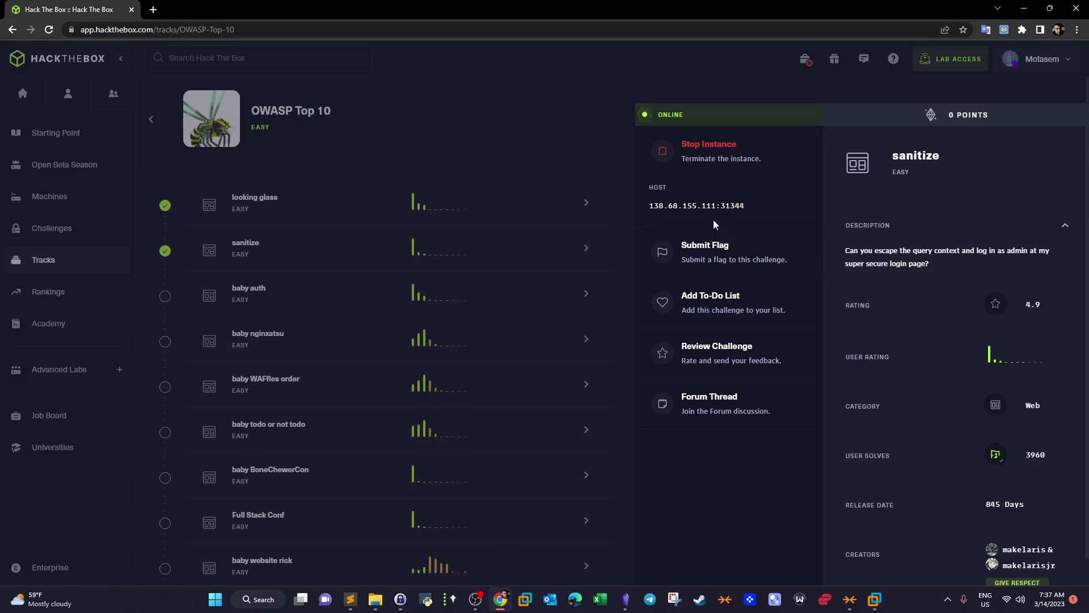
mouse_move(660, 151)
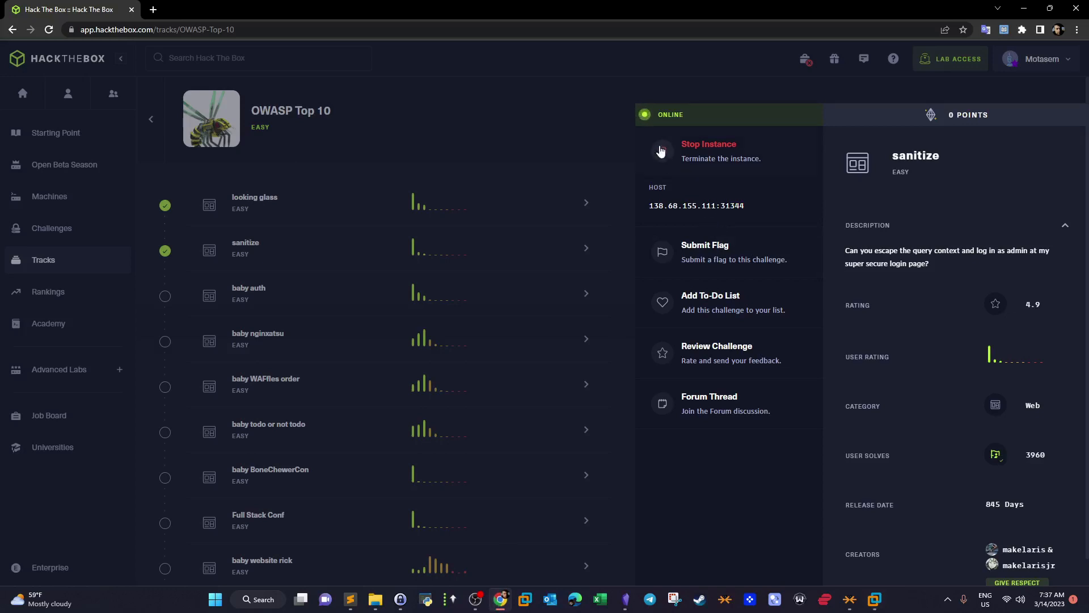